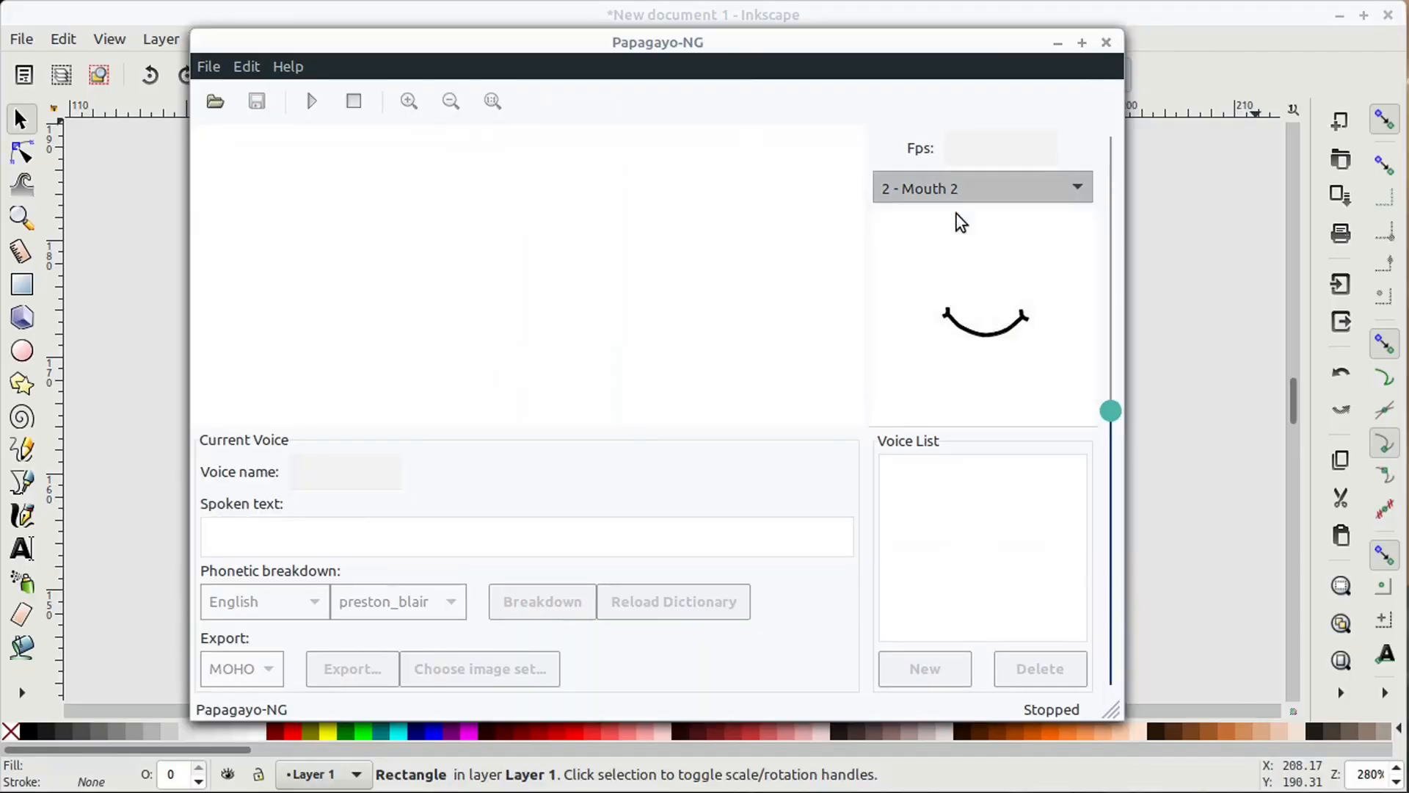
- Change Papagayo-NG's preview mouth set from Mouth 2 to '1 - Mouth 1'
{"action": "left_click", "coordinate": [980, 187]}
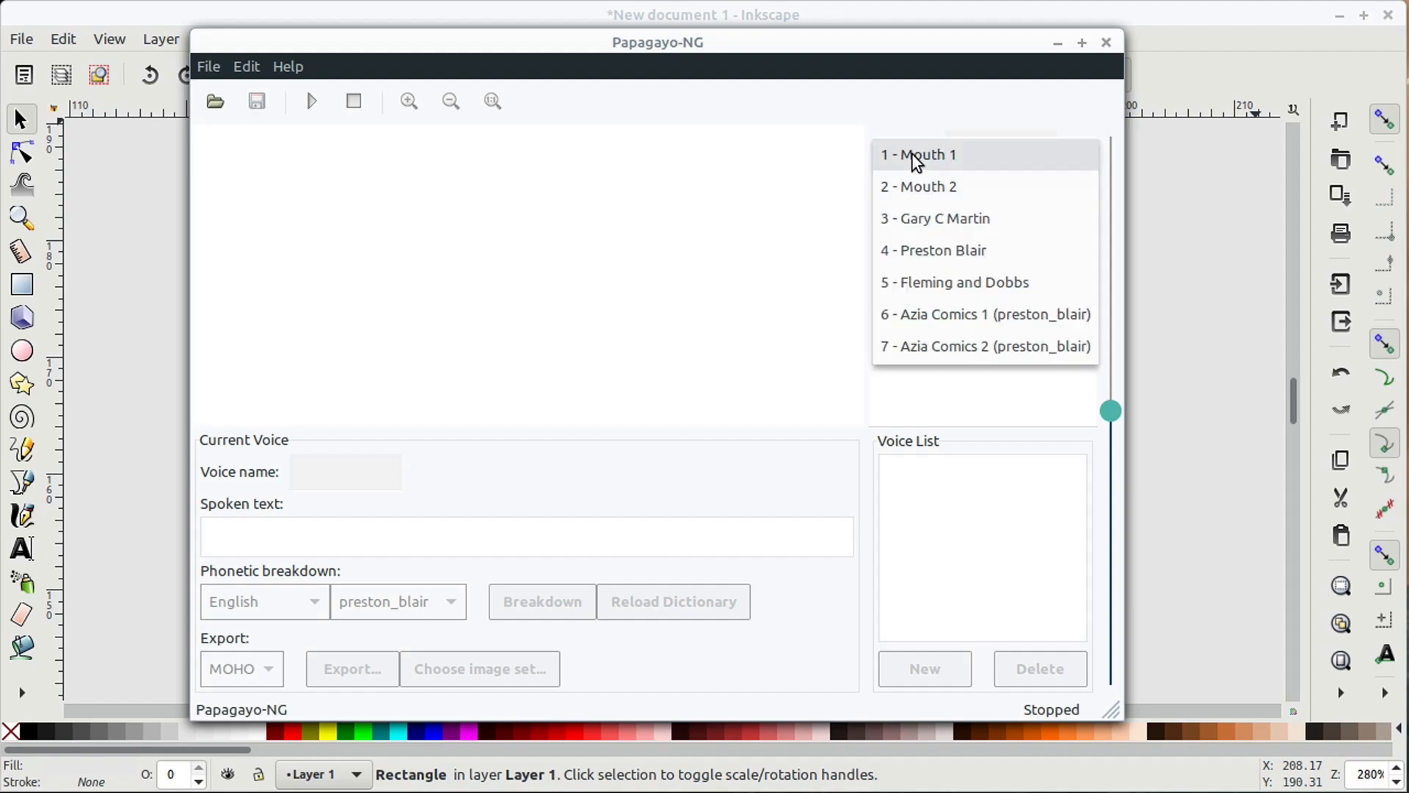
{"action": "left_click", "coordinate": [917, 153]}
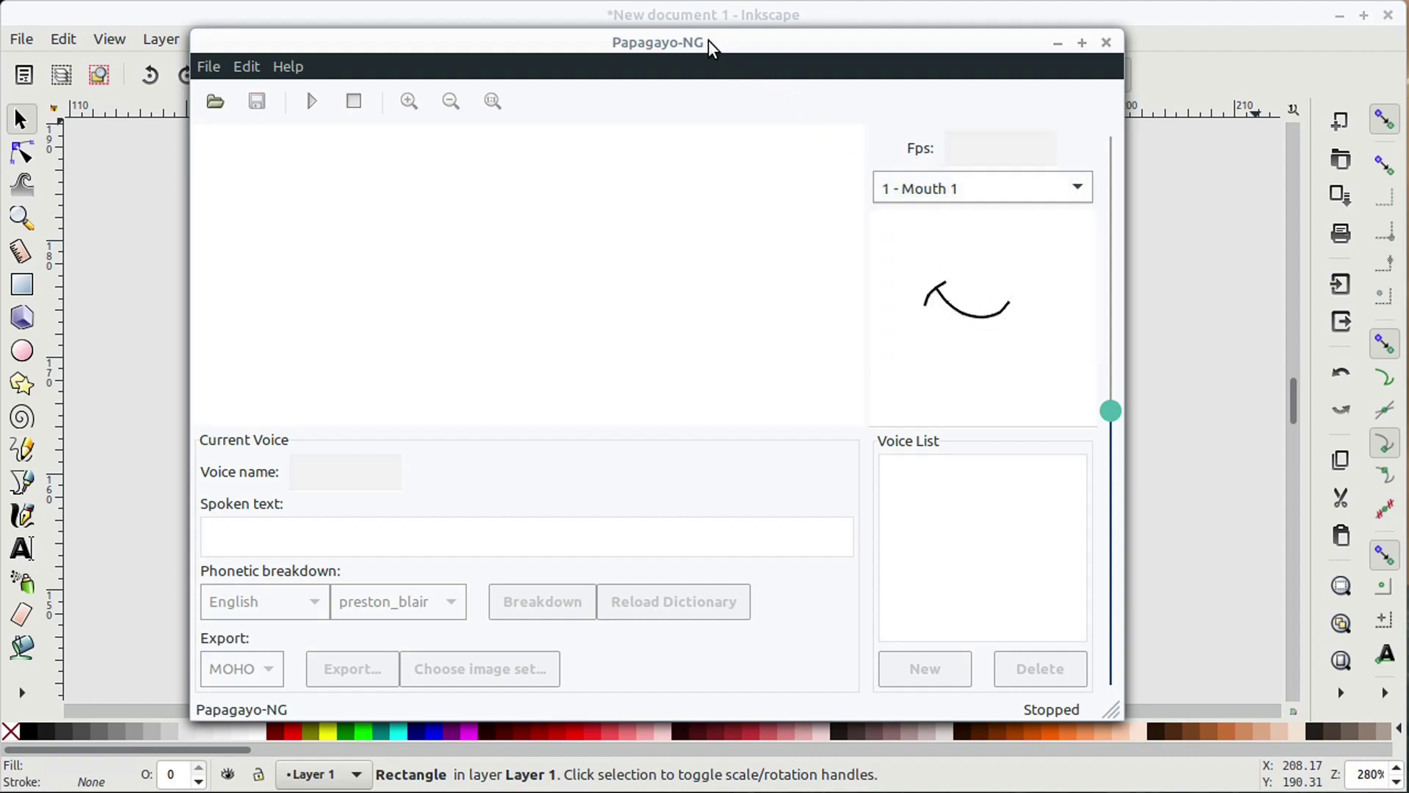
{"action": "left_click", "coordinate": [1106, 43]}
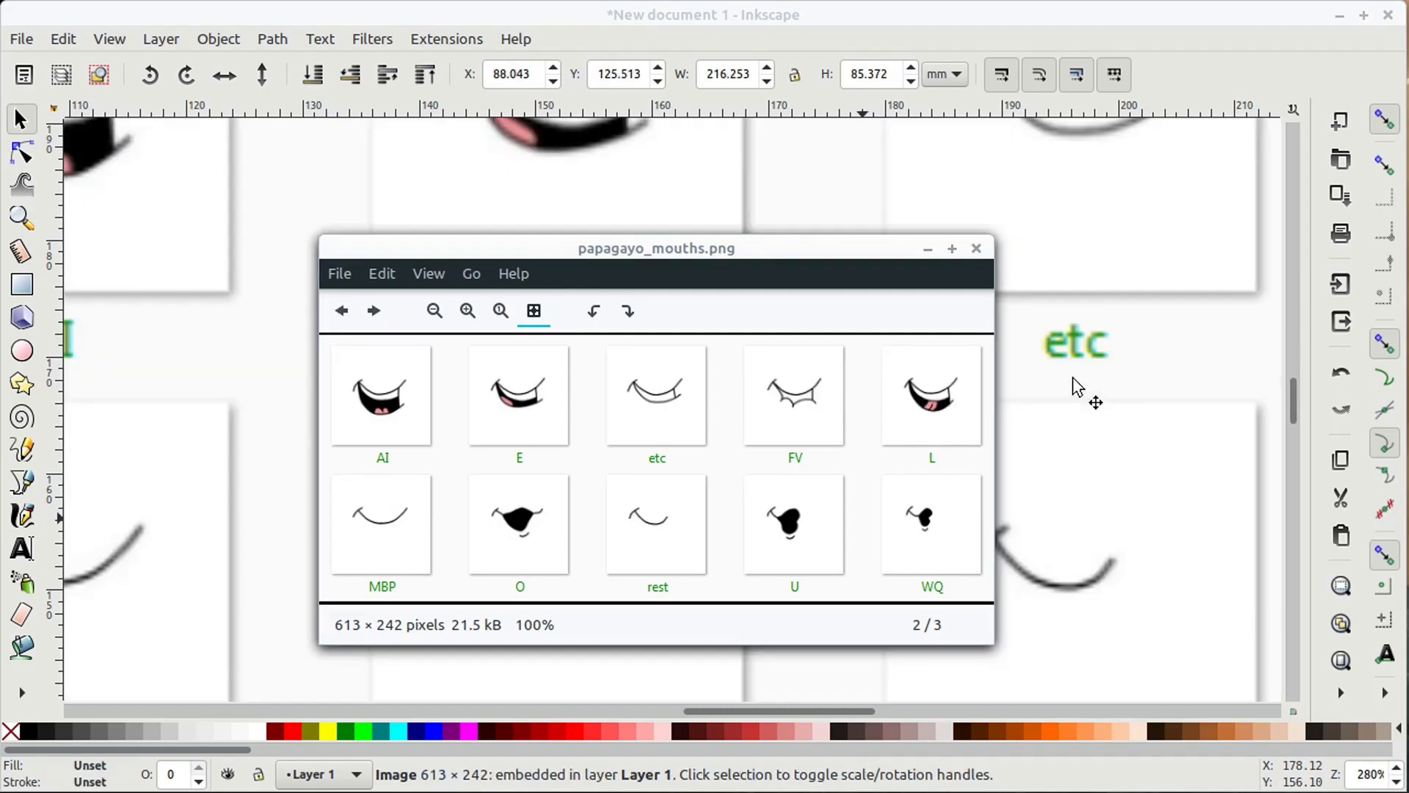
- Close the papagayo_mouths.png preview and scroll the Inkscape canvas to the ten-shape chart
{"action": "left_click", "coordinate": [975, 248]}
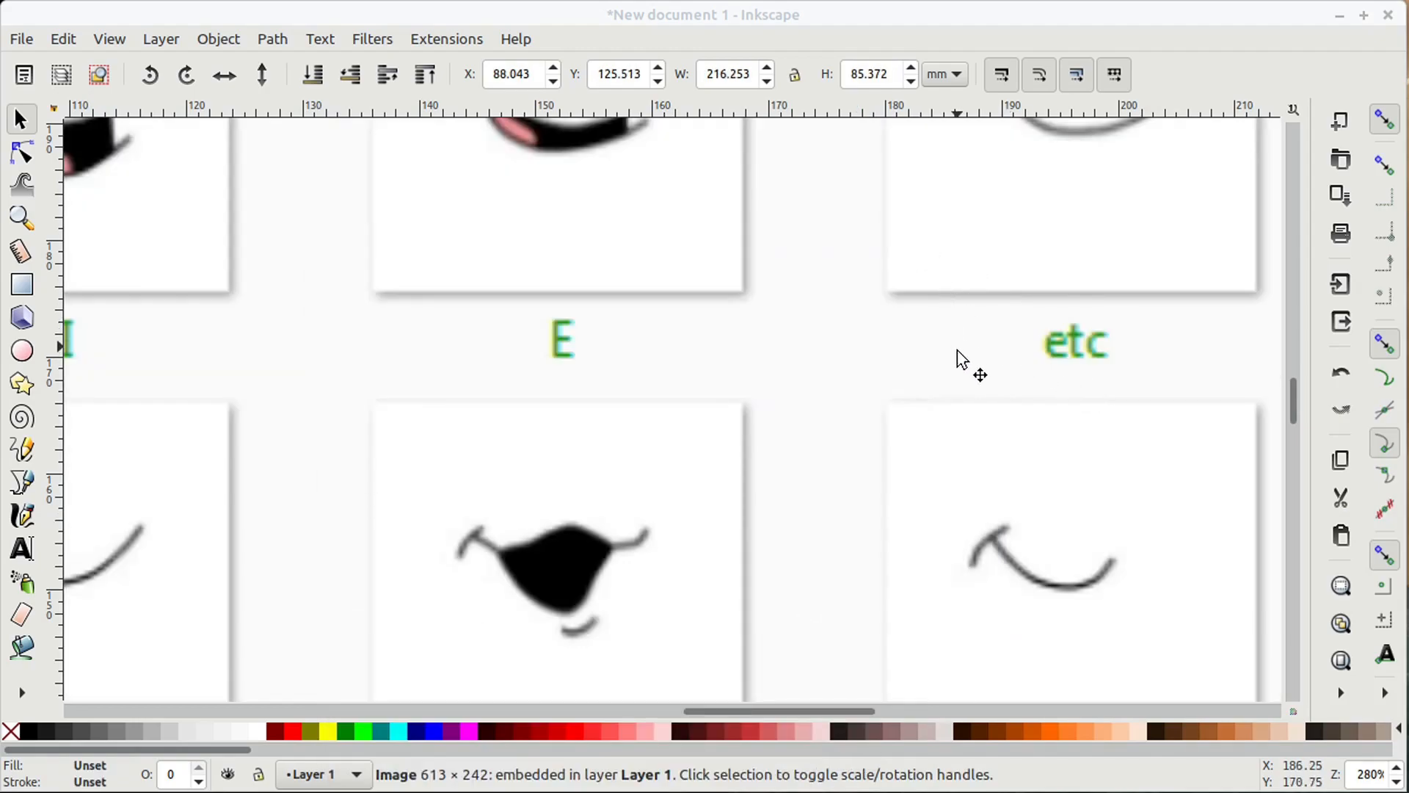
{"action": "scroll", "scroll_direction": "down", "scroll_amount": 3}
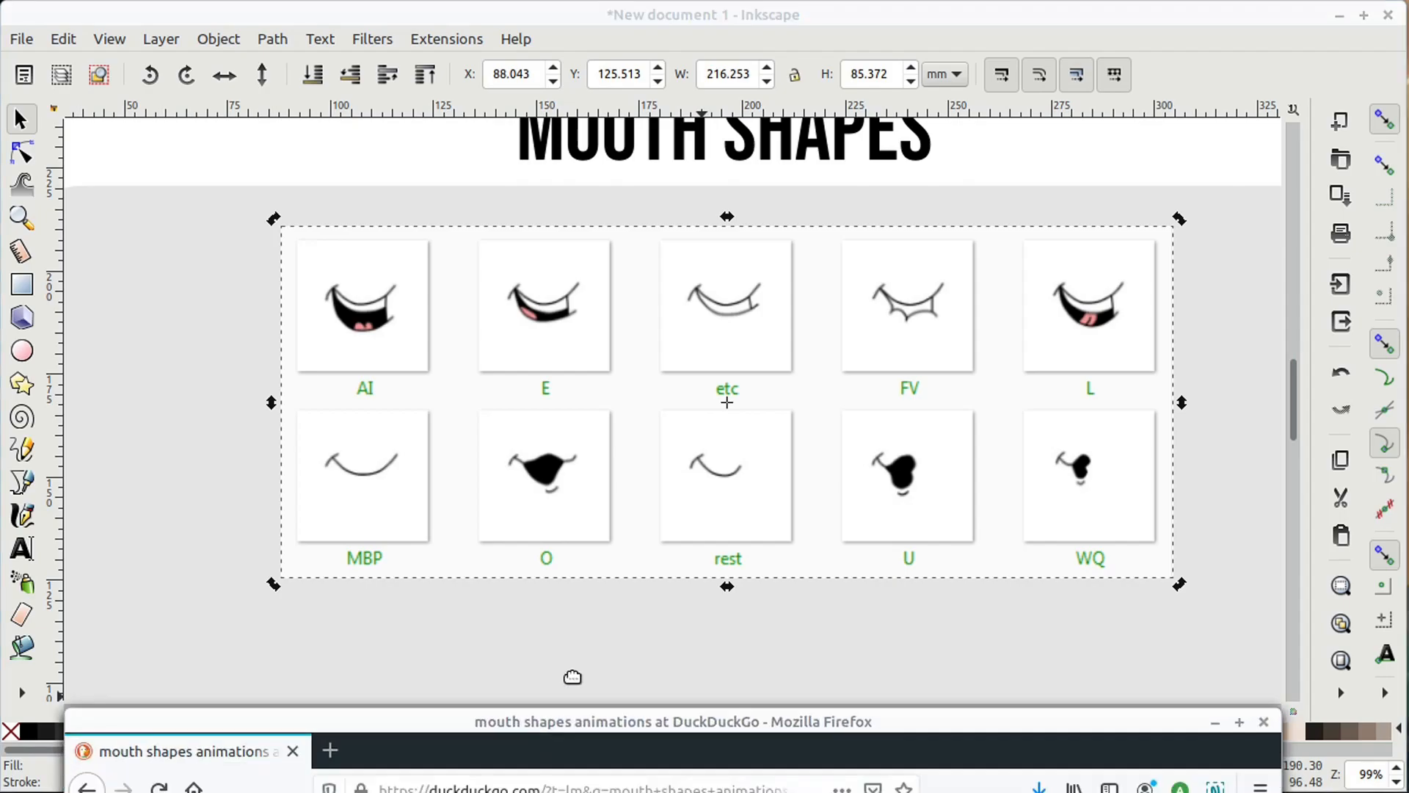
- Browse DuckDuckGo image results, previewing mouth shape charts including a hand-drawn one
{"action": "left_click", "coordinate": [672, 721]}
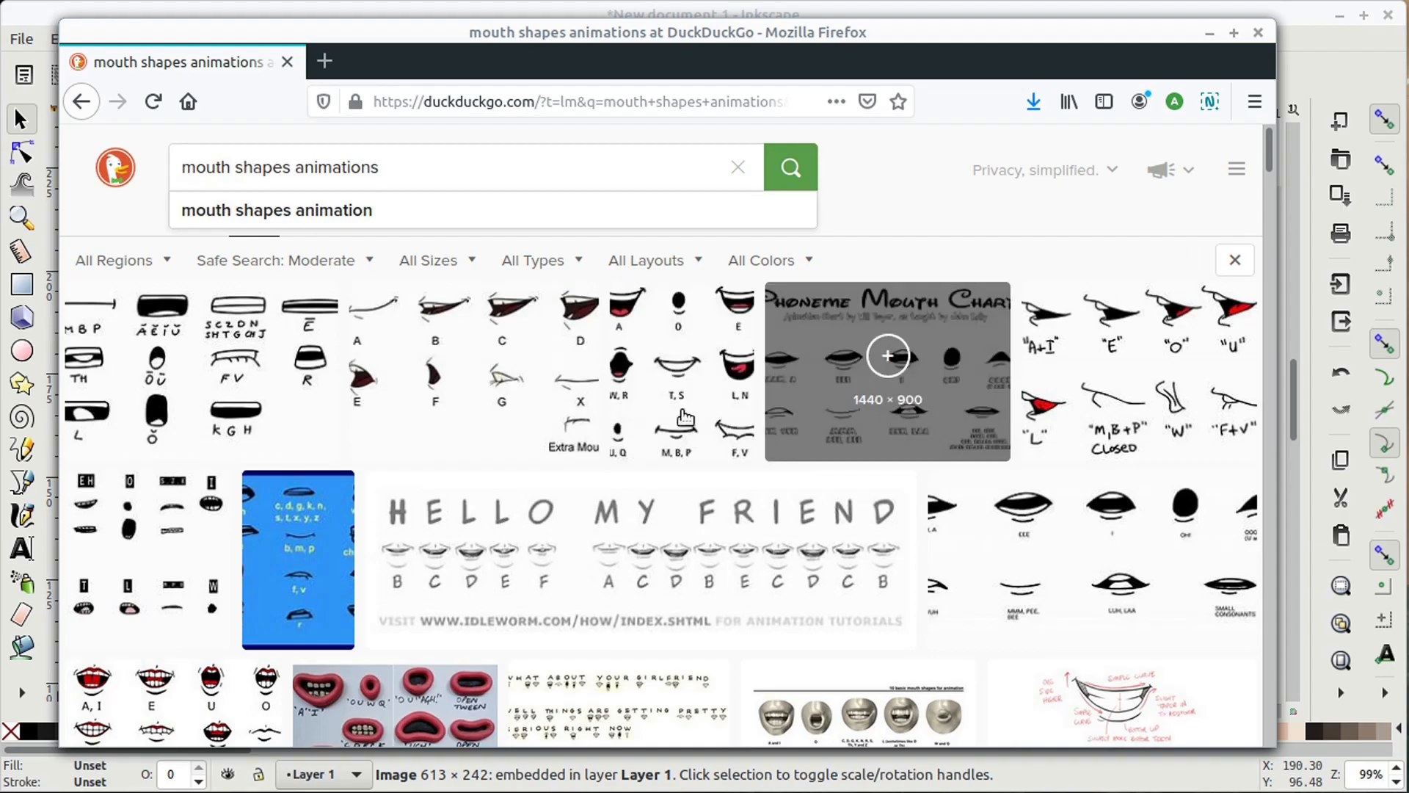
{"action": "left_click", "coordinate": [887, 369]}
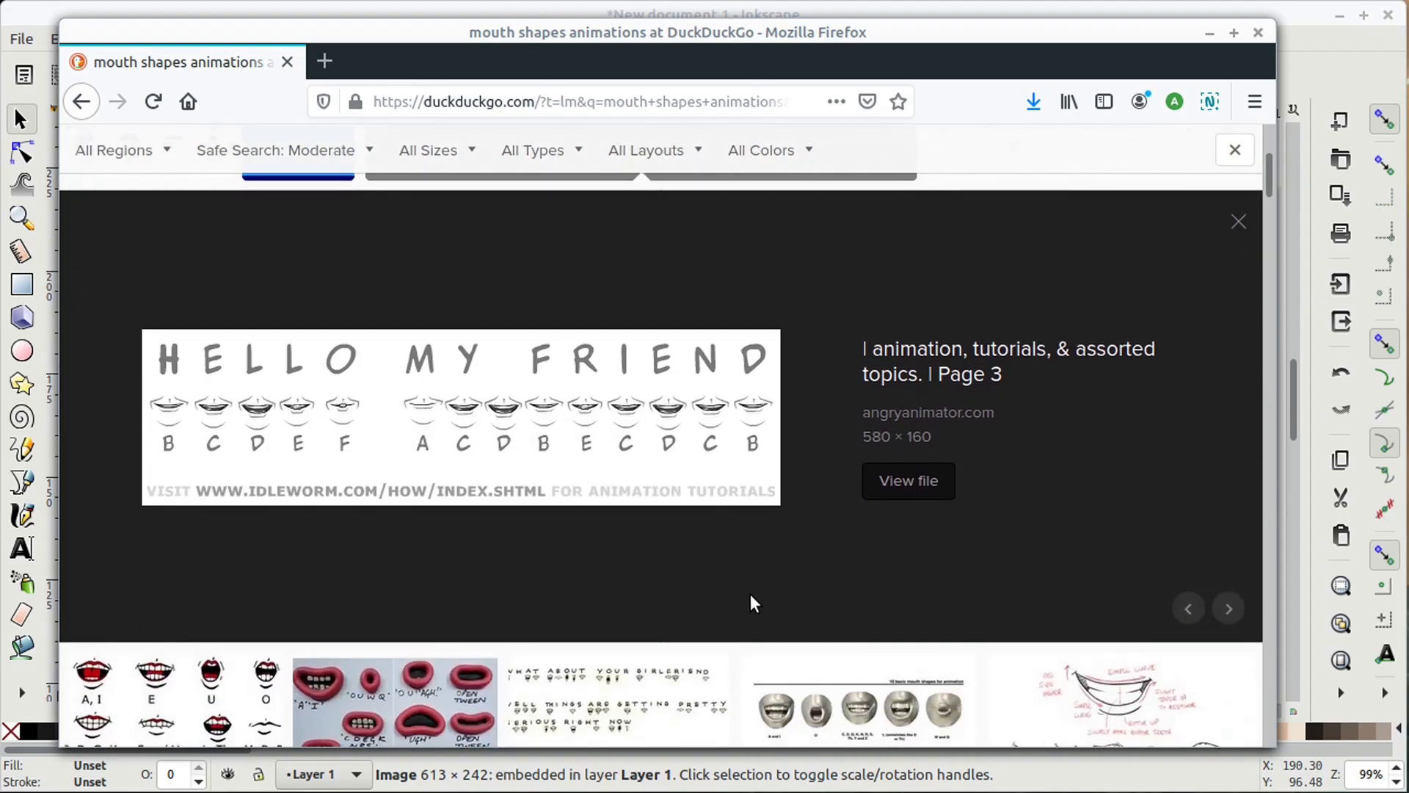
{"action": "scroll", "scroll_direction": "down", "scroll_amount": 3}
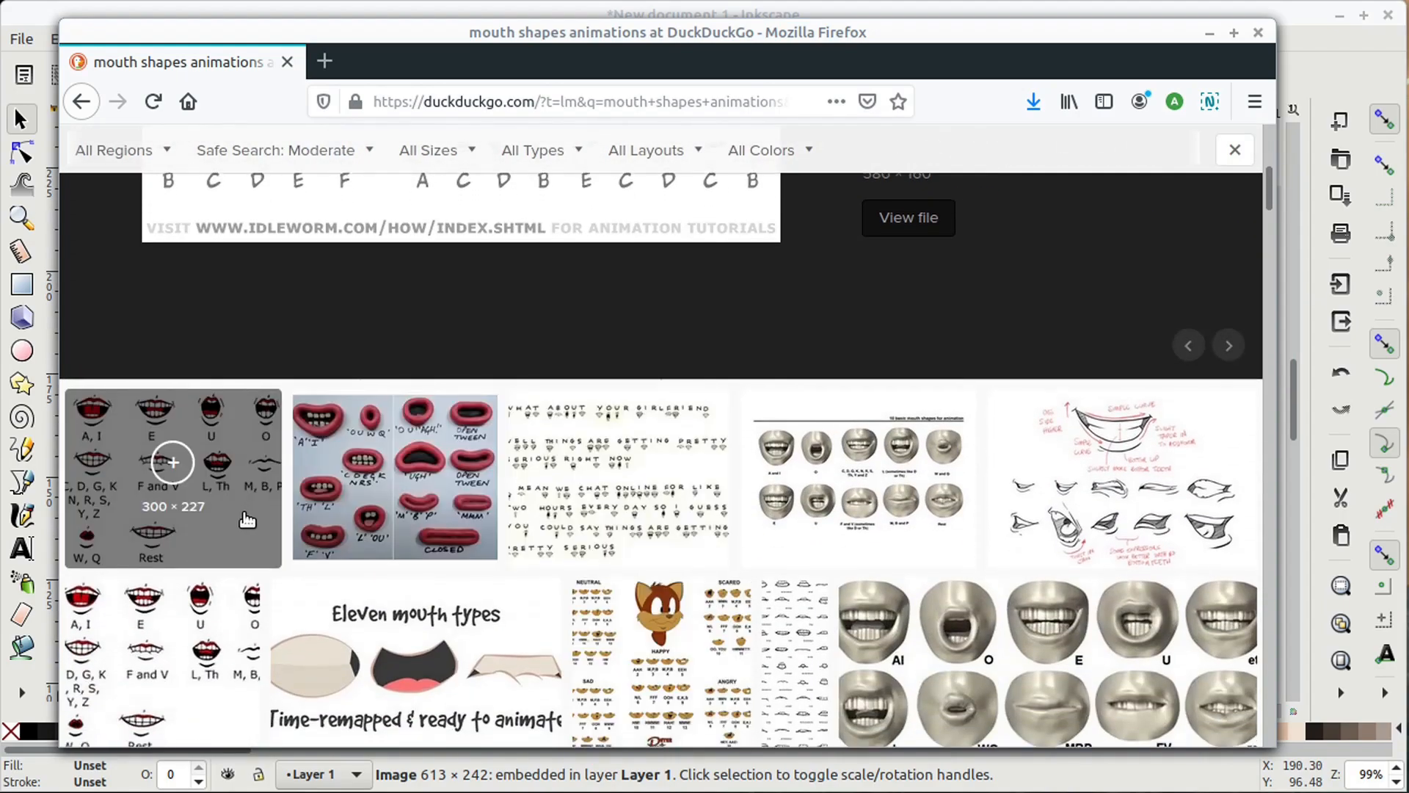
{"action": "scroll", "scroll_direction": "down", "scroll_amount": 3}
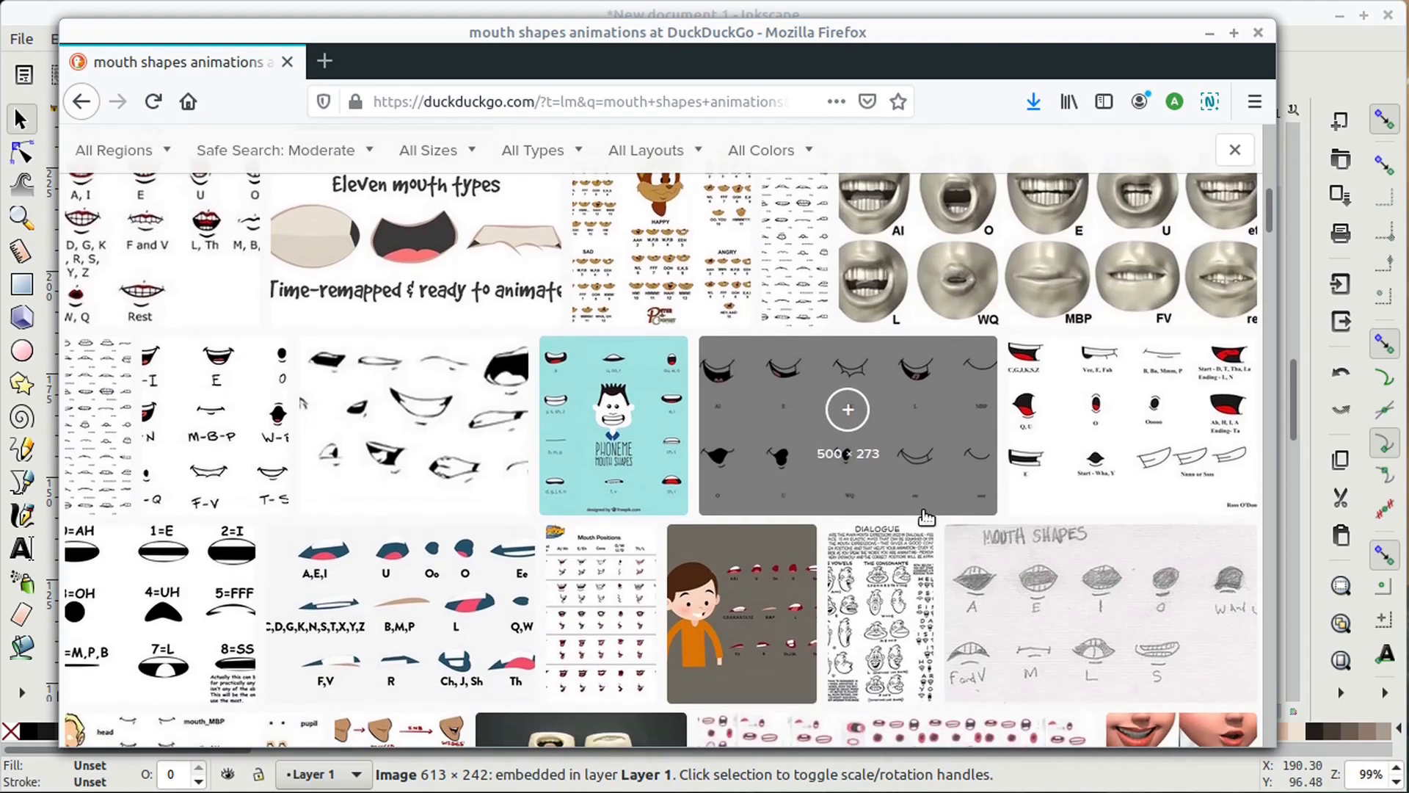
{"action": "left_click", "coordinate": [1100, 612]}
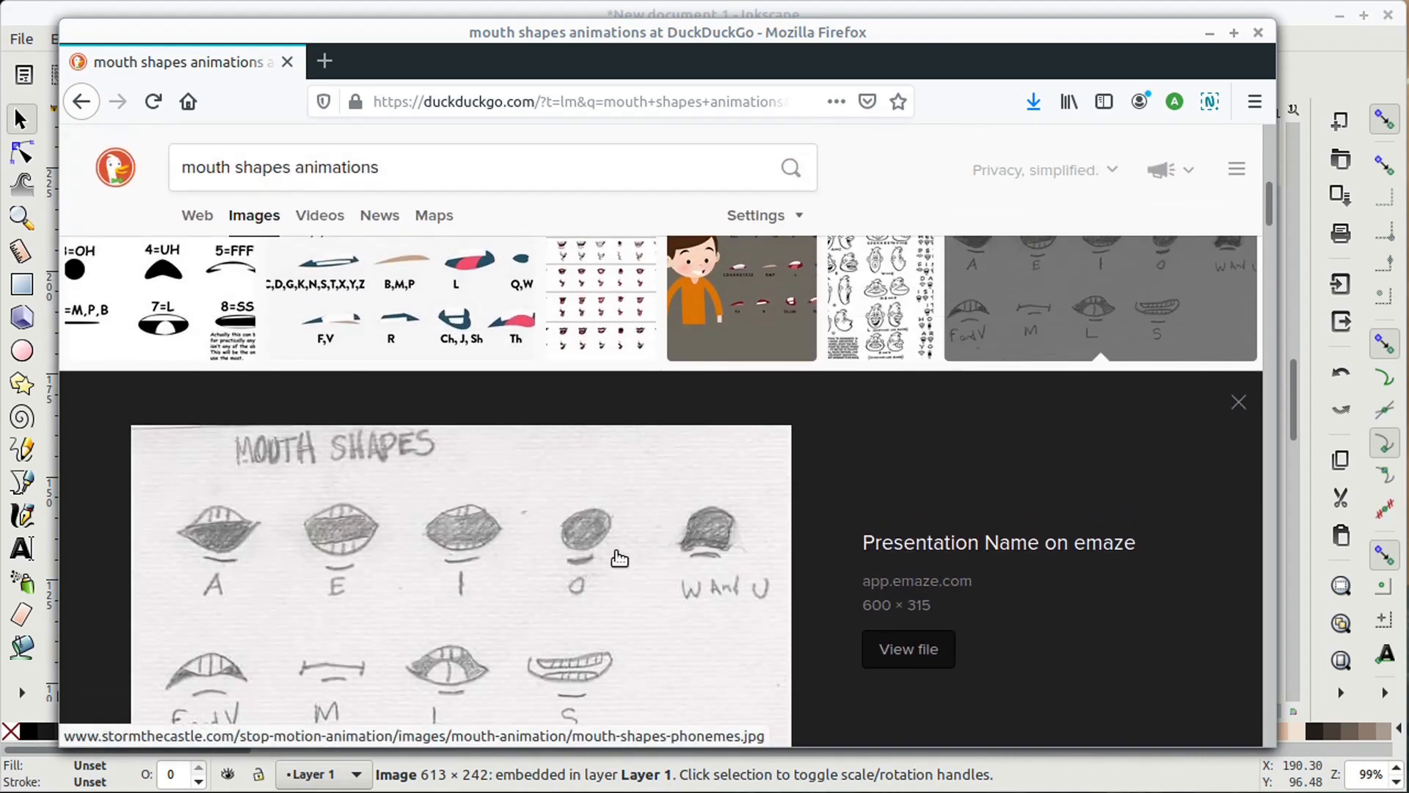
{"action": "left_click", "coordinate": [1237, 402]}
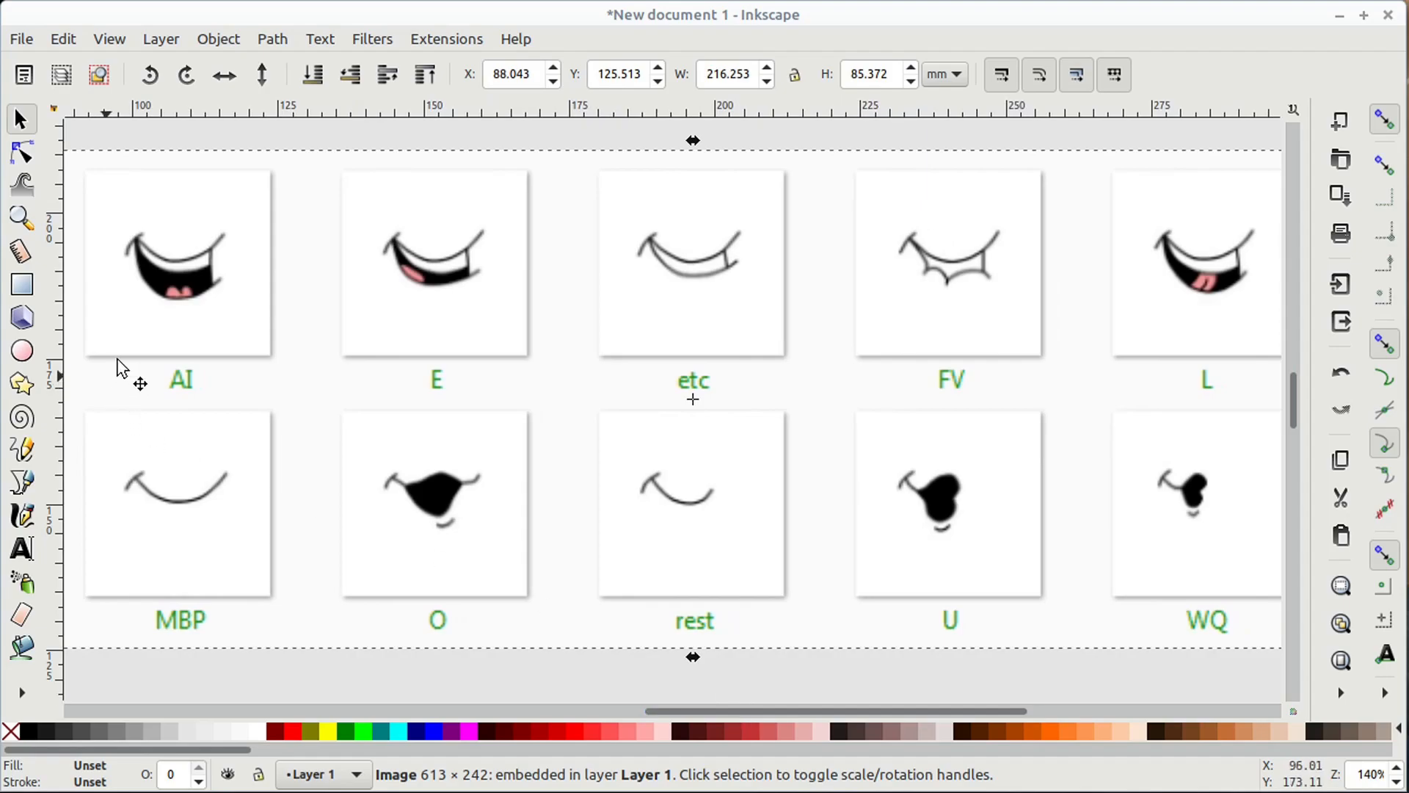
{"action": "mouse_move", "coordinate": [255, 357]}
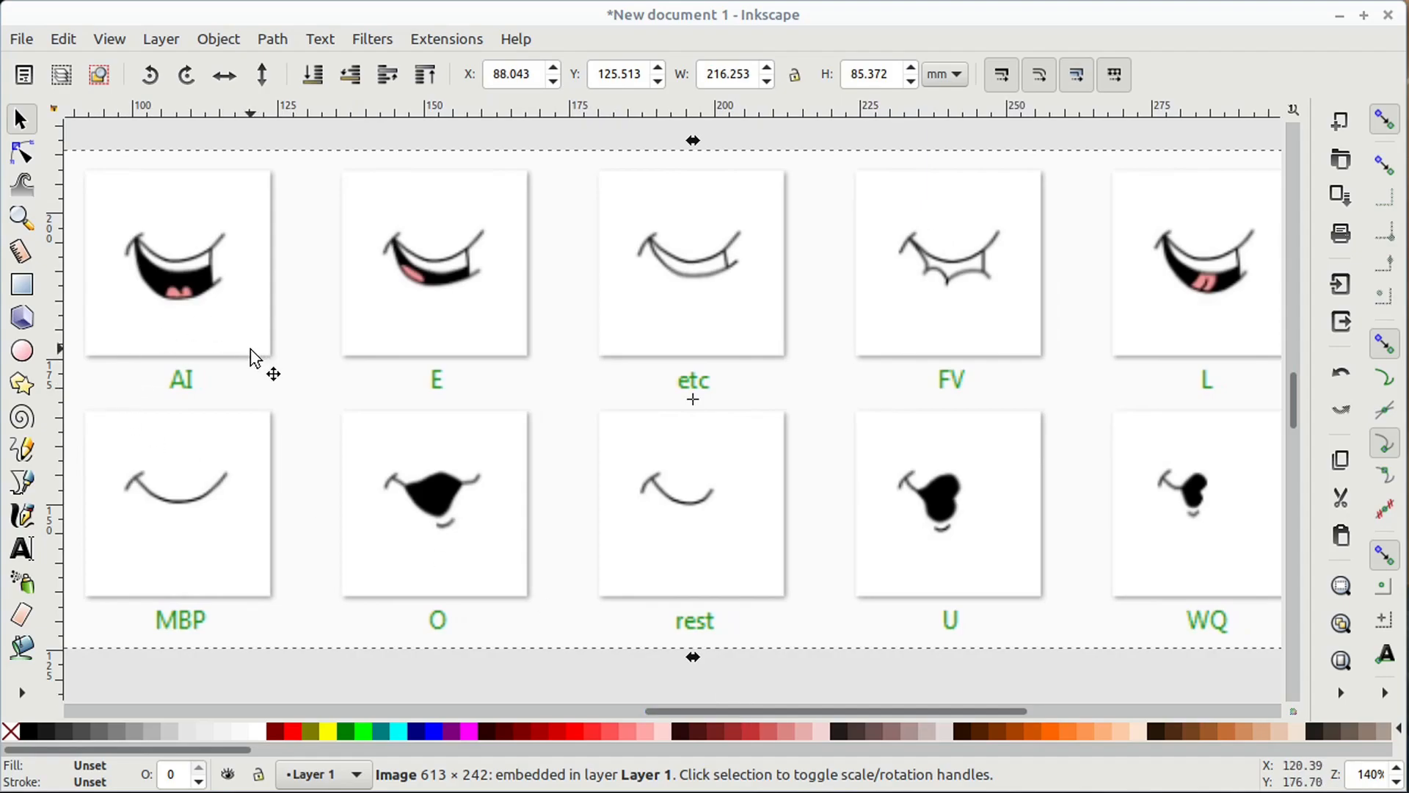
{"action": "mouse_move", "coordinate": [512, 358]}
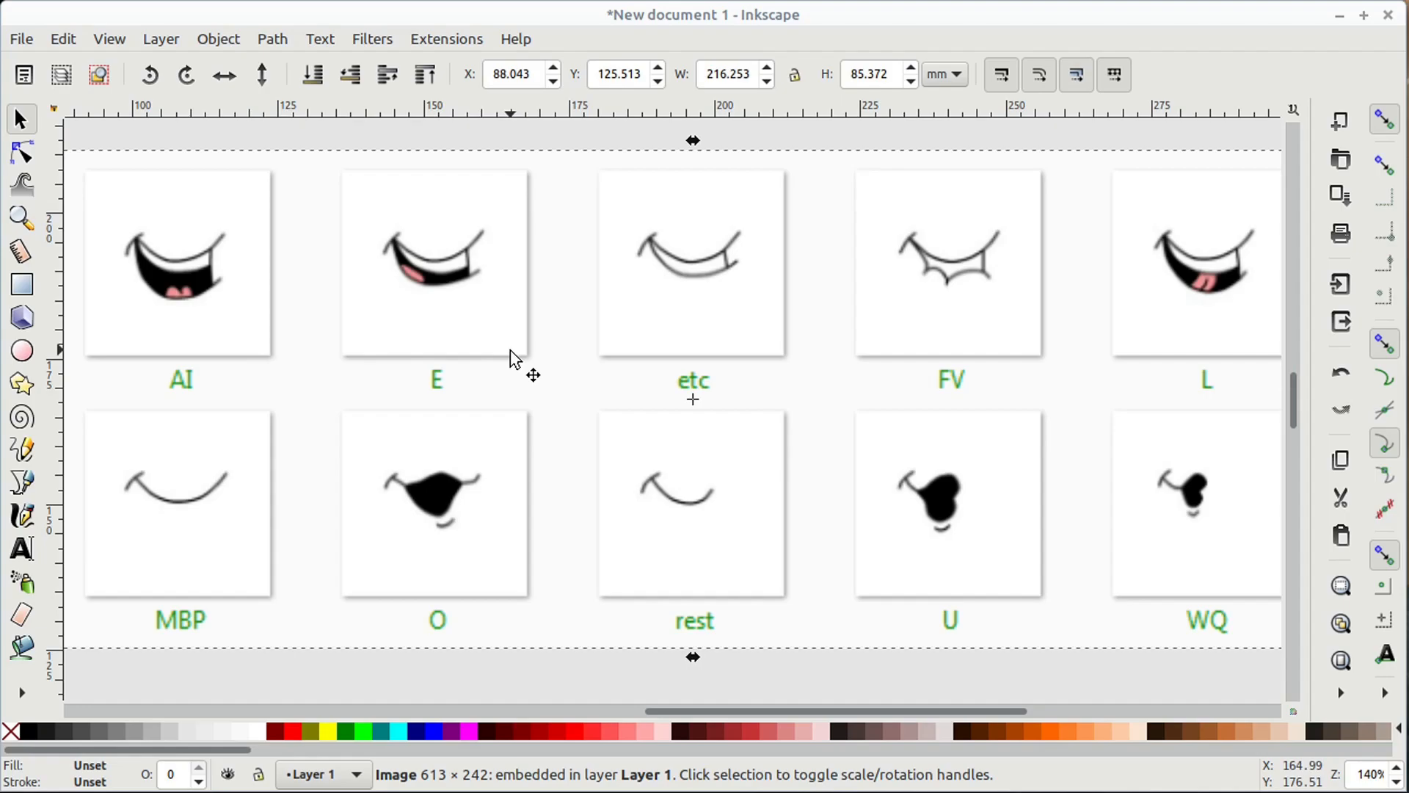
{"action": "mouse_move", "coordinate": [615, 369]}
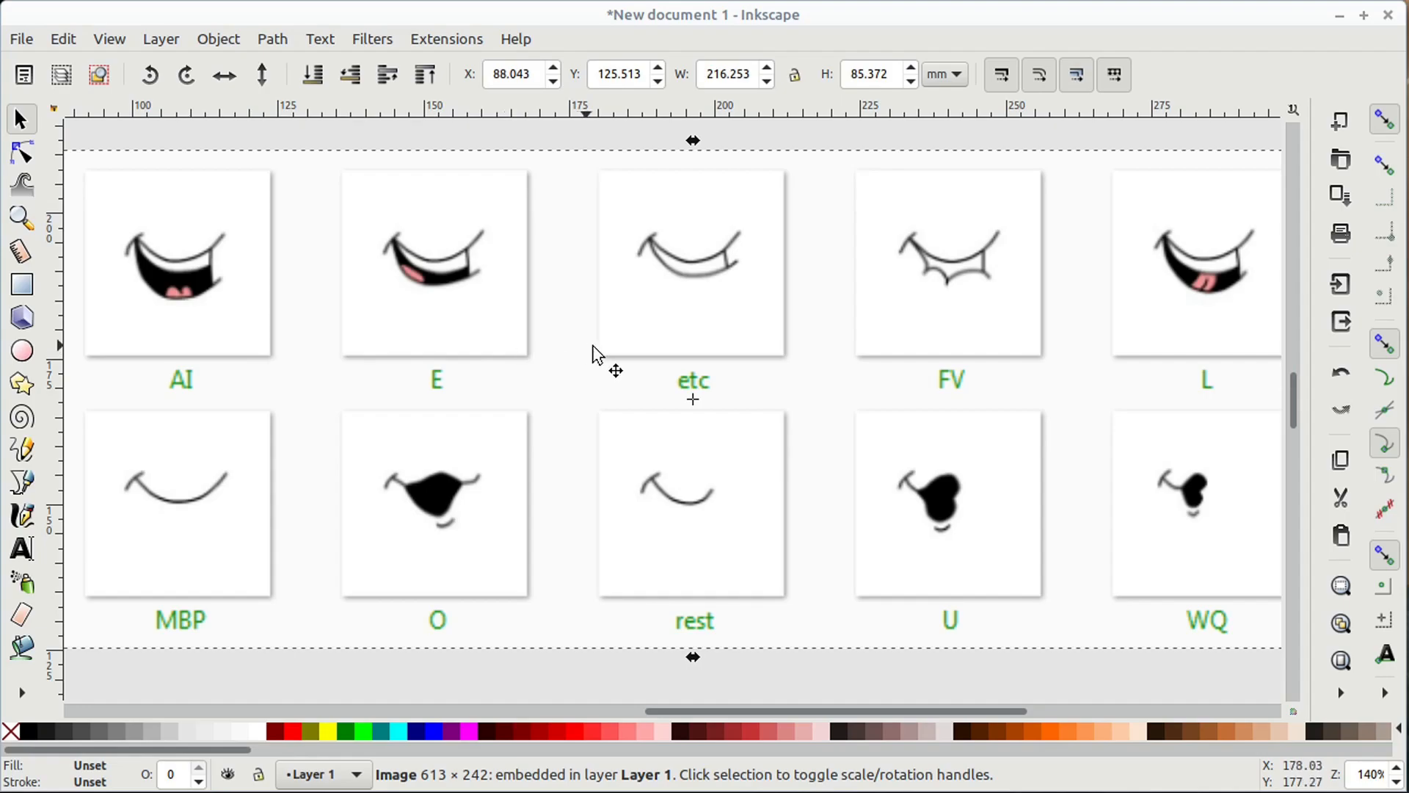
{"action": "mouse_move", "coordinate": [791, 369]}
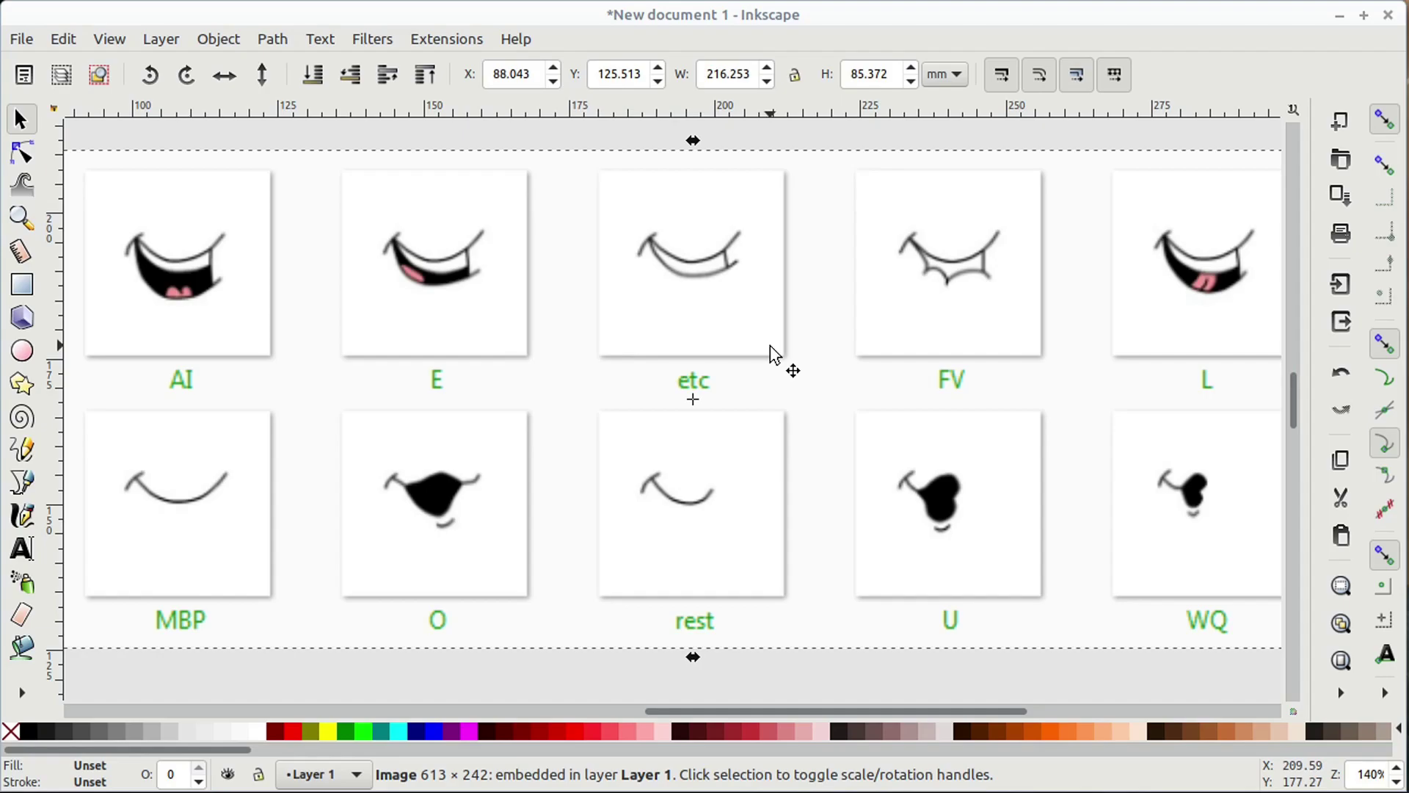
{"action": "mouse_move", "coordinate": [835, 357]}
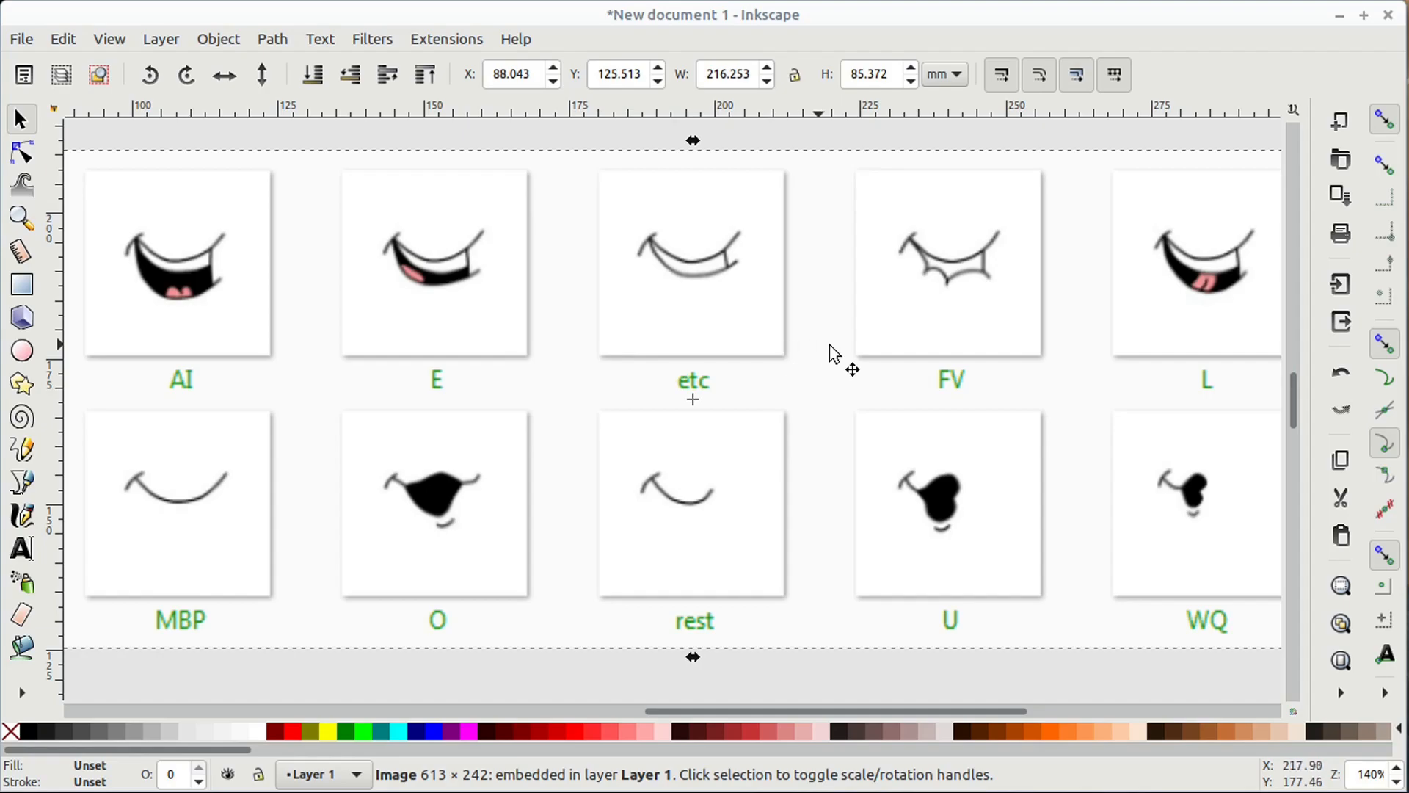
{"action": "mouse_move", "coordinate": [1037, 353]}
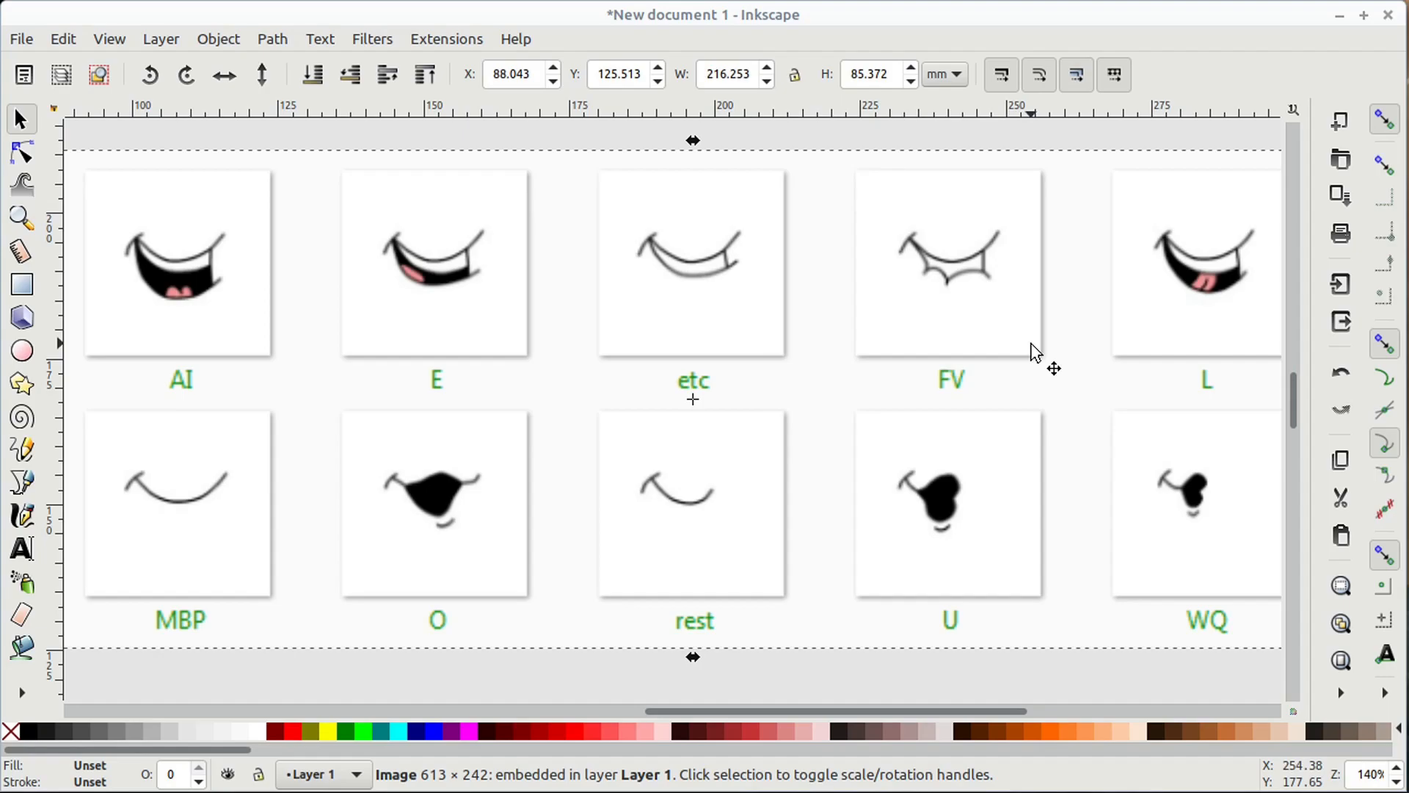
{"action": "mouse_move", "coordinate": [1252, 356]}
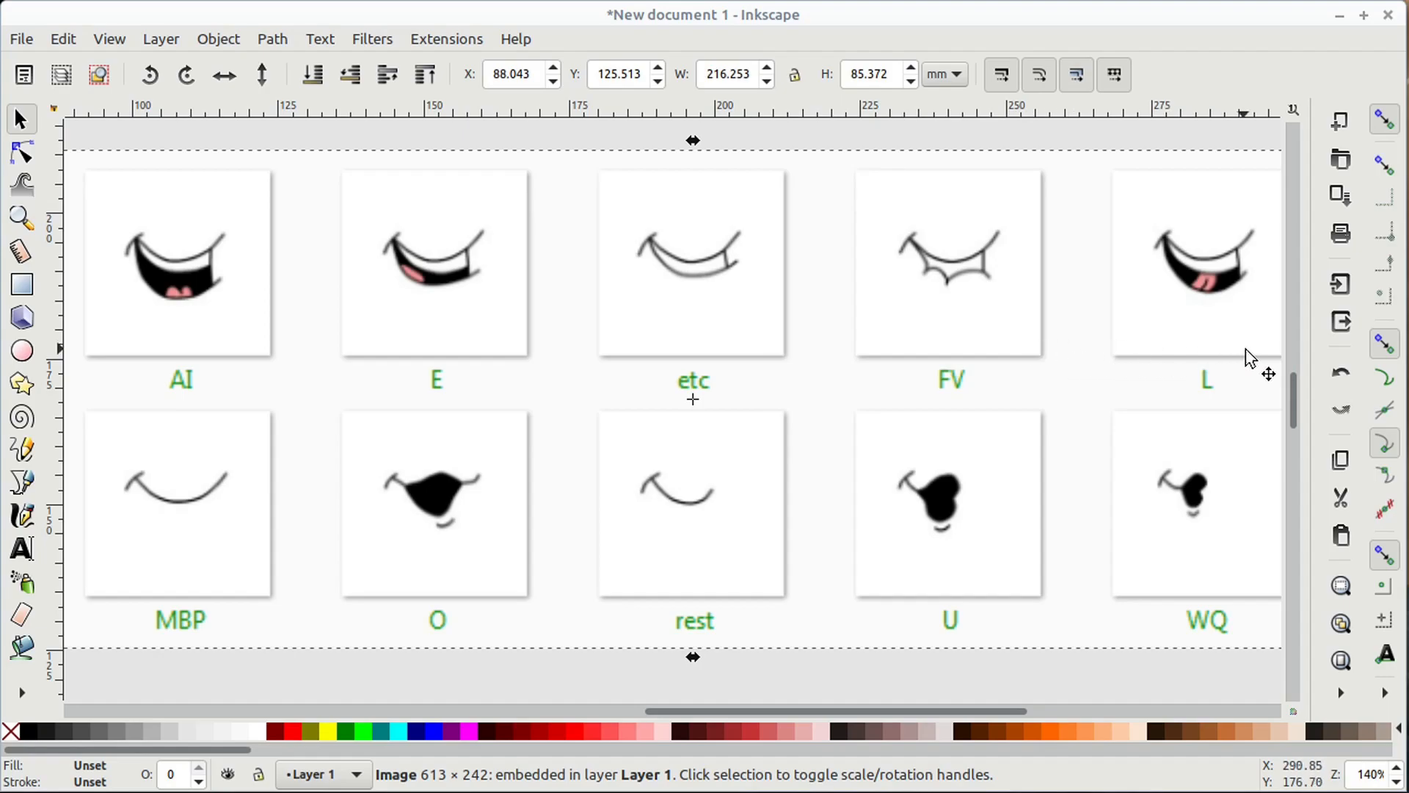
{"action": "mouse_move", "coordinate": [1268, 360]}
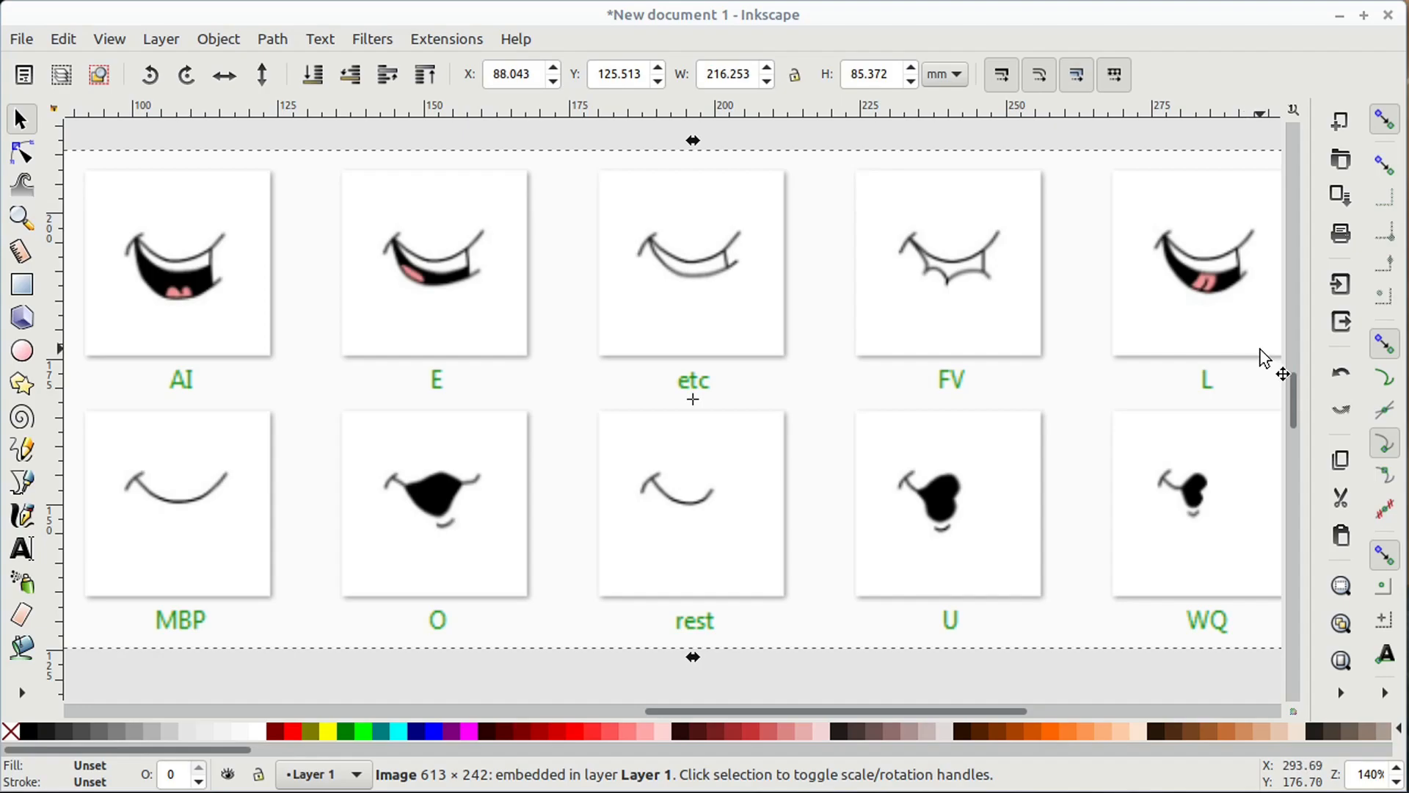
{"action": "mouse_move", "coordinate": [1024, 400]}
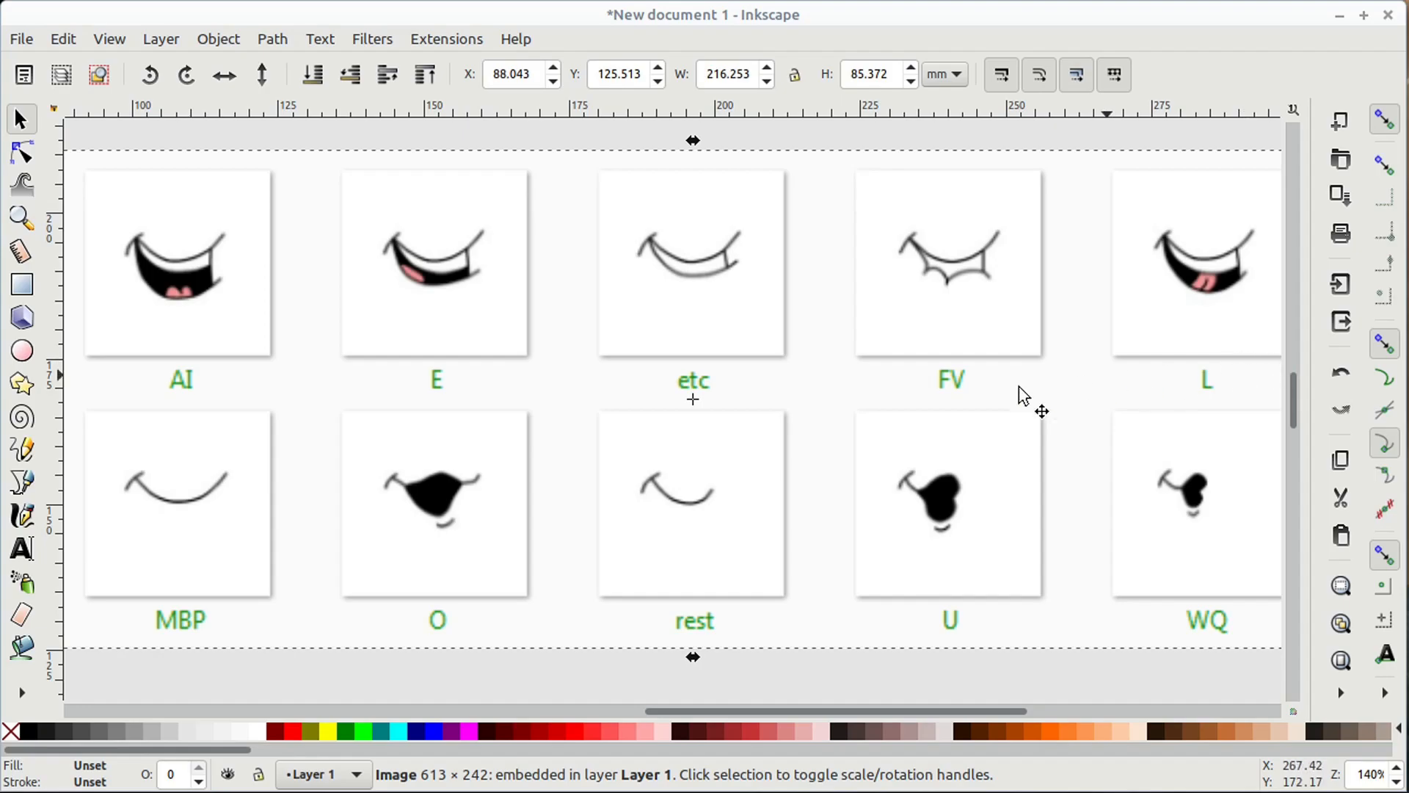
{"action": "mouse_move", "coordinate": [249, 607]}
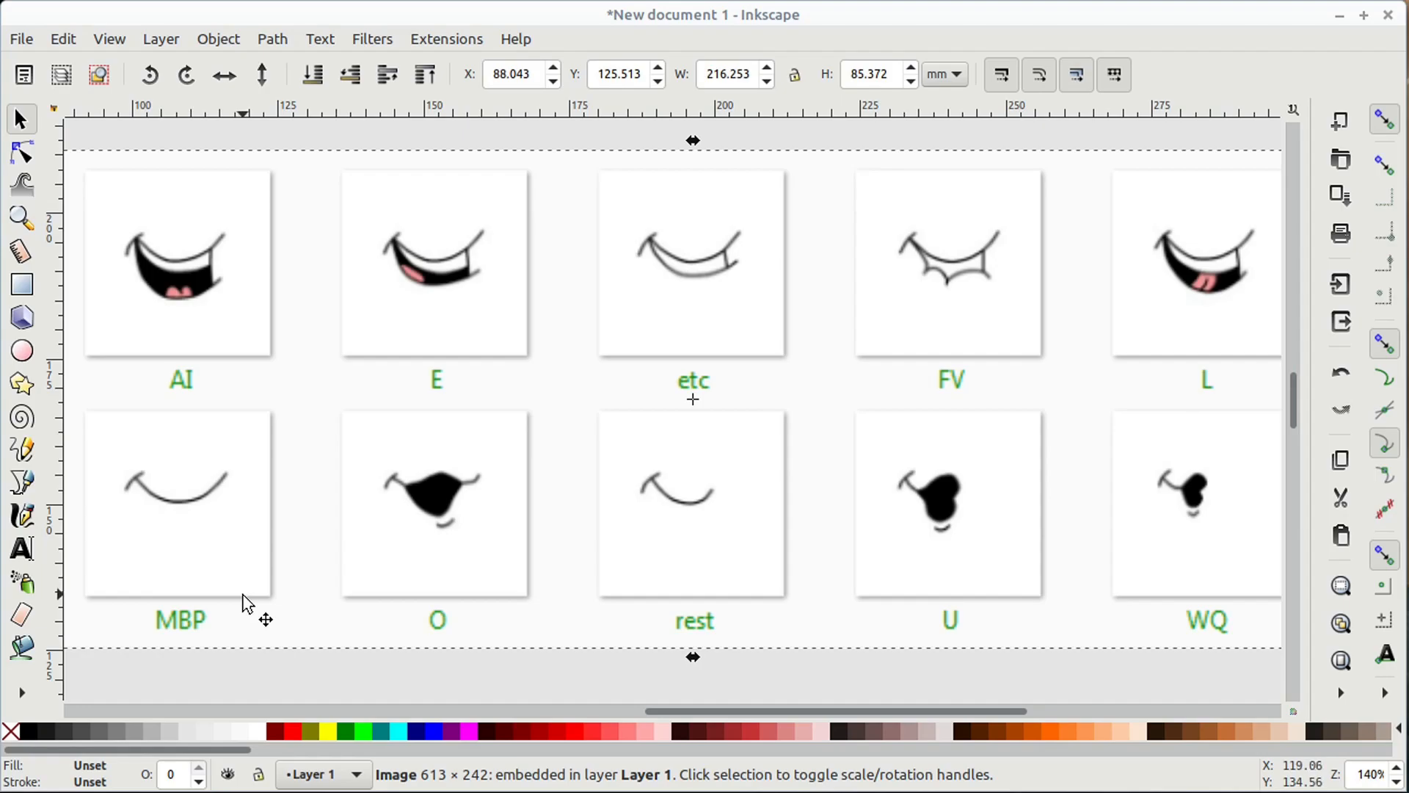
{"action": "mouse_move", "coordinate": [517, 588]}
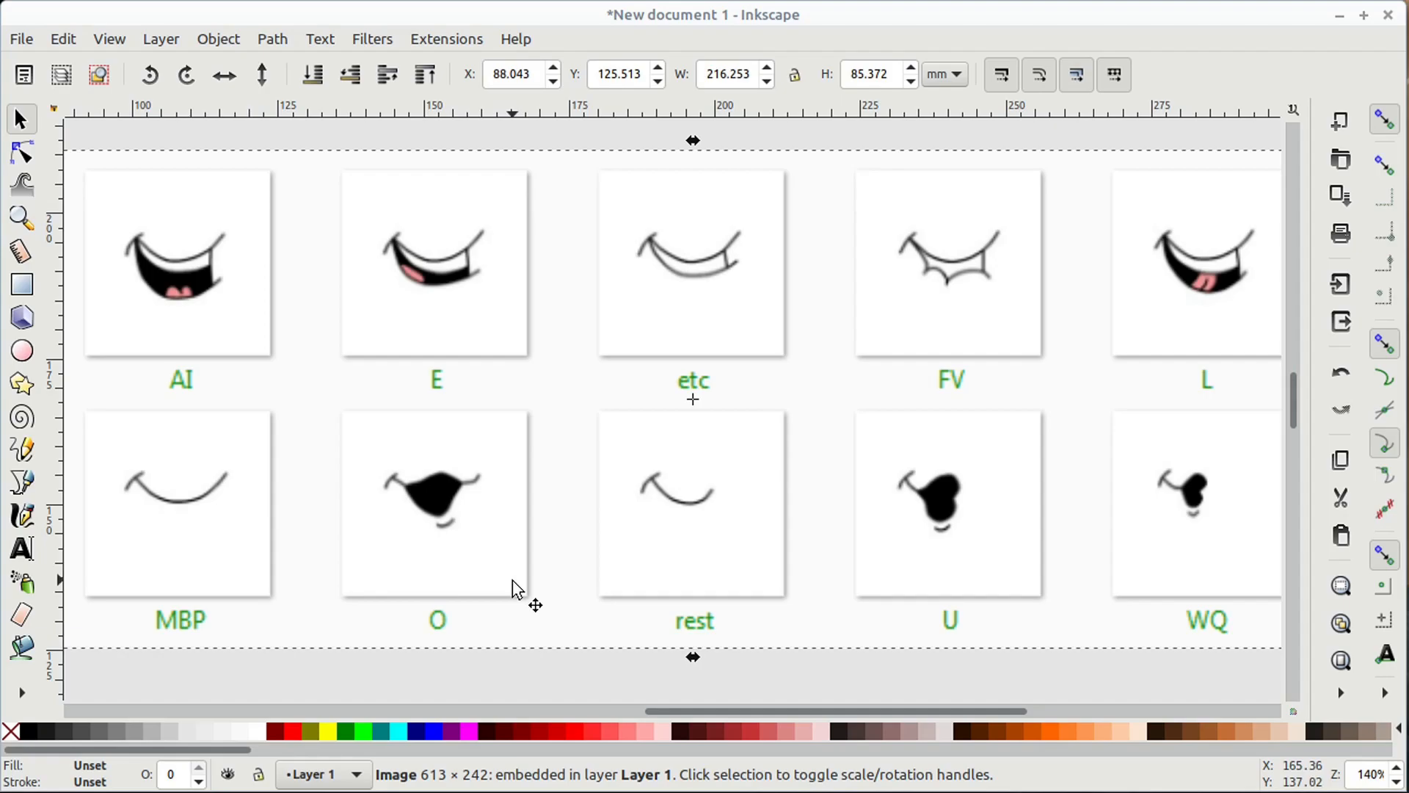
{"action": "mouse_move", "coordinate": [755, 598]}
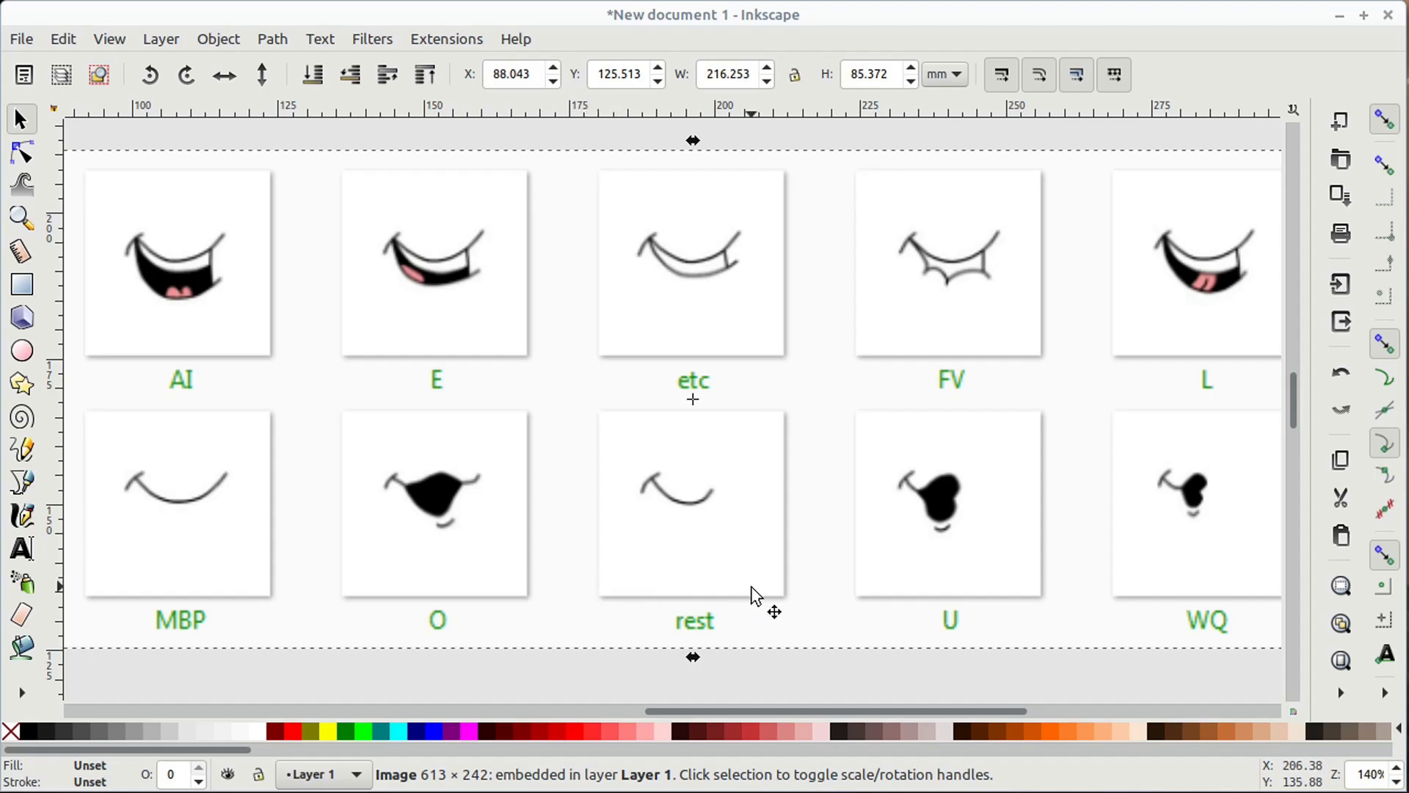
{"action": "mouse_move", "coordinate": [1029, 588]}
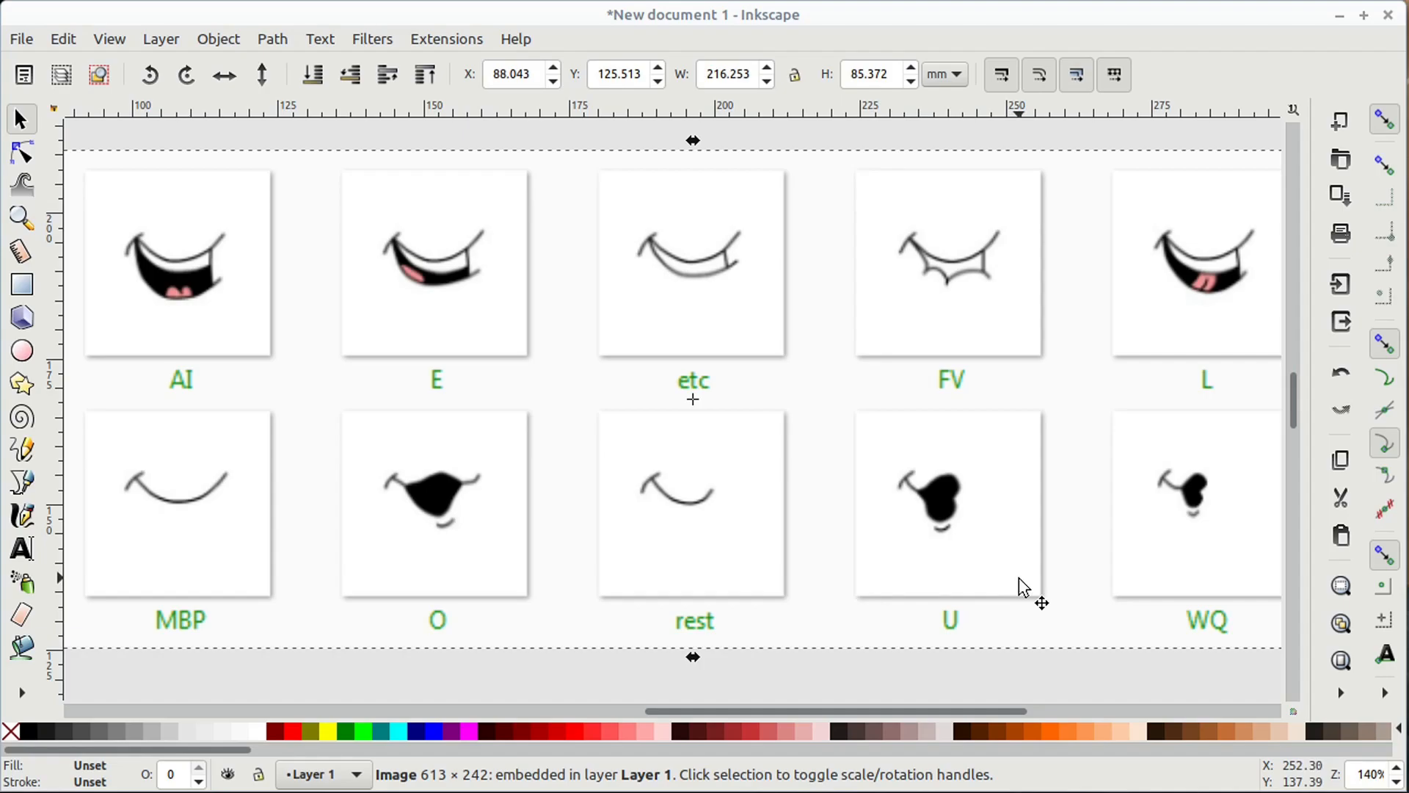
{"action": "mouse_move", "coordinate": [1262, 588]}
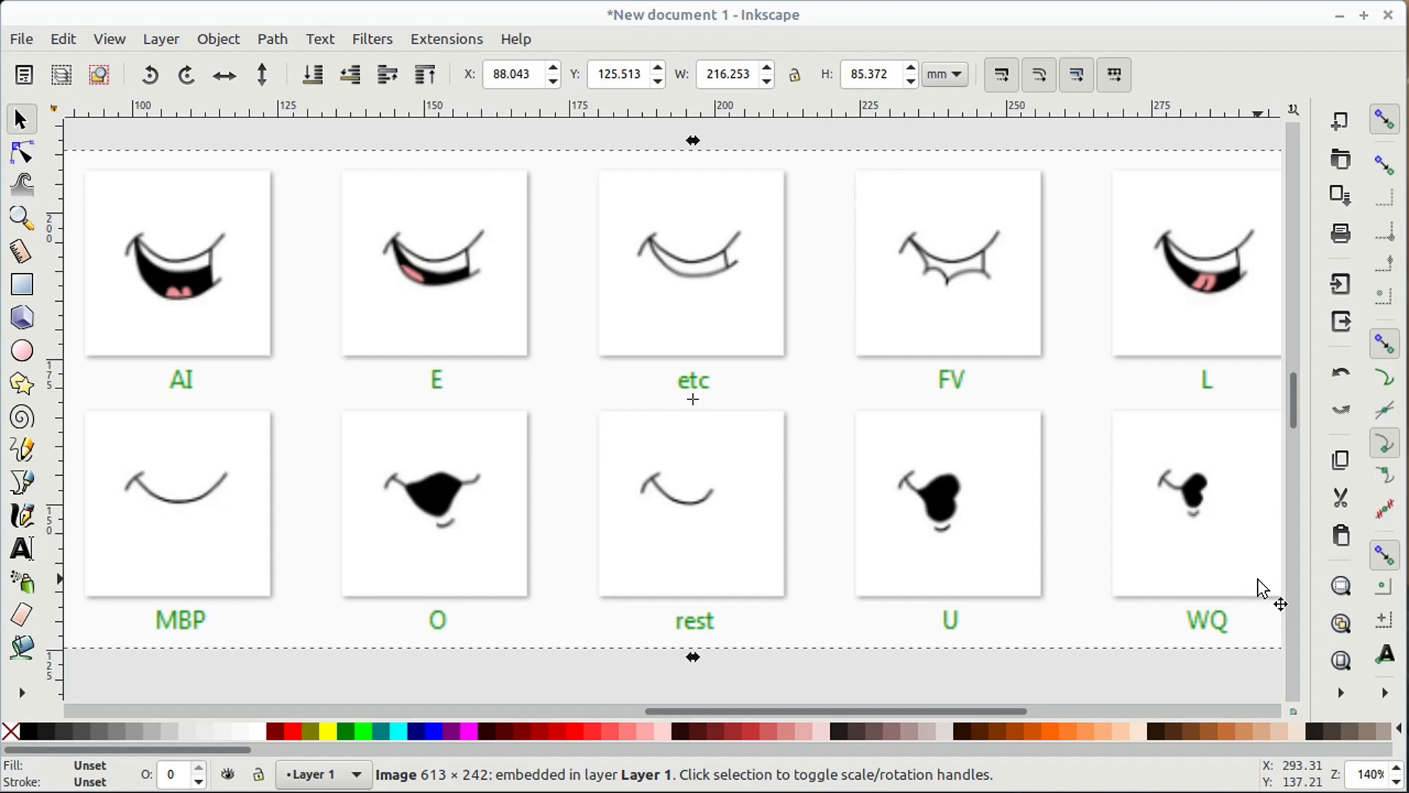
{"action": "mouse_move", "coordinate": [1248, 590]}
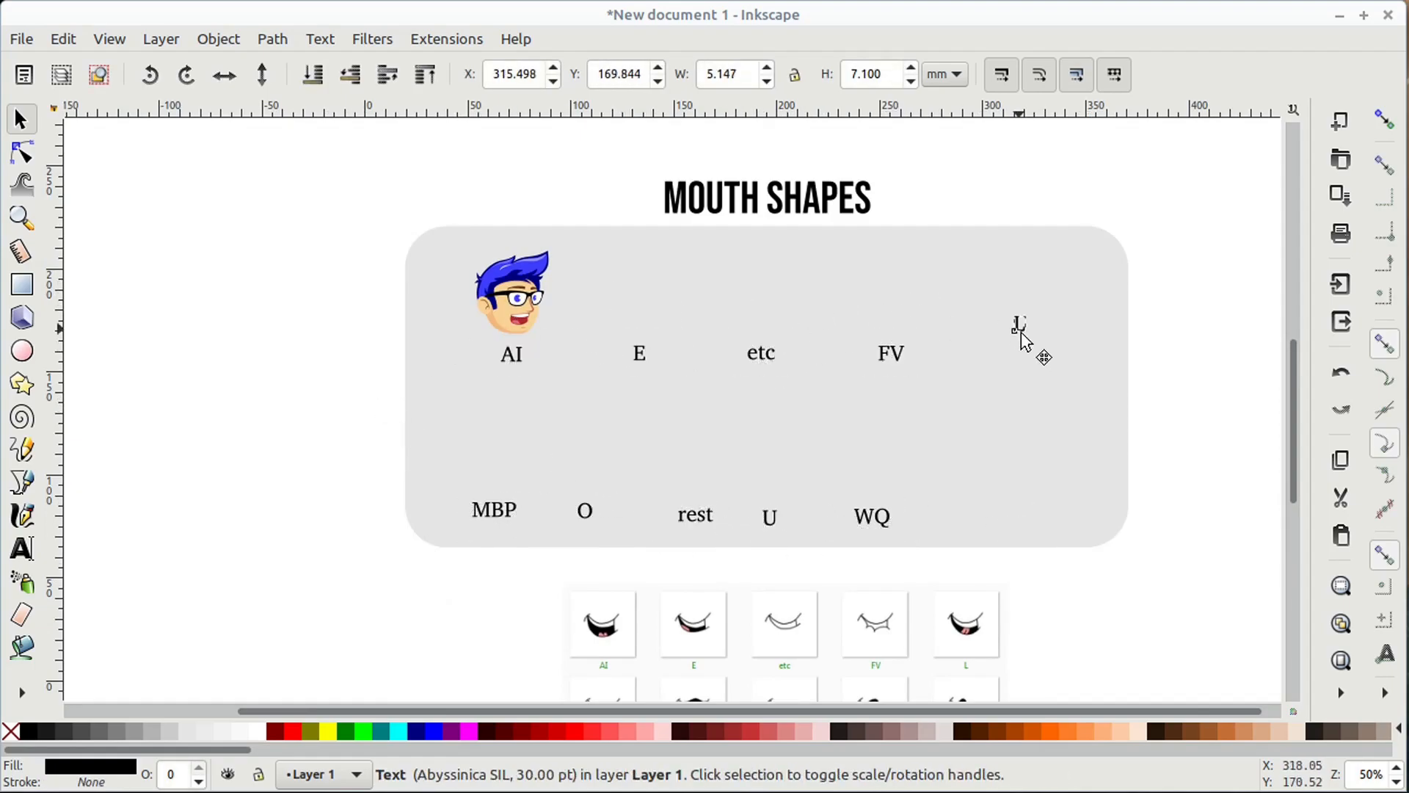
- Use Object > Align and Distribute to place a cartoon head above each phoneme label
{"action": "left_click", "coordinate": [217, 39]}
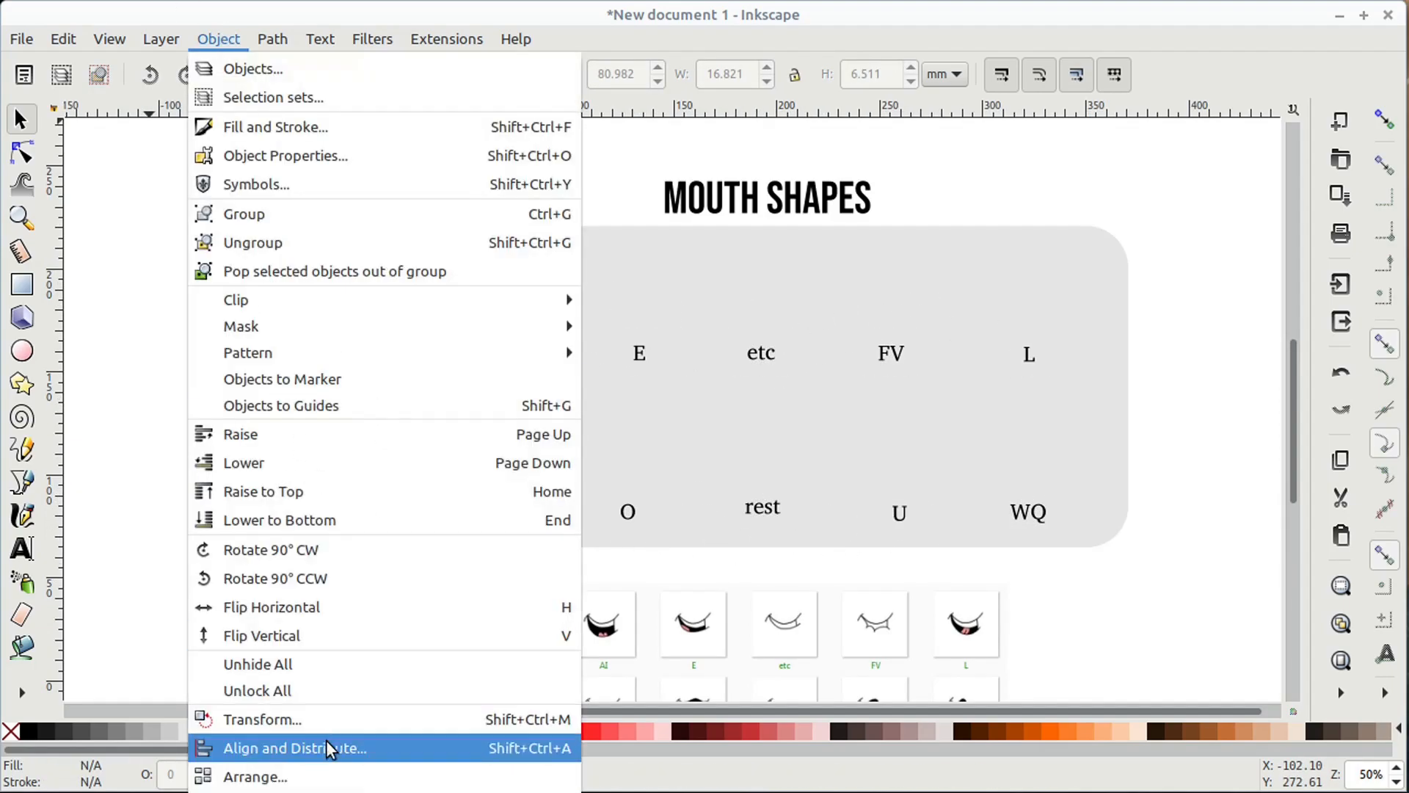
{"action": "left_click", "coordinate": [294, 747]}
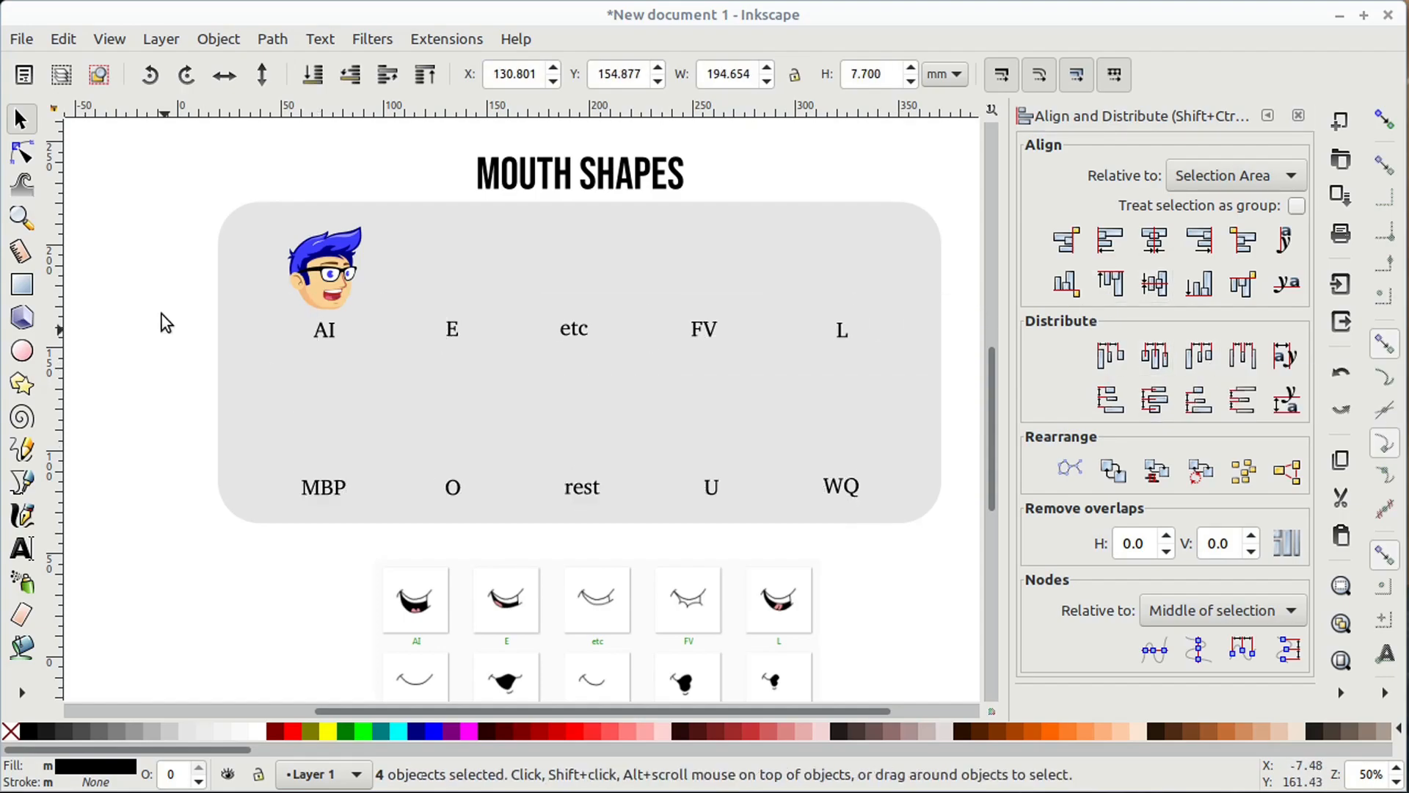
{"action": "left_click", "coordinate": [324, 270]}
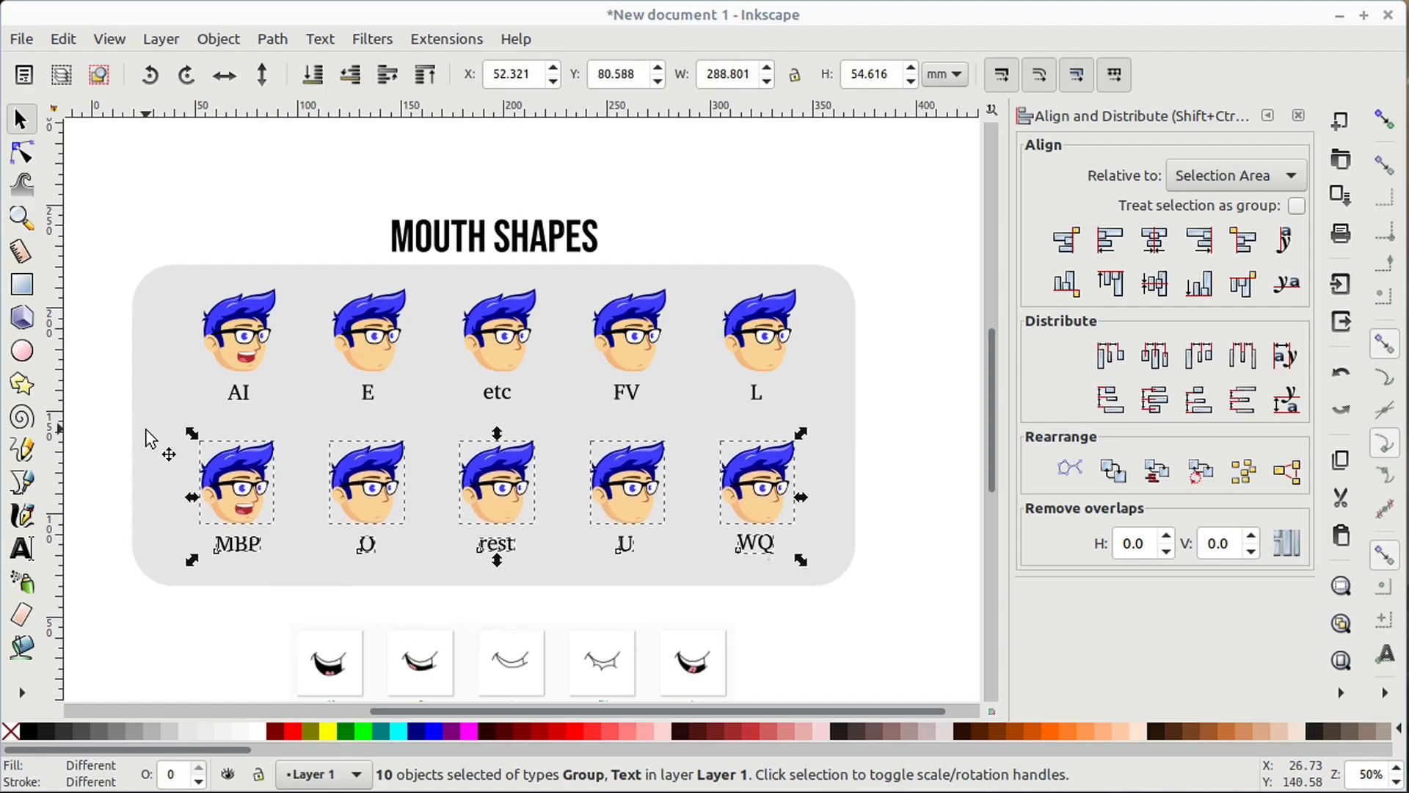
{"action": "left_click", "coordinate": [802, 605]}
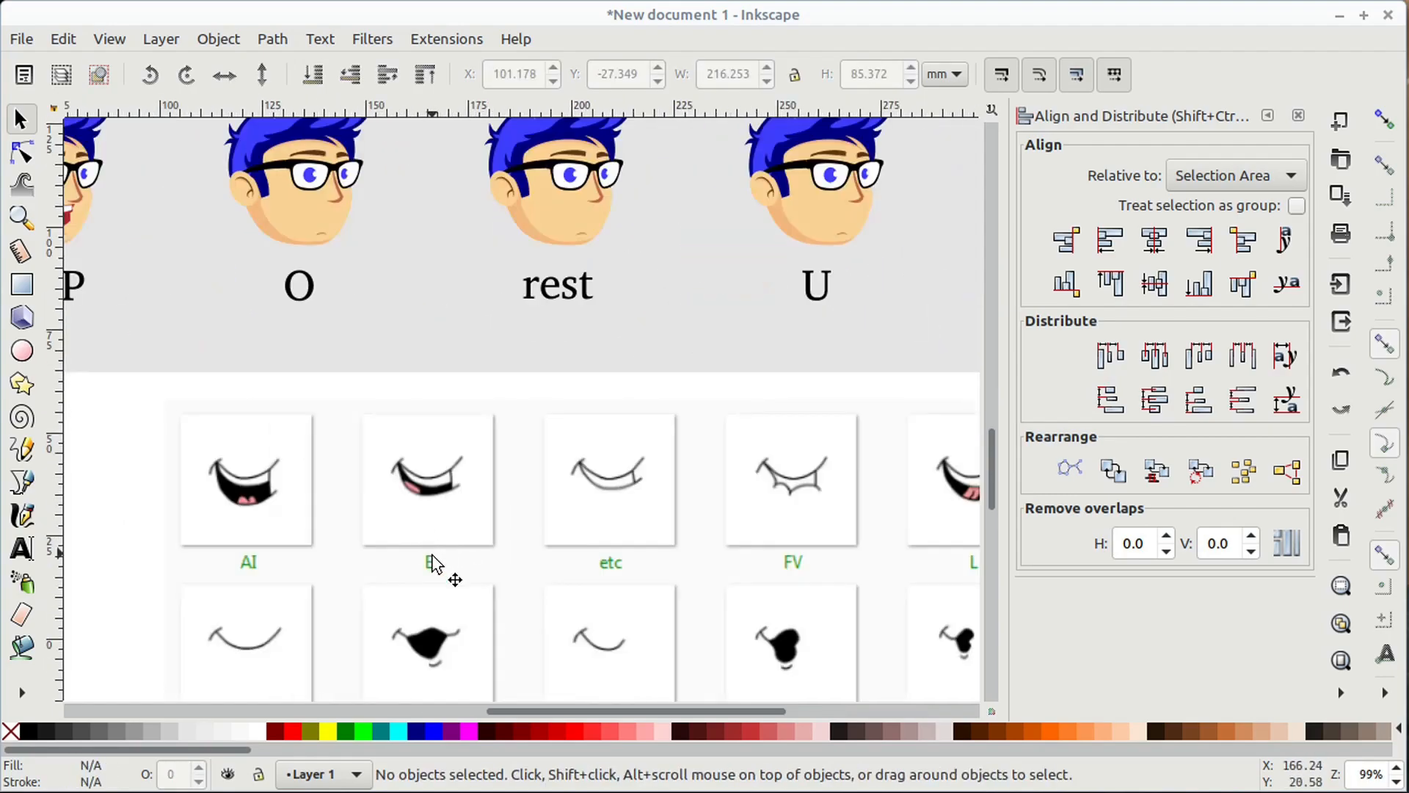
- Reshape the closed-lips curve and the open mouth's corner node with the Node tool
{"action": "scroll", "scroll_direction": "up", "scroll_amount": 3}
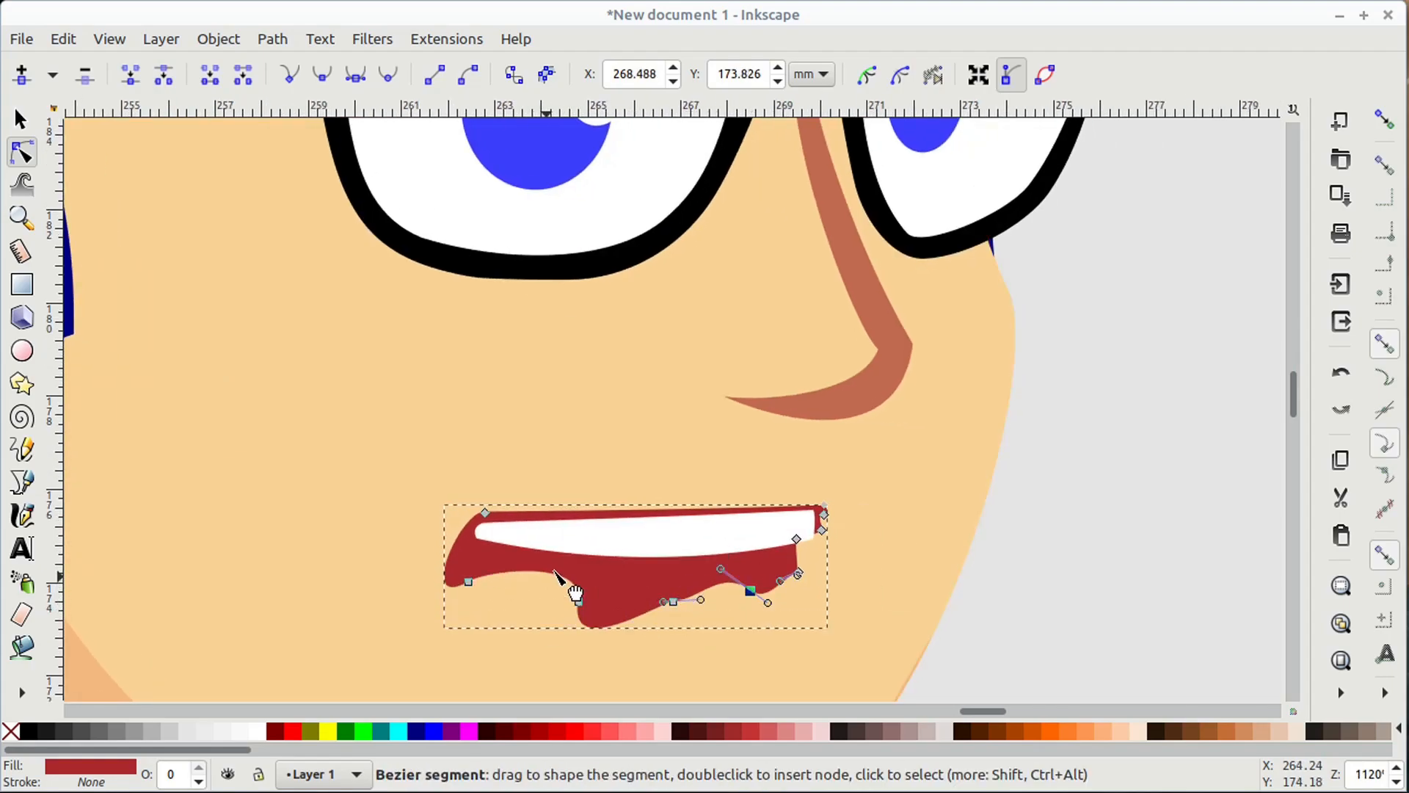
{"action": "scroll", "scroll_direction": "down", "scroll_amount": 3}
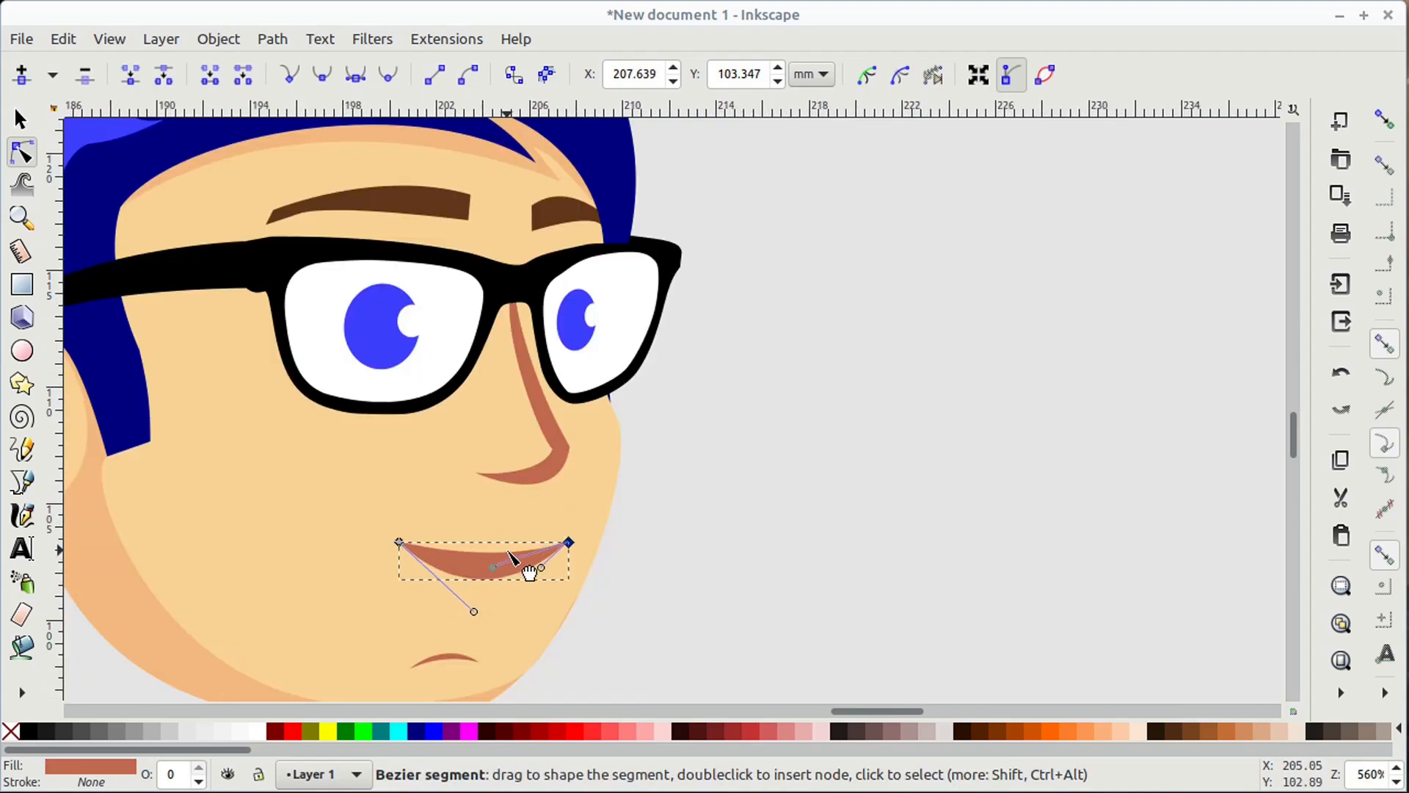
{"action": "left_click", "coordinate": [20, 119]}
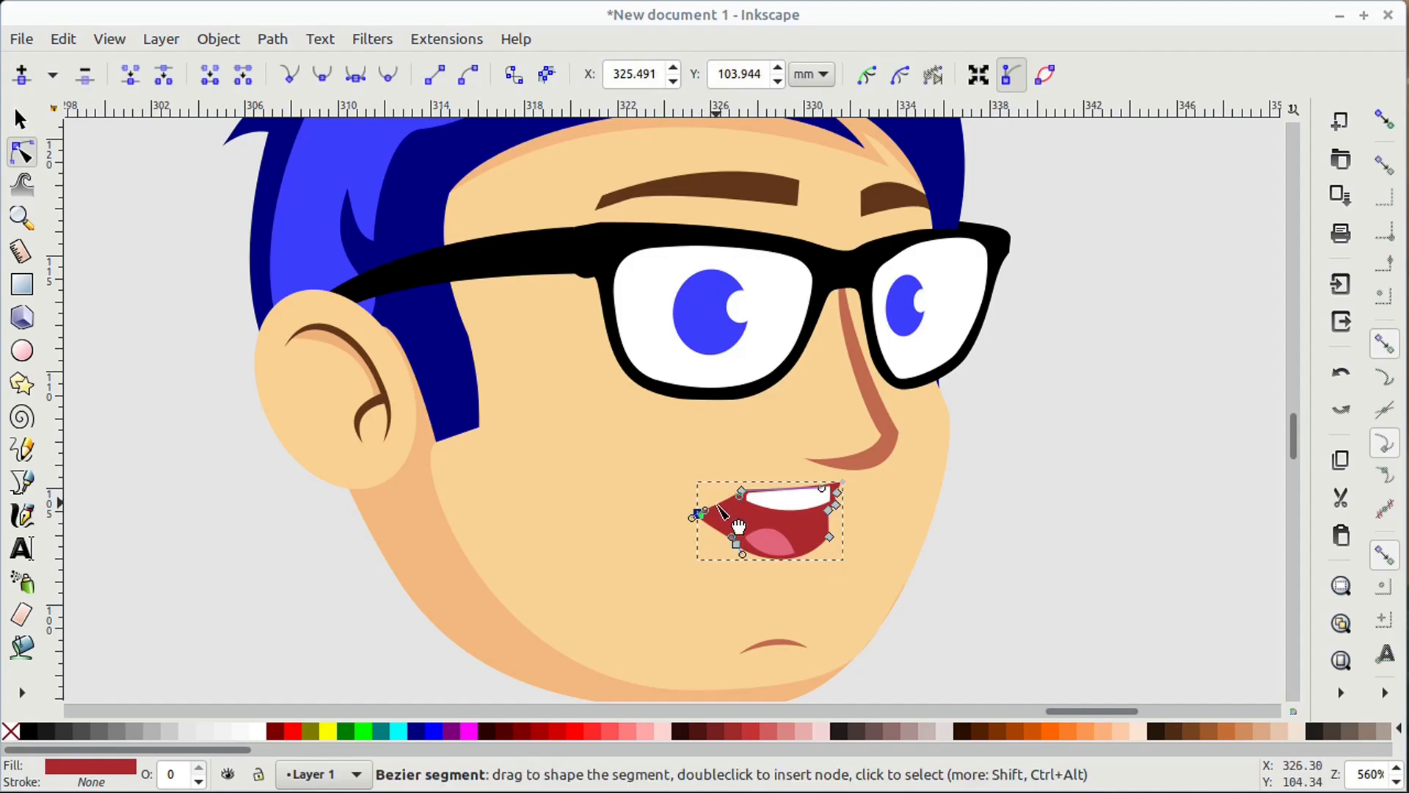
{"action": "left_click", "coordinate": [20, 117]}
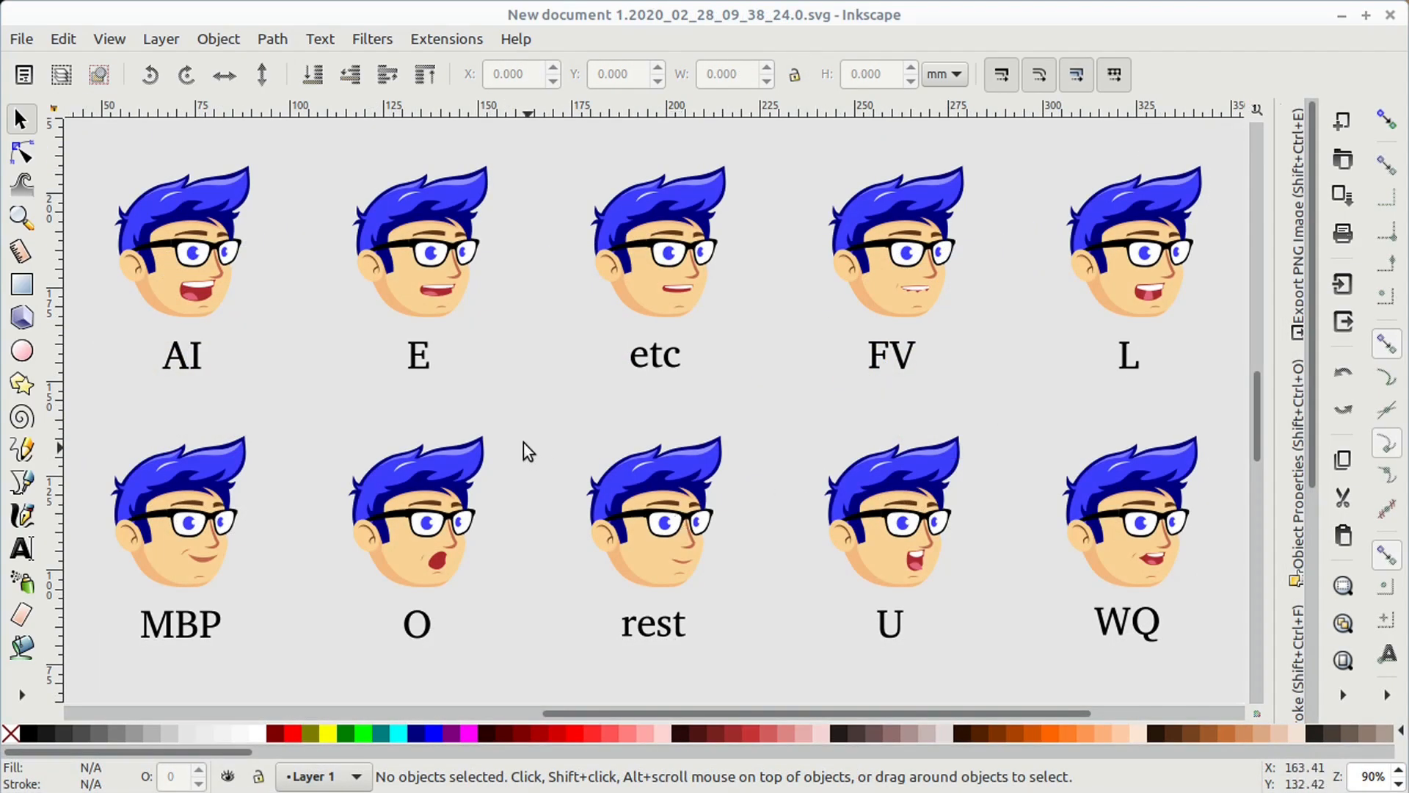
{"action": "mouse_move", "coordinate": [1361, 251]}
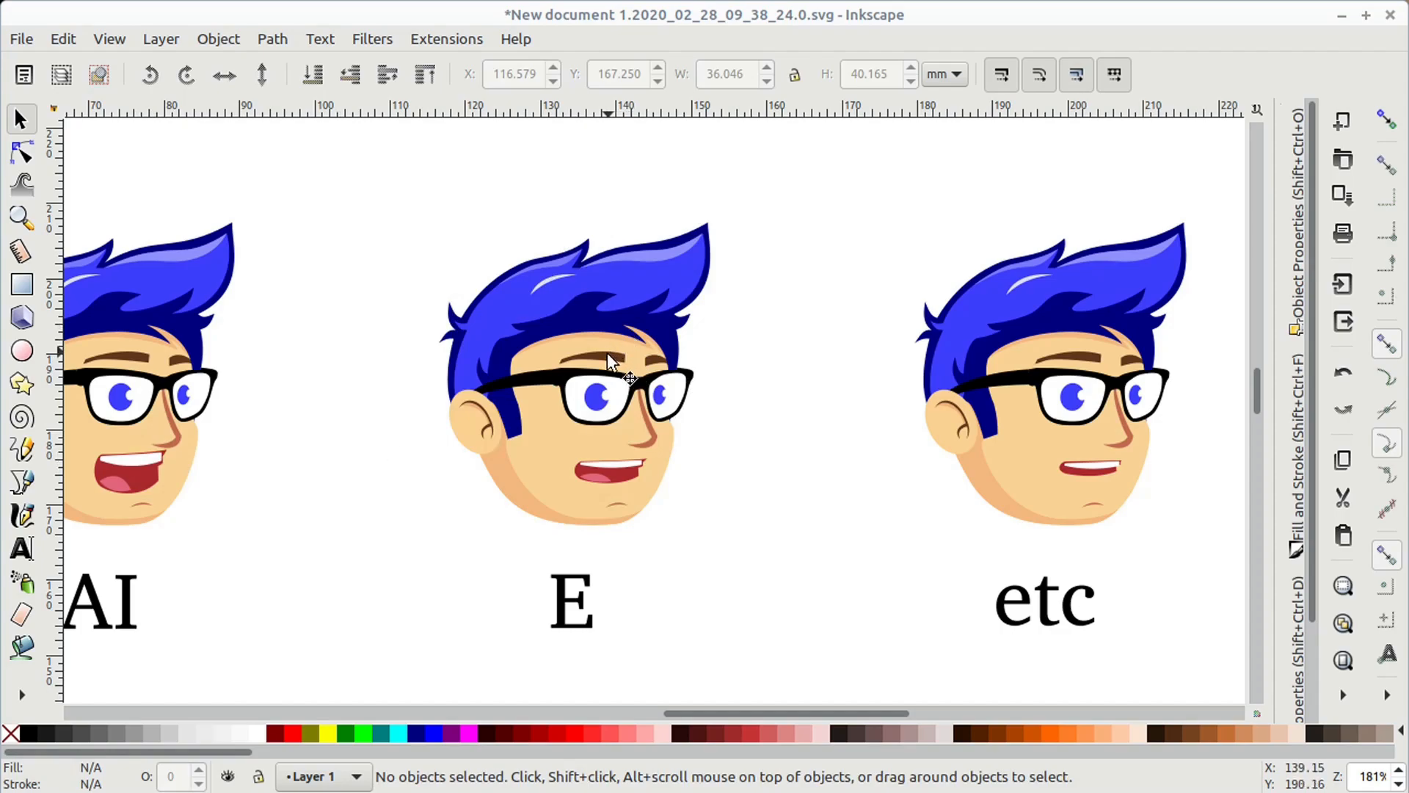
{"action": "left_click", "coordinate": [607, 364]}
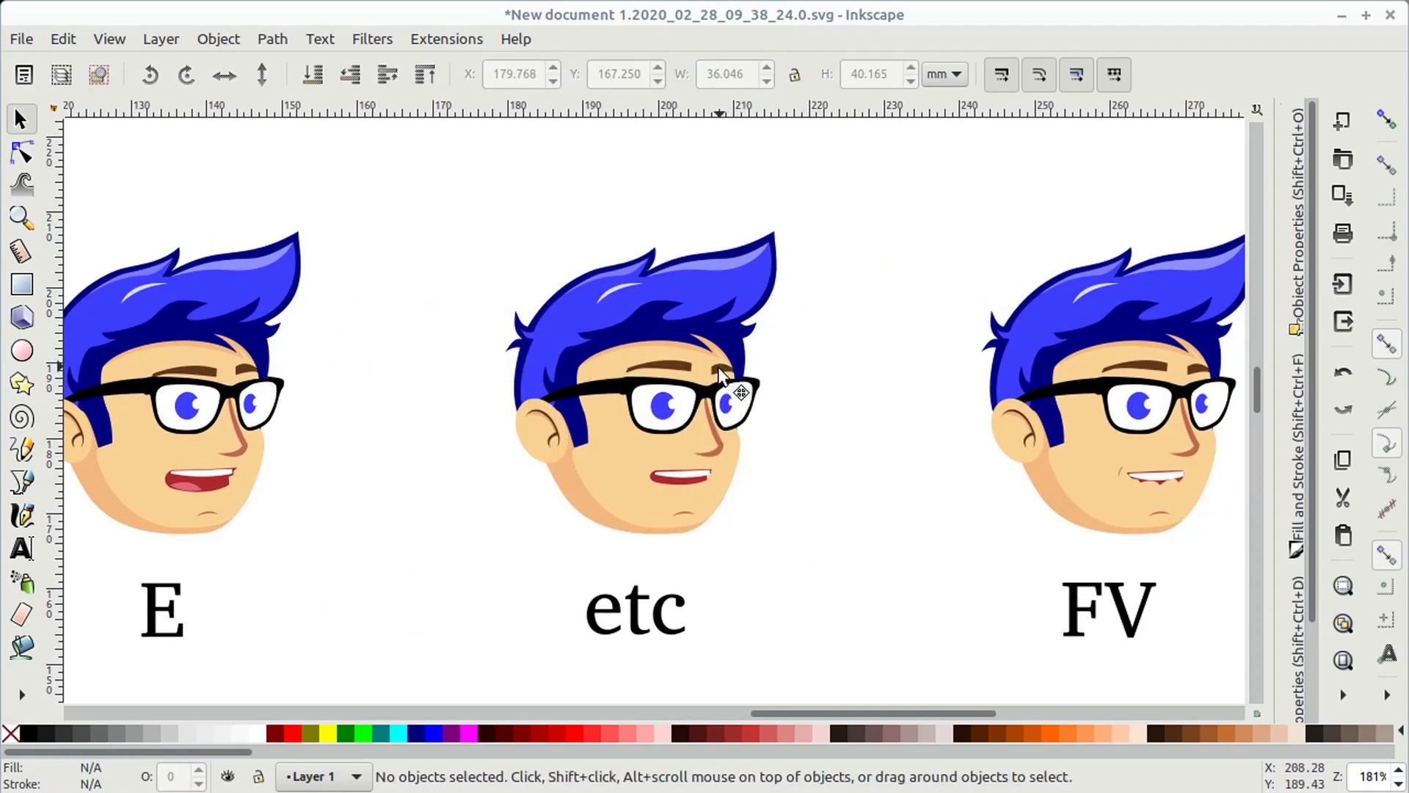
{"action": "scroll", "scroll_direction": "right", "scroll_amount": 3}
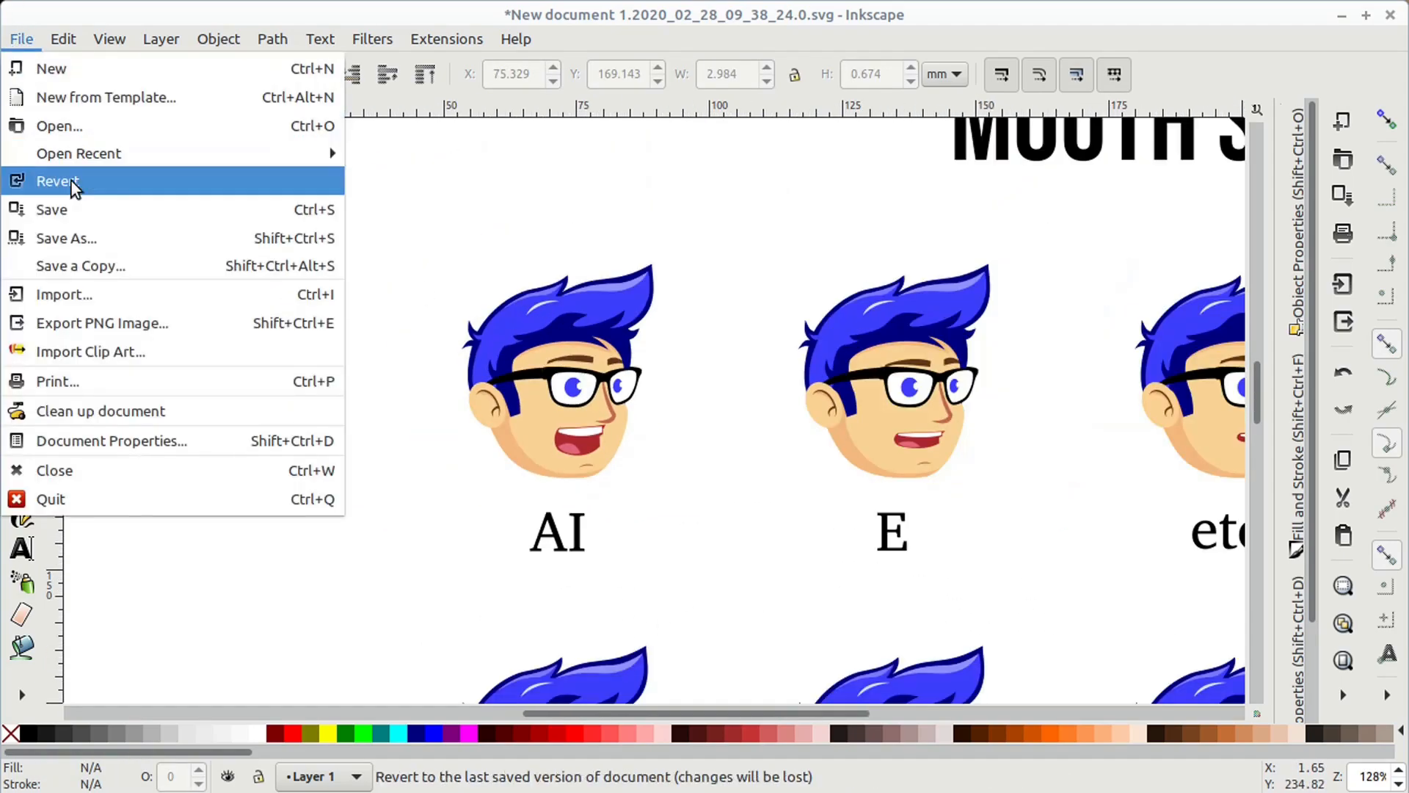
- Group the AI face and export it as AI.png on the Desktop
{"action": "left_click", "coordinate": [102, 323]}
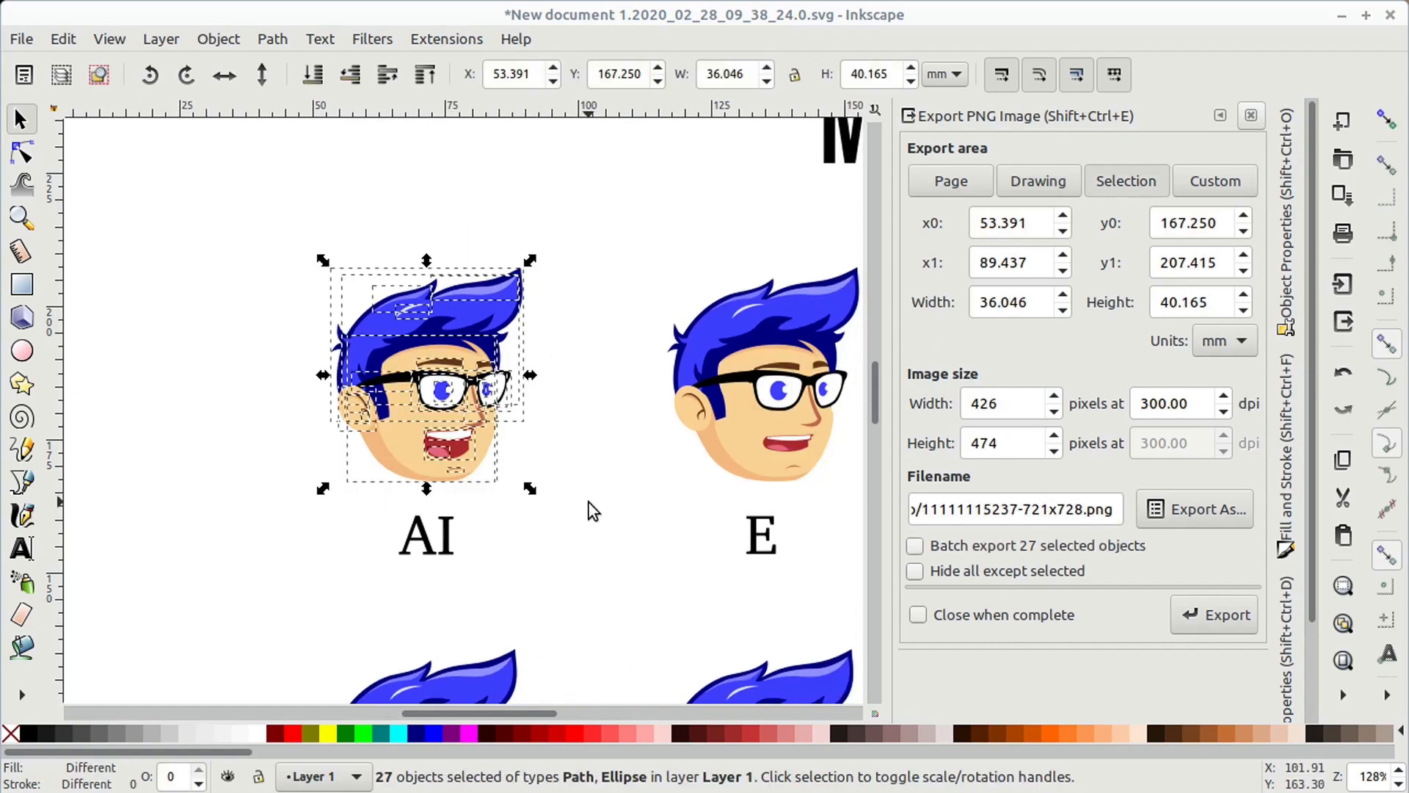
{"action": "left_click", "coordinate": [426, 386]}
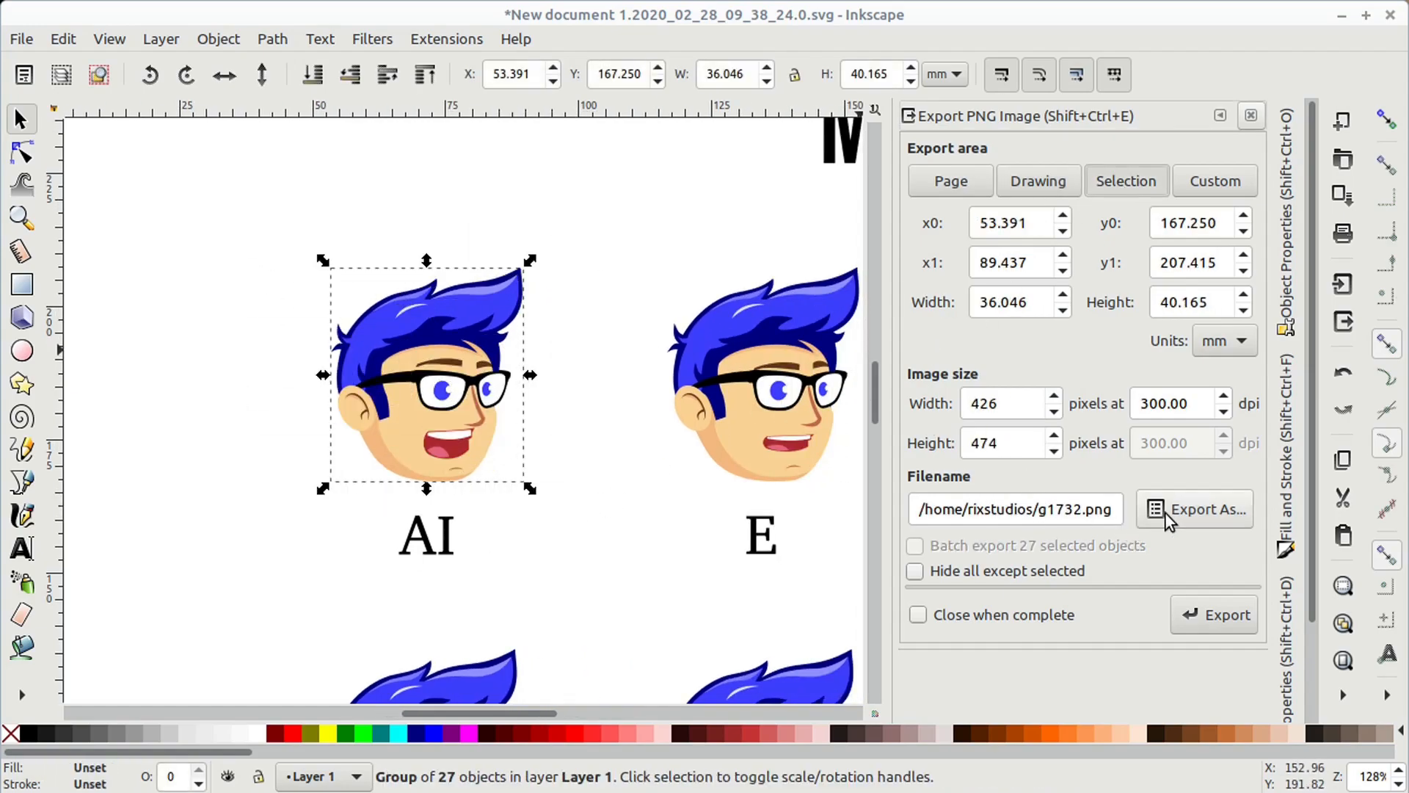
{"action": "left_click", "coordinate": [1206, 509]}
{"action": "type", "text": "AI"}
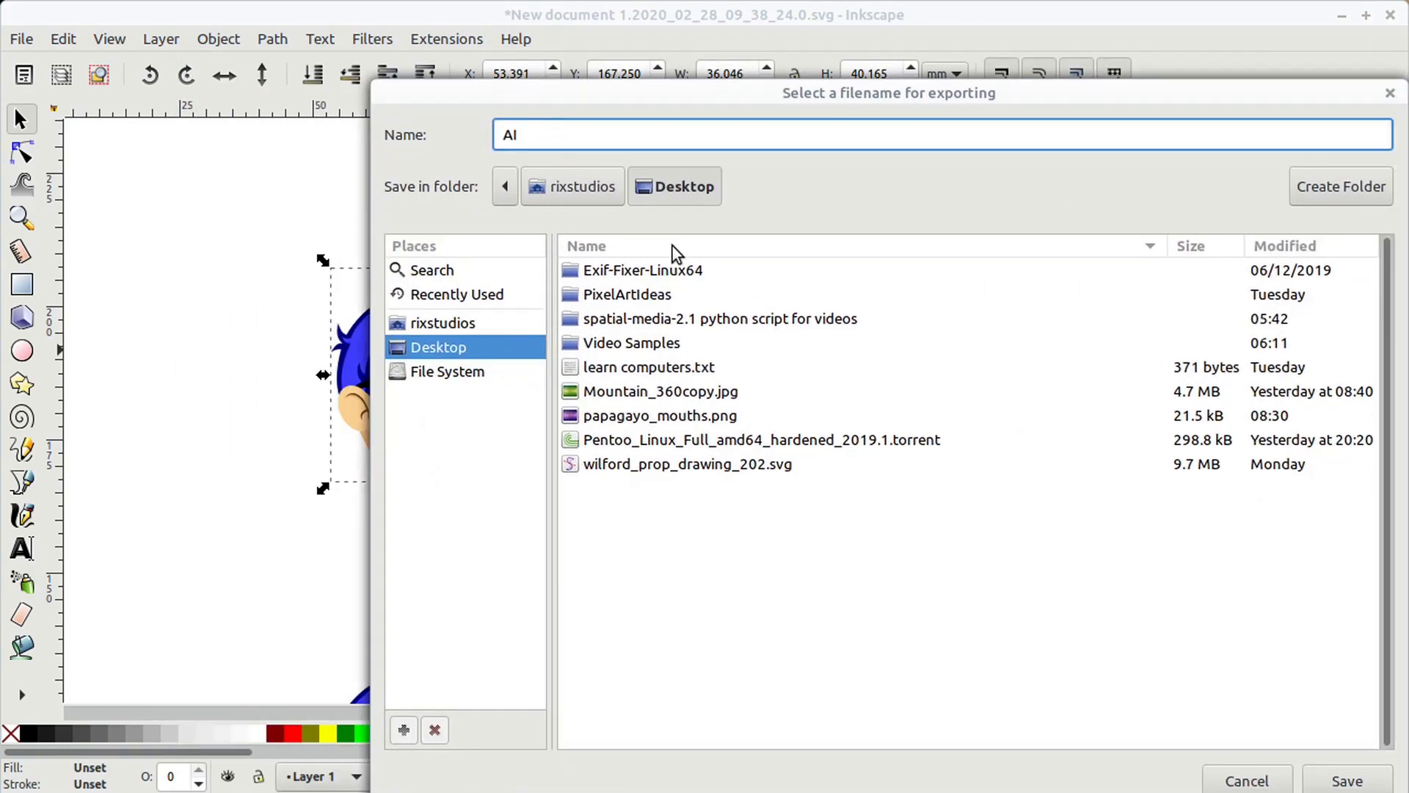
{"action": "type", "text": ".png"}
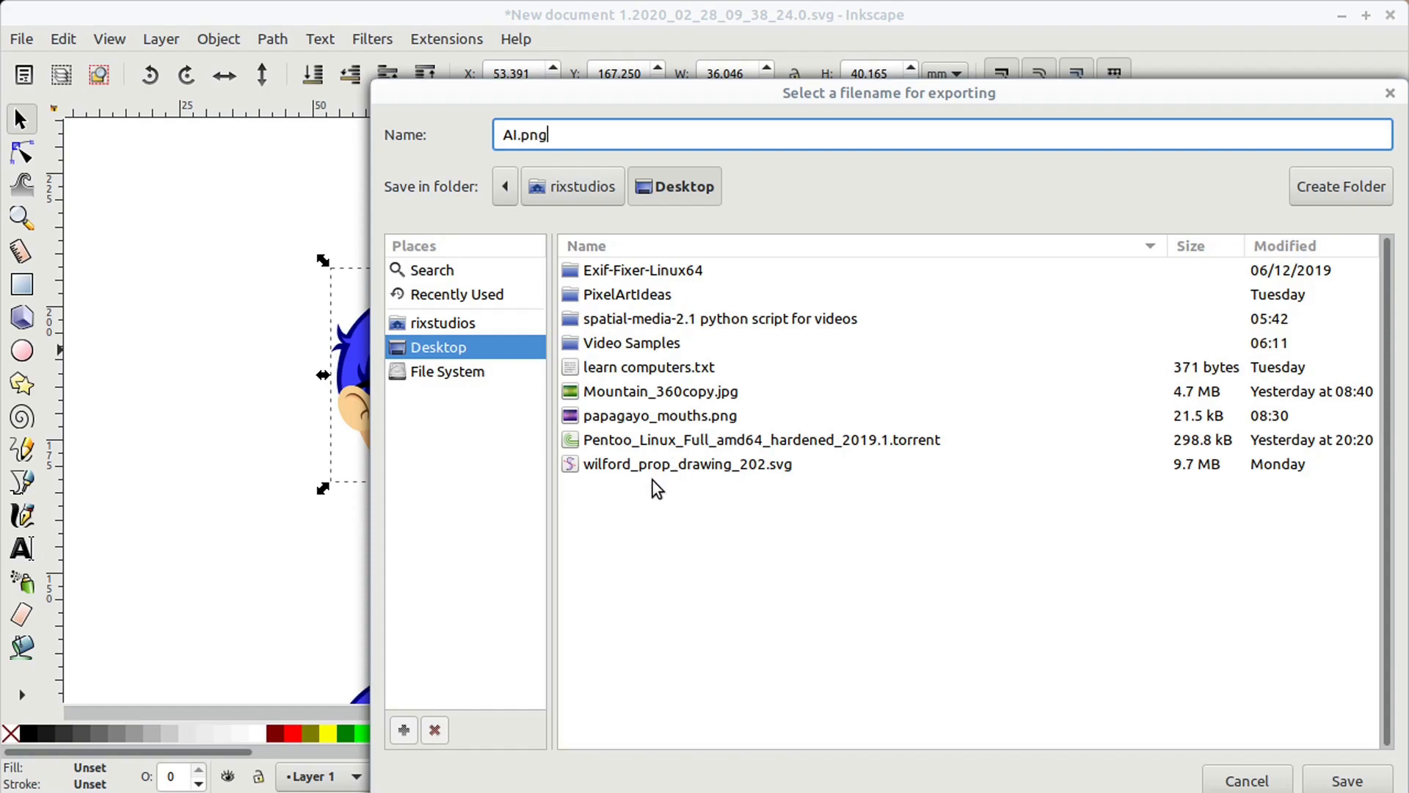
{"action": "left_click", "coordinate": [1345, 780]}
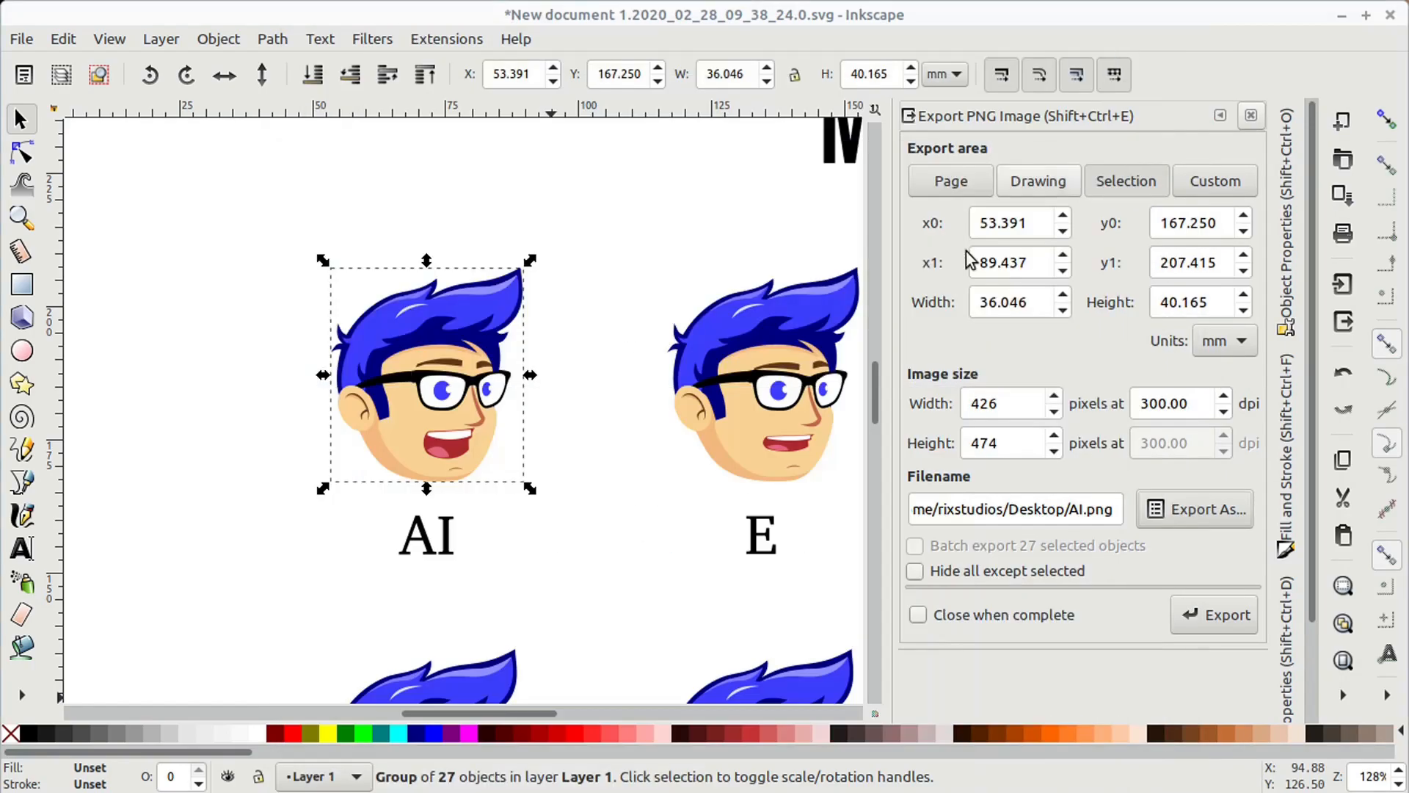
{"action": "left_click", "coordinate": [1213, 614]}
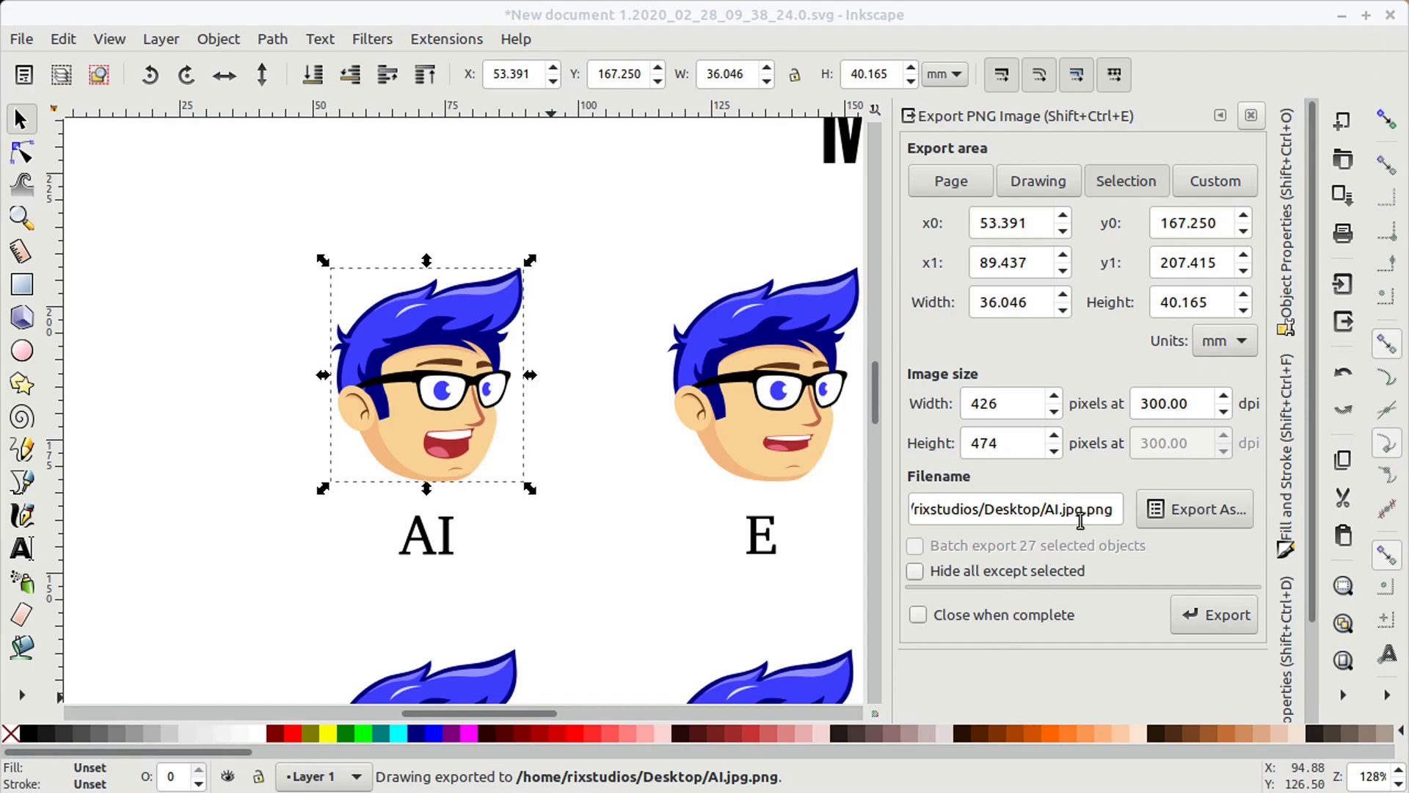
- Correct the export name to AI.png and set up the E and etc faces for export
{"action": "left_click", "coordinate": [1051, 509]}
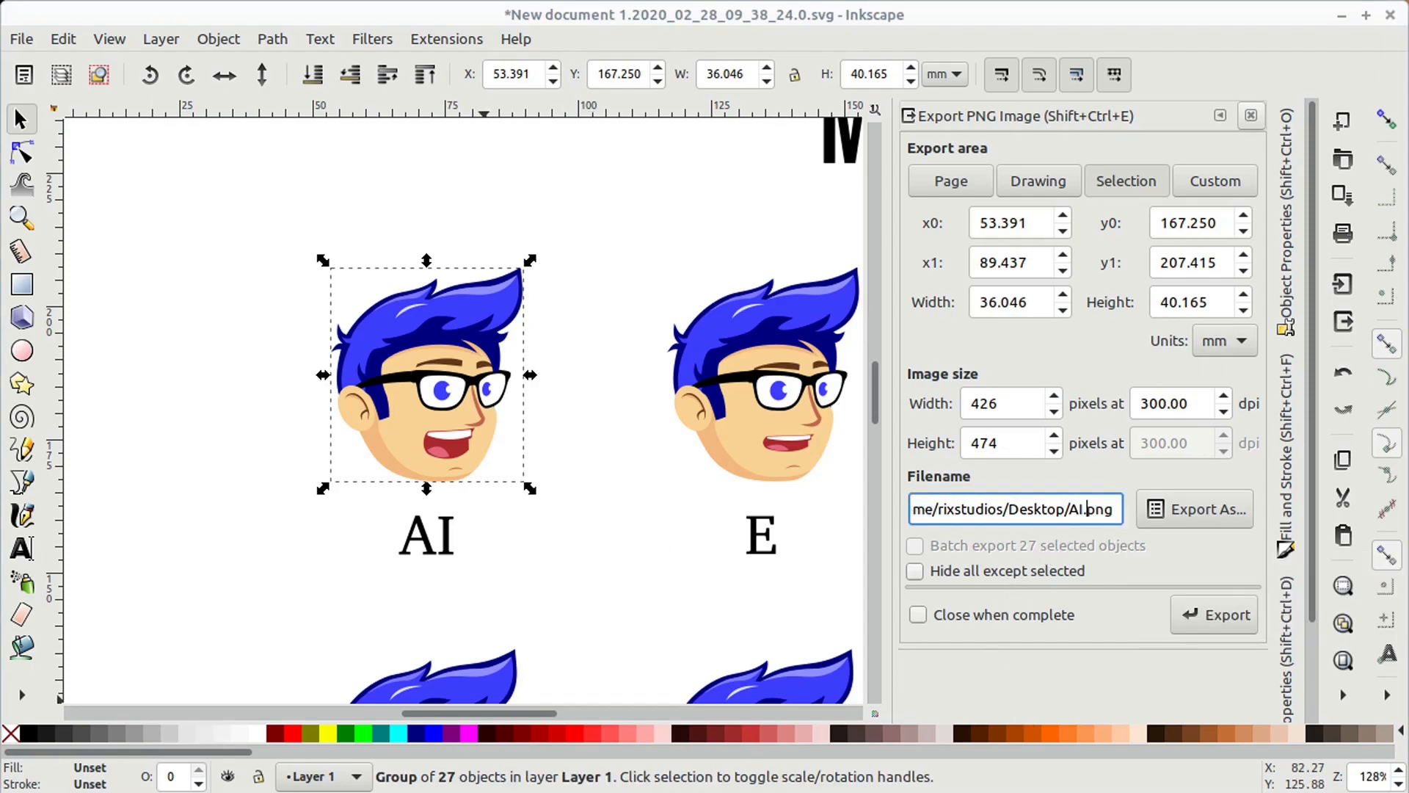
{"action": "left_click", "coordinate": [593, 387]}
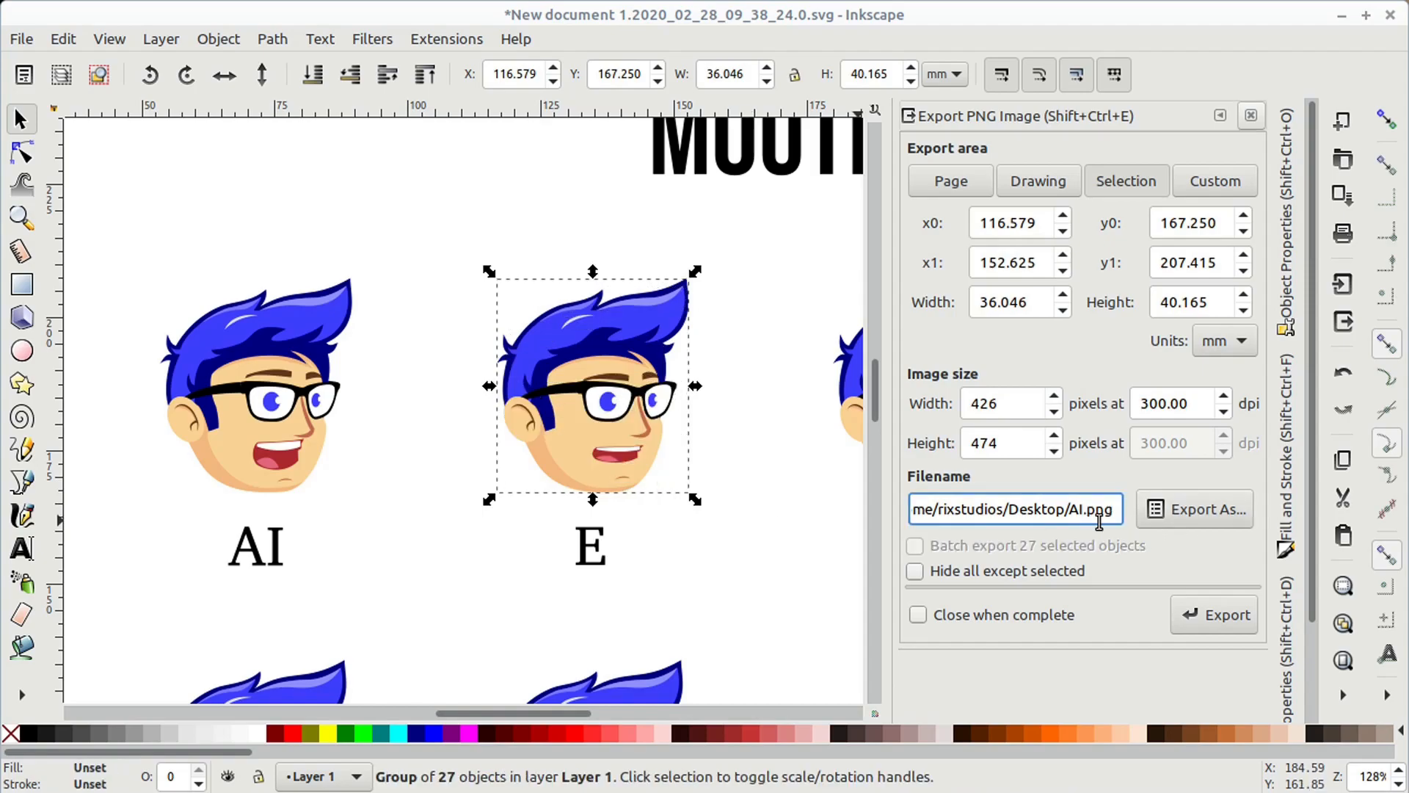
{"action": "left_click", "coordinate": [1214, 615]}
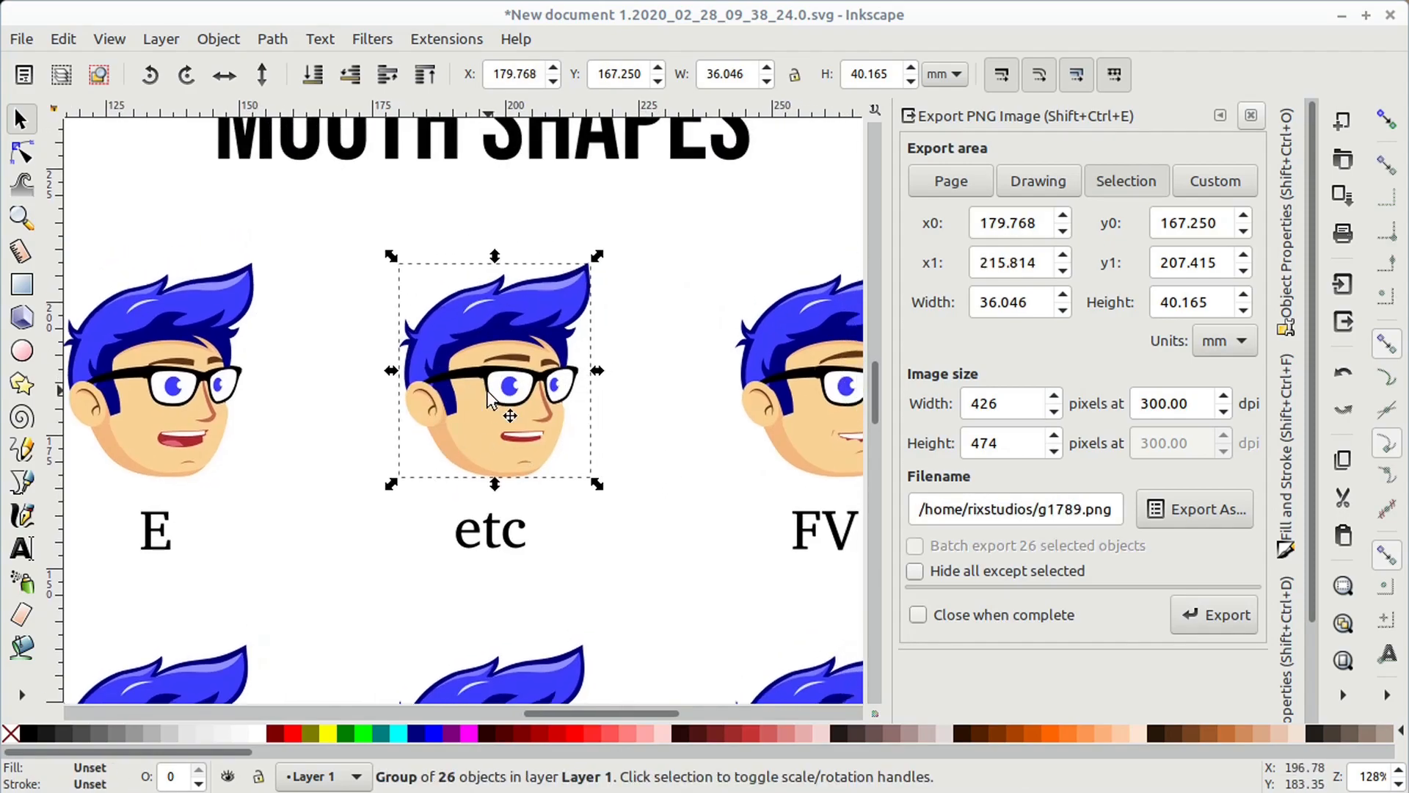
{"action": "left_click", "coordinate": [1014, 508]}
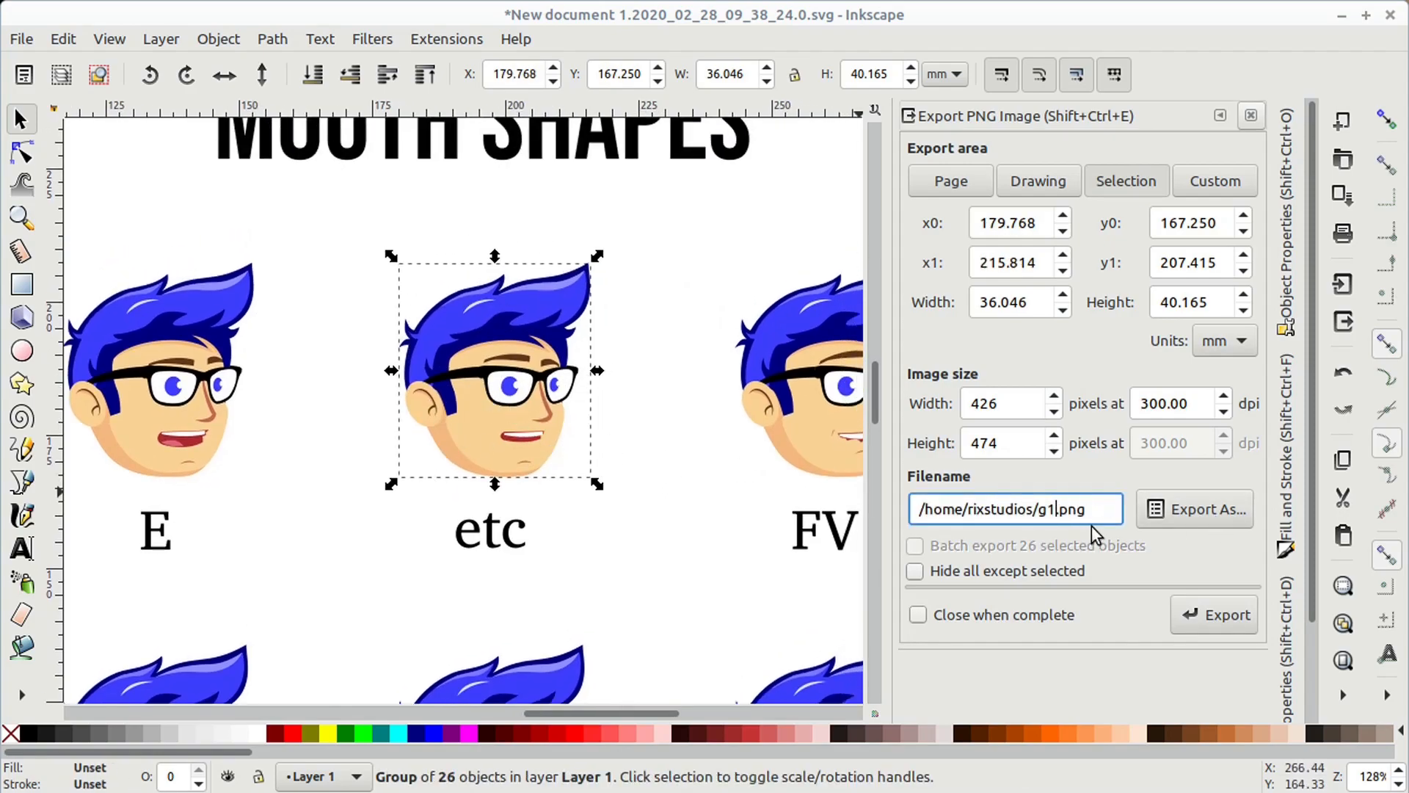
{"action": "left_click", "coordinate": [1204, 509]}
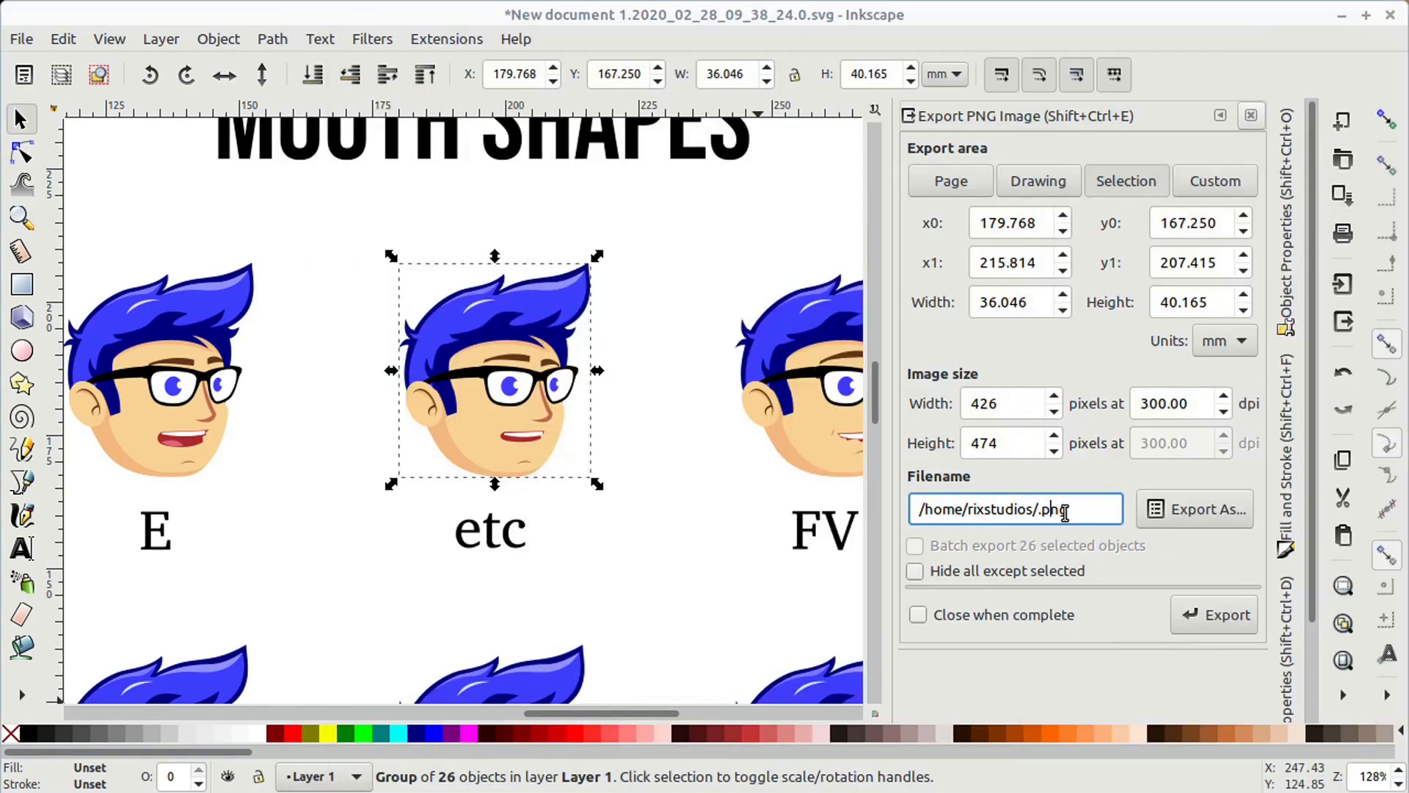
{"action": "left_click", "coordinate": [1213, 614]}
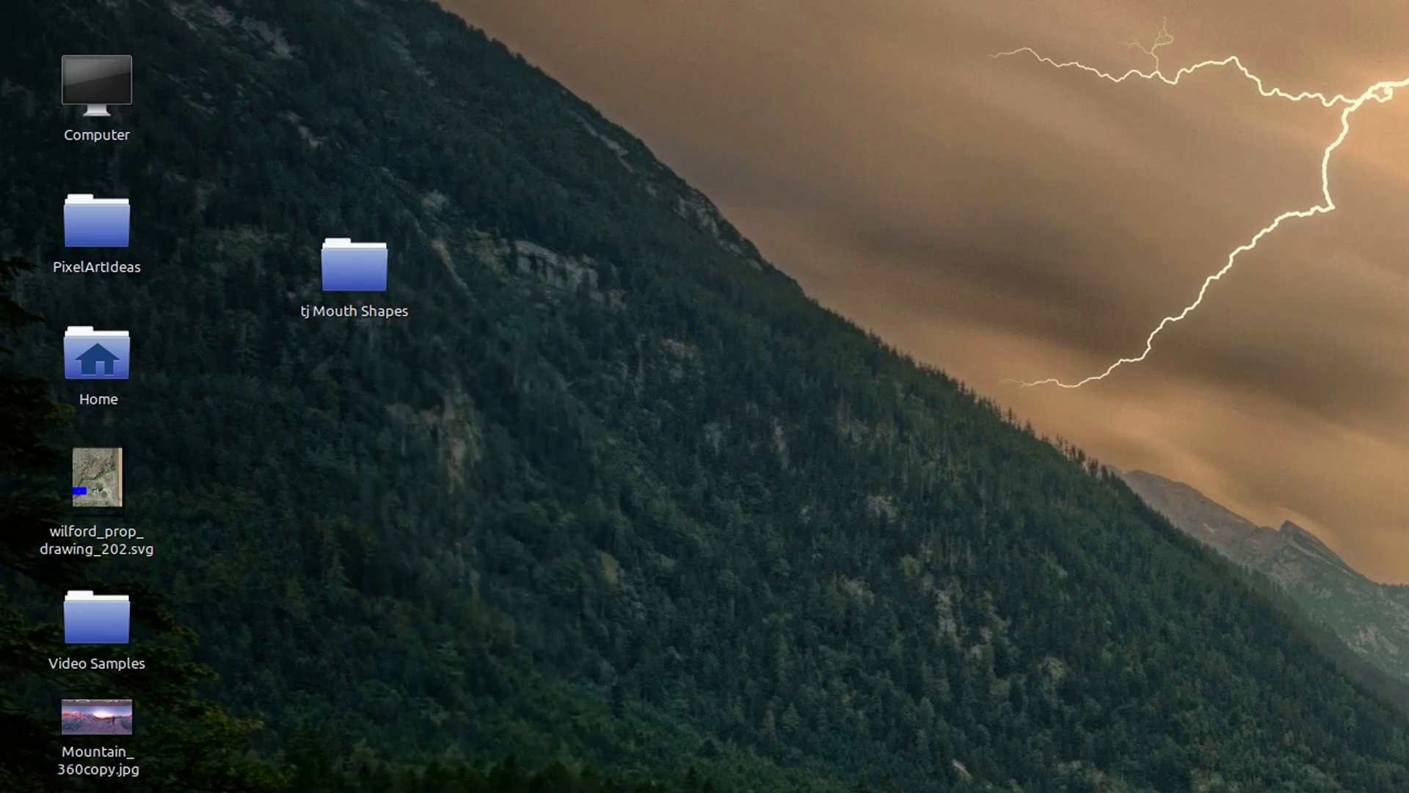
- Open the tj Mouth Shapes folder and step through the face PNGs starting at AI.png
{"action": "double_click", "coordinate": [353, 265]}
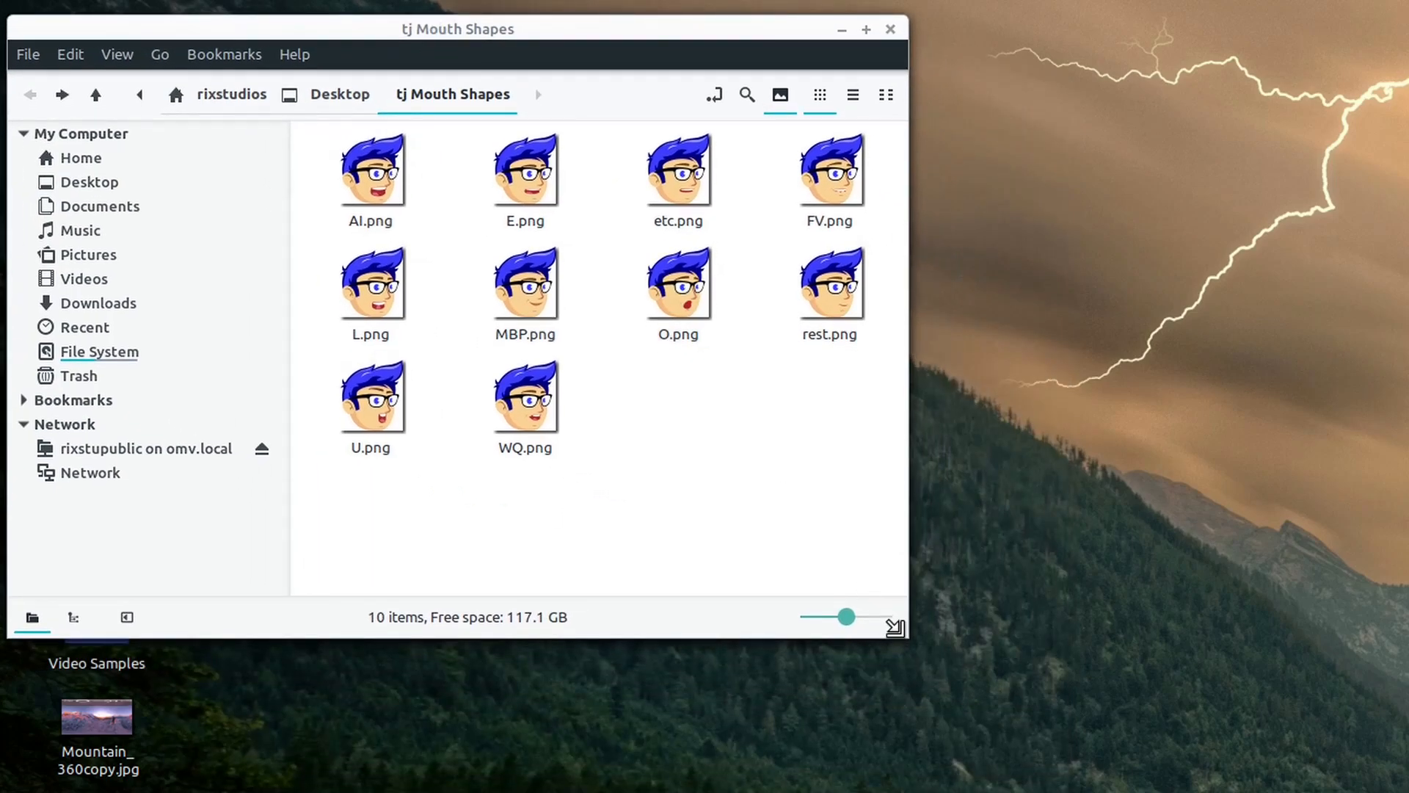
{"action": "left_click", "coordinate": [863, 29]}
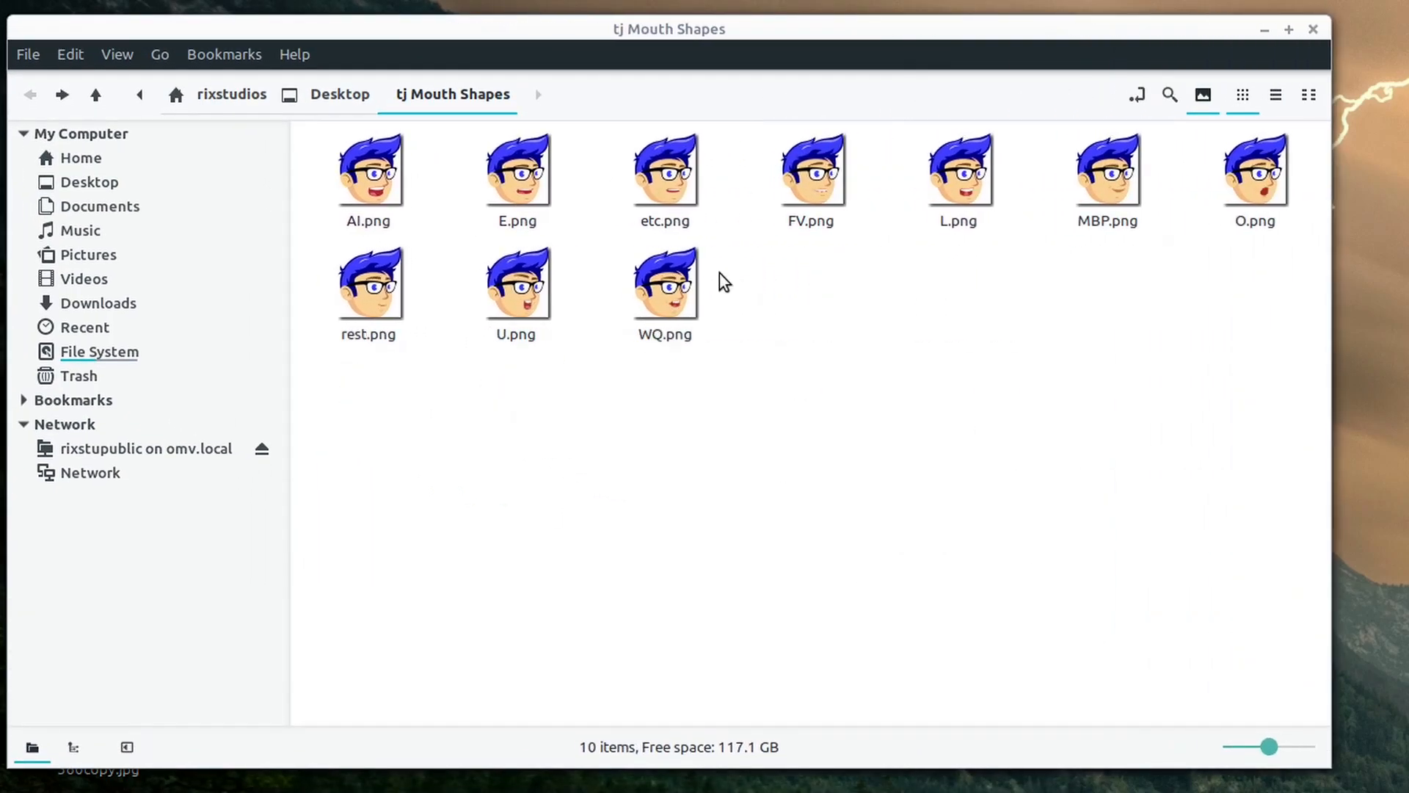
{"action": "double_click", "coordinate": [368, 166]}
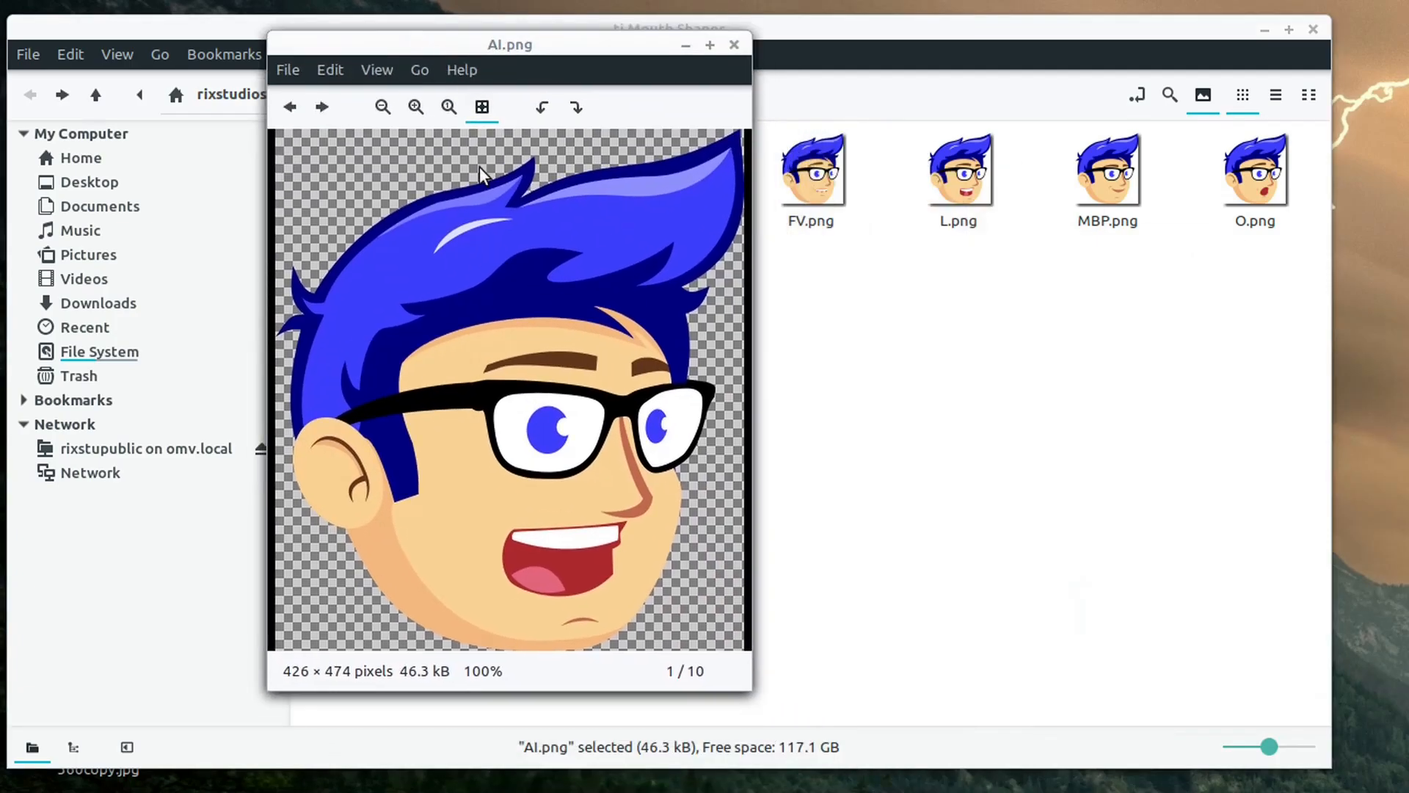
{"action": "left_click", "coordinate": [321, 106]}
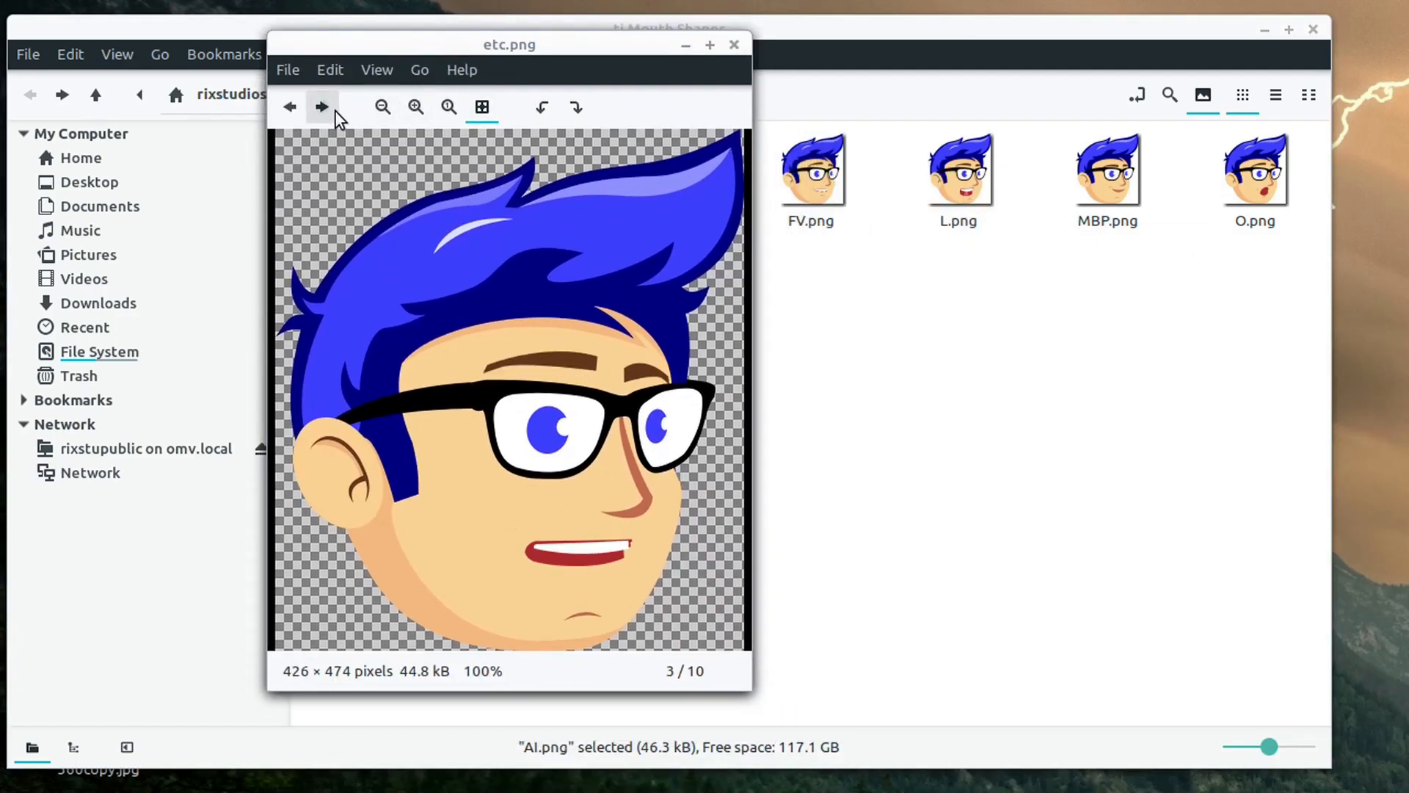
{"action": "left_click", "coordinate": [321, 105]}
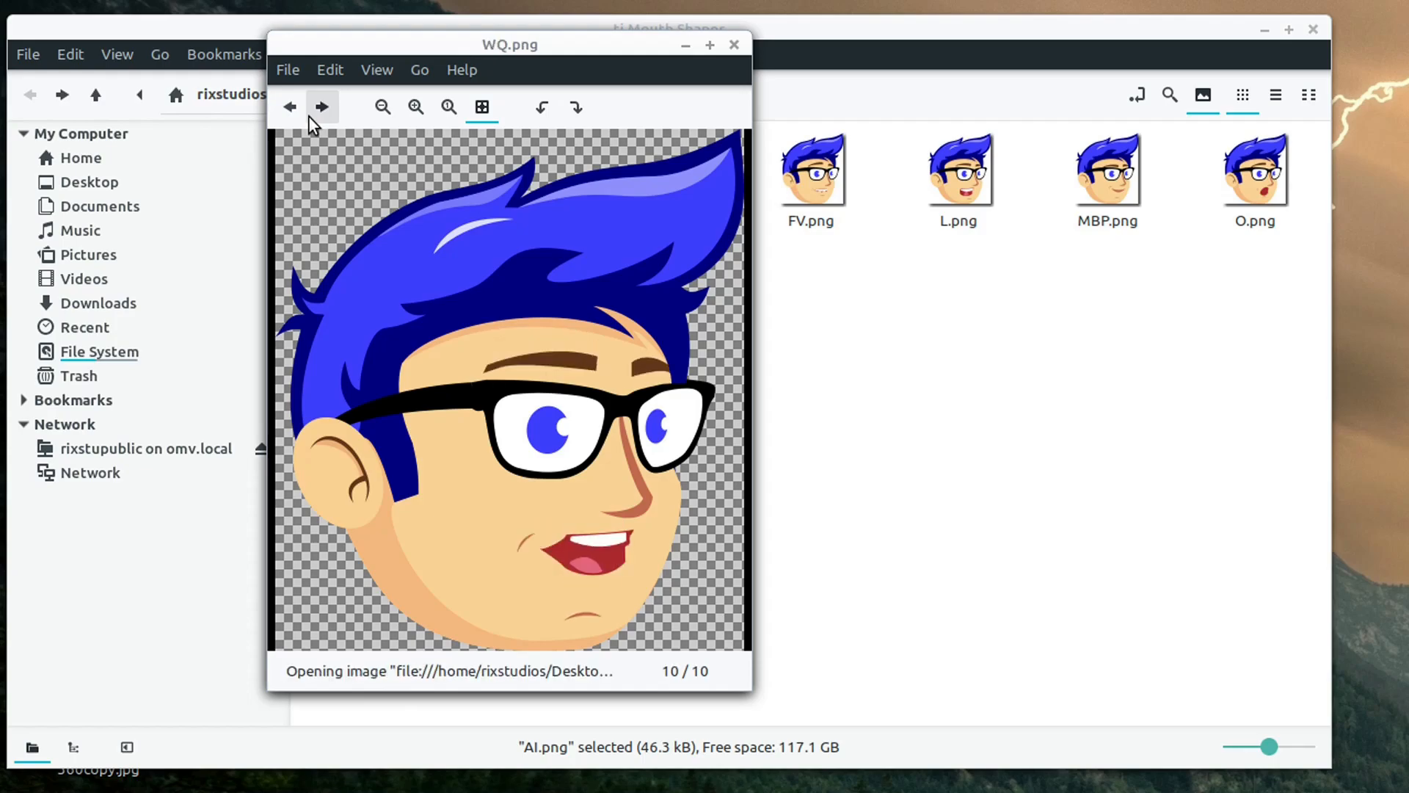
{"action": "left_click", "coordinate": [289, 106]}
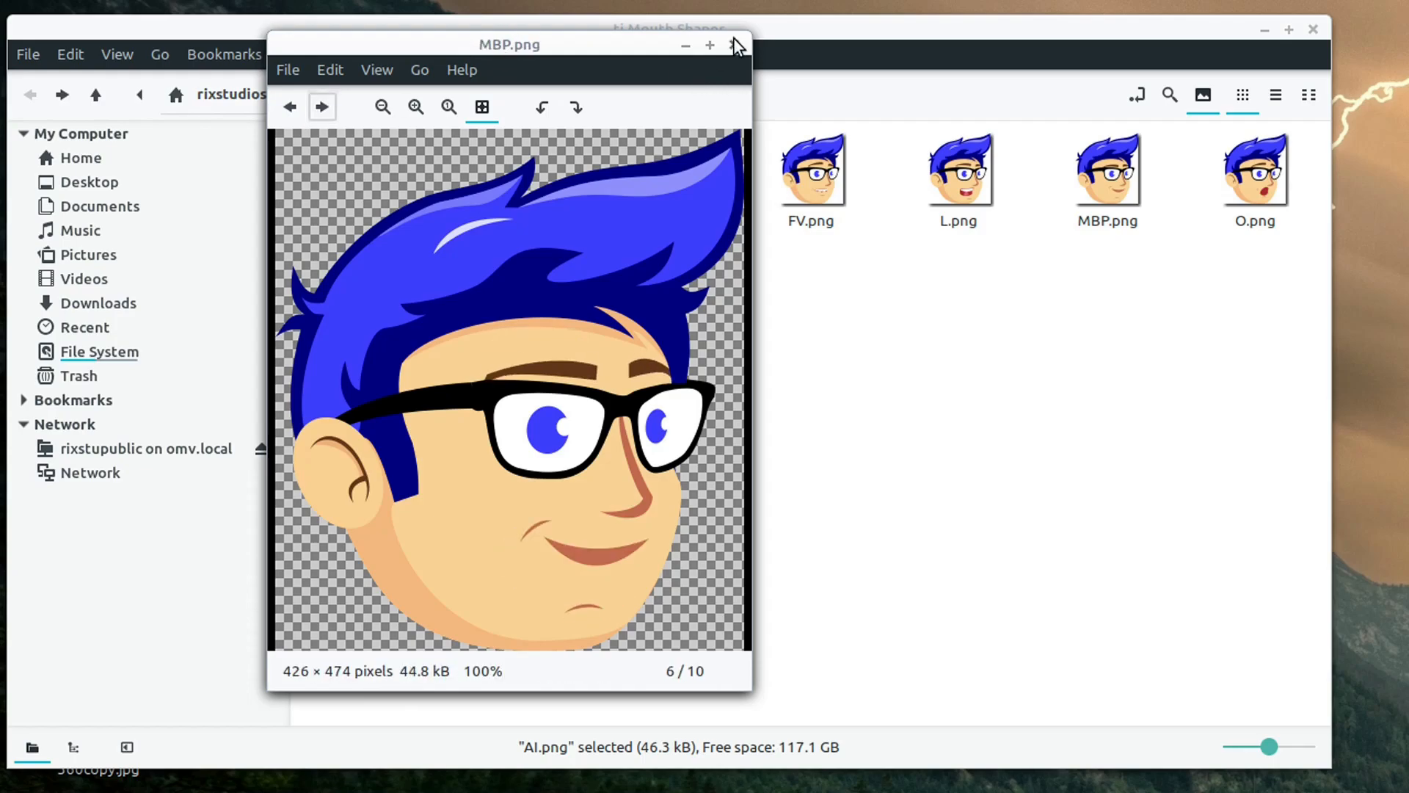
{"action": "left_click", "coordinate": [735, 44]}
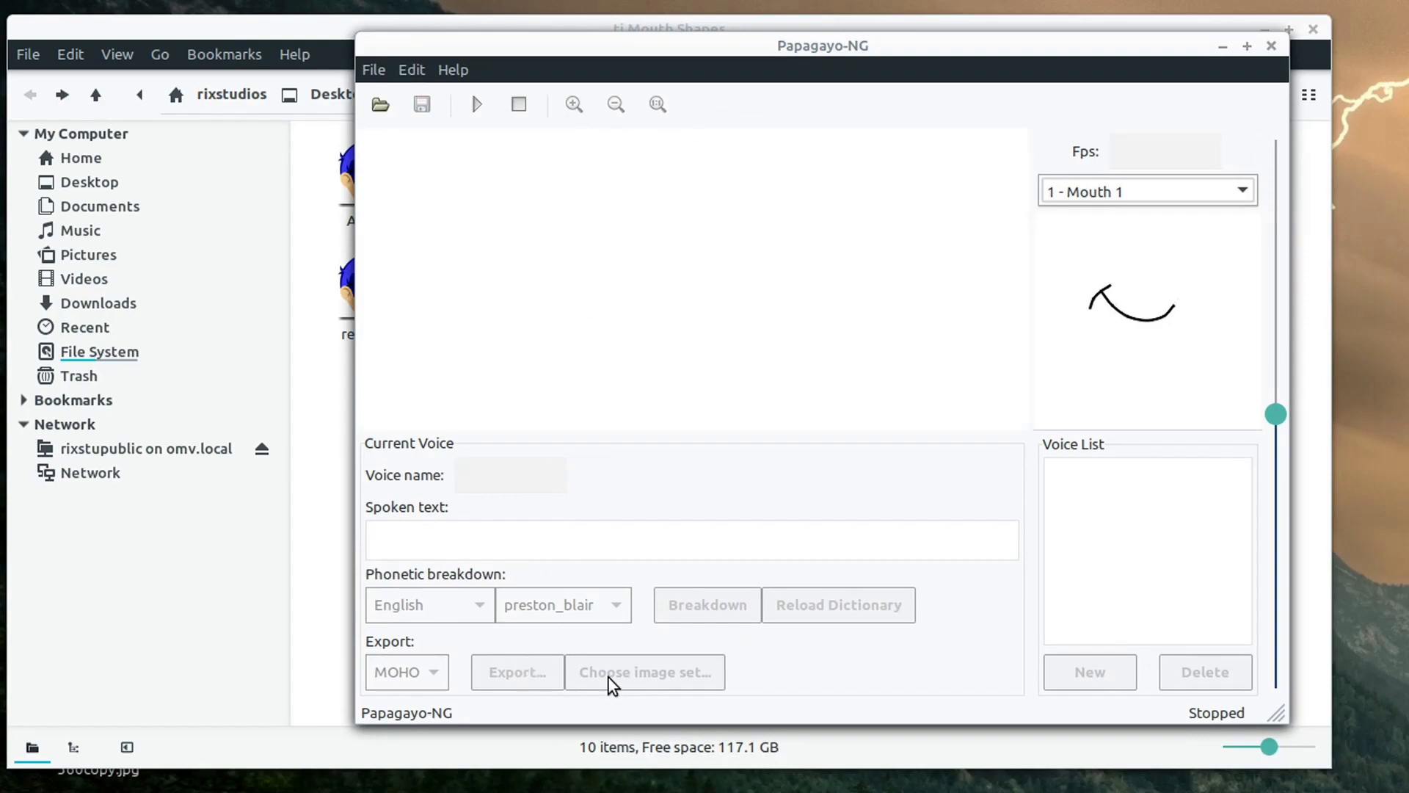
{"action": "mouse_move", "coordinate": [1120, 198]}
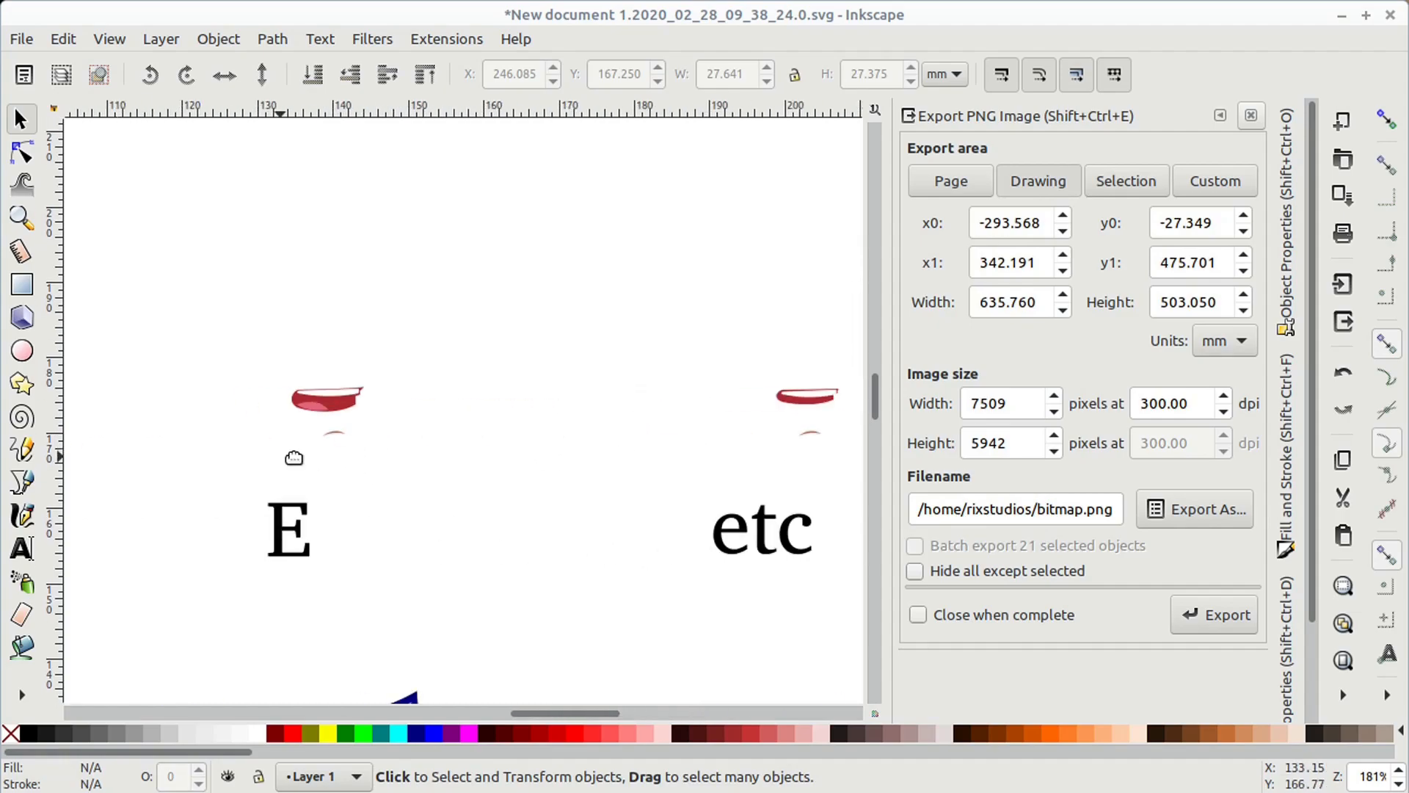
- Select the AI mouth's parts in Inkscape for export
{"action": "left_click", "coordinate": [412, 400]}
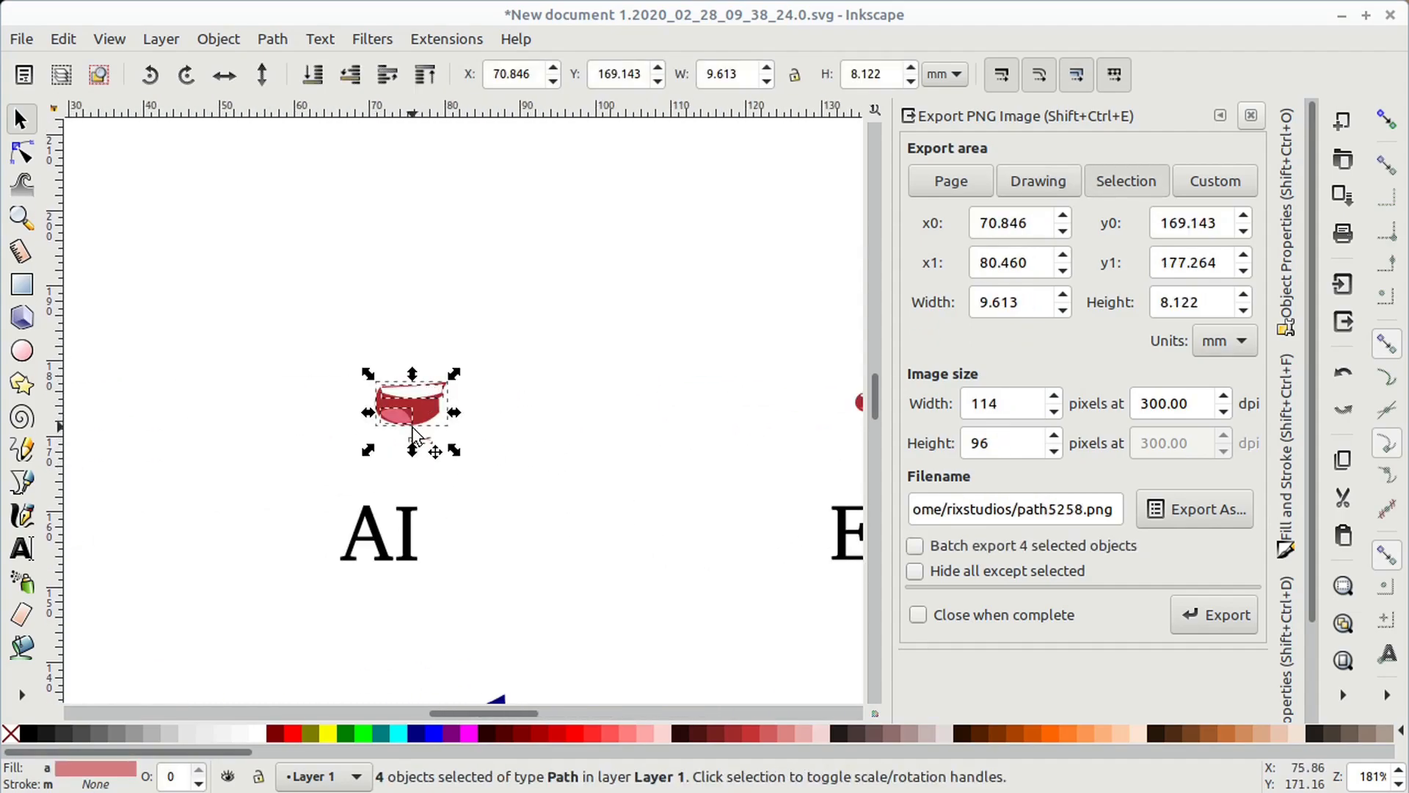
{"action": "scroll", "scroll_direction": "down", "scroll_amount": 3}
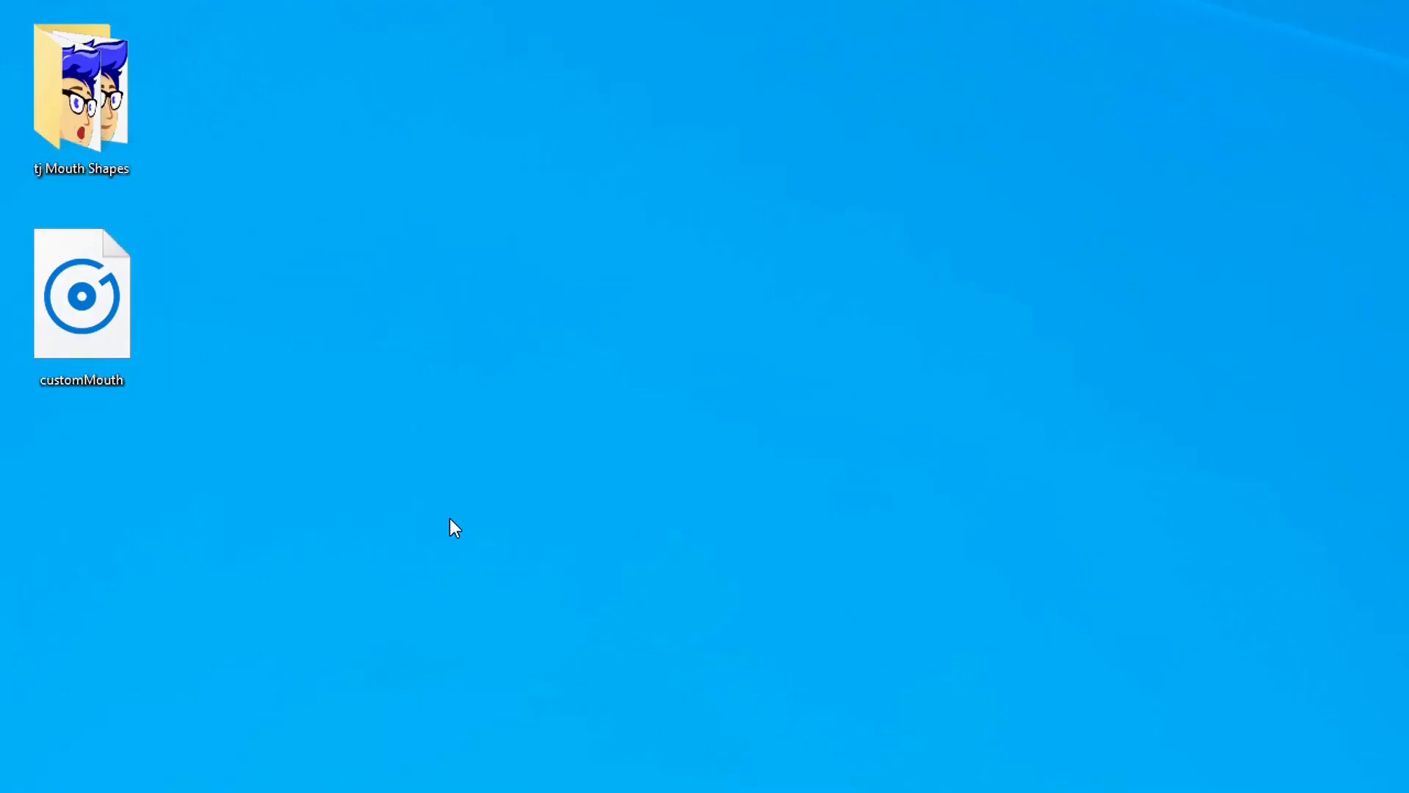
- Navigate to the Desktop and open customMouth.wav in Papagayo-NG
{"action": "left_click", "coordinate": [81, 89]}
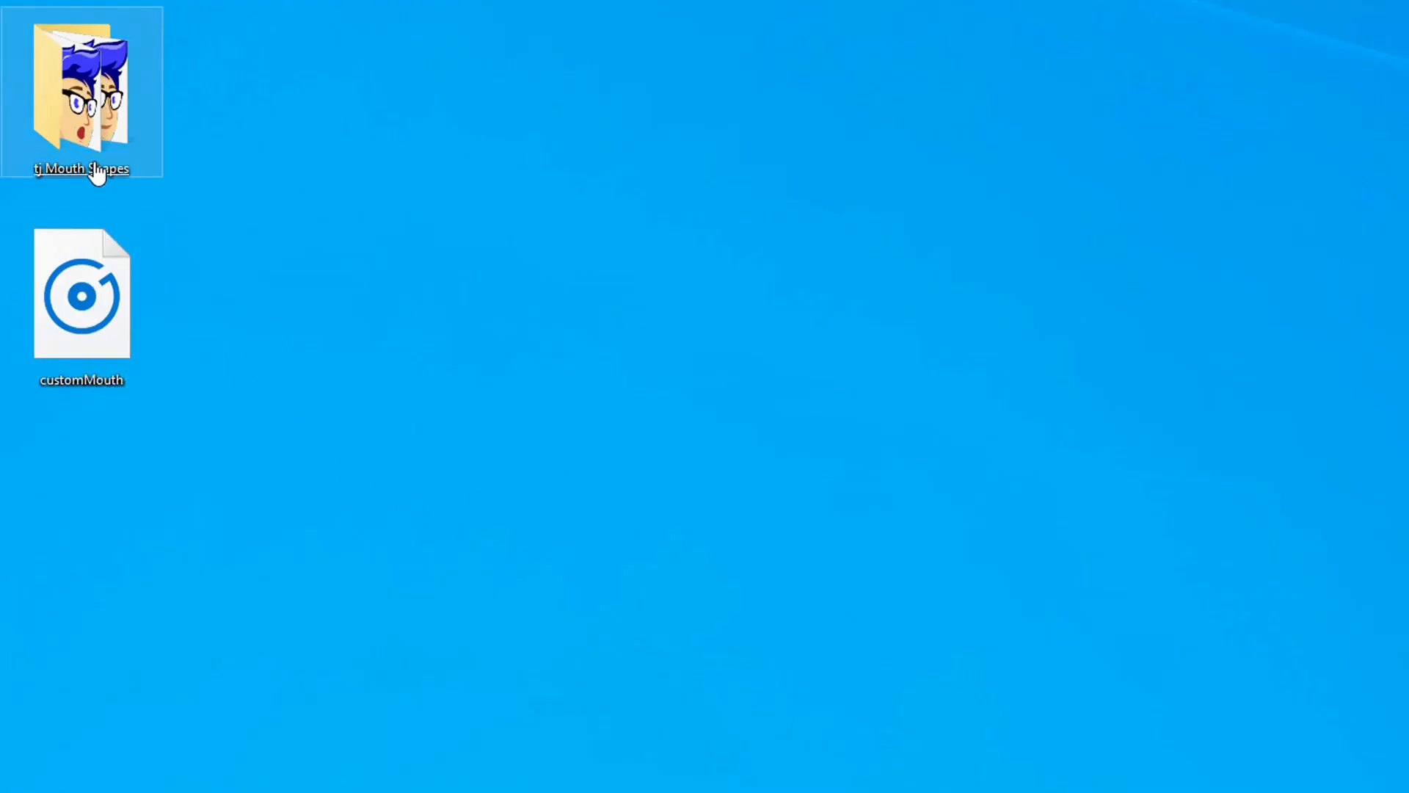
{"action": "double_click", "coordinate": [81, 81]}
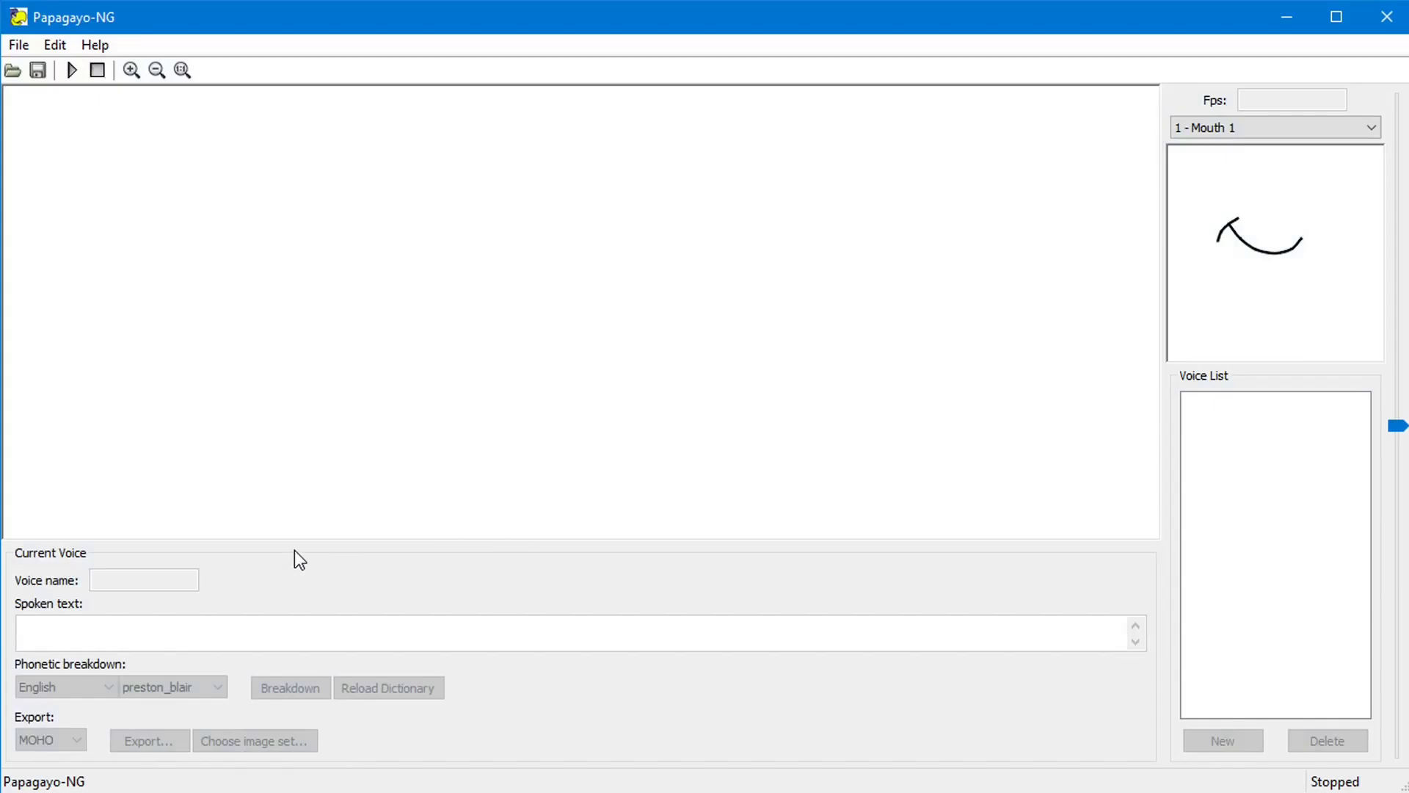
{"action": "left_click", "coordinate": [17, 44]}
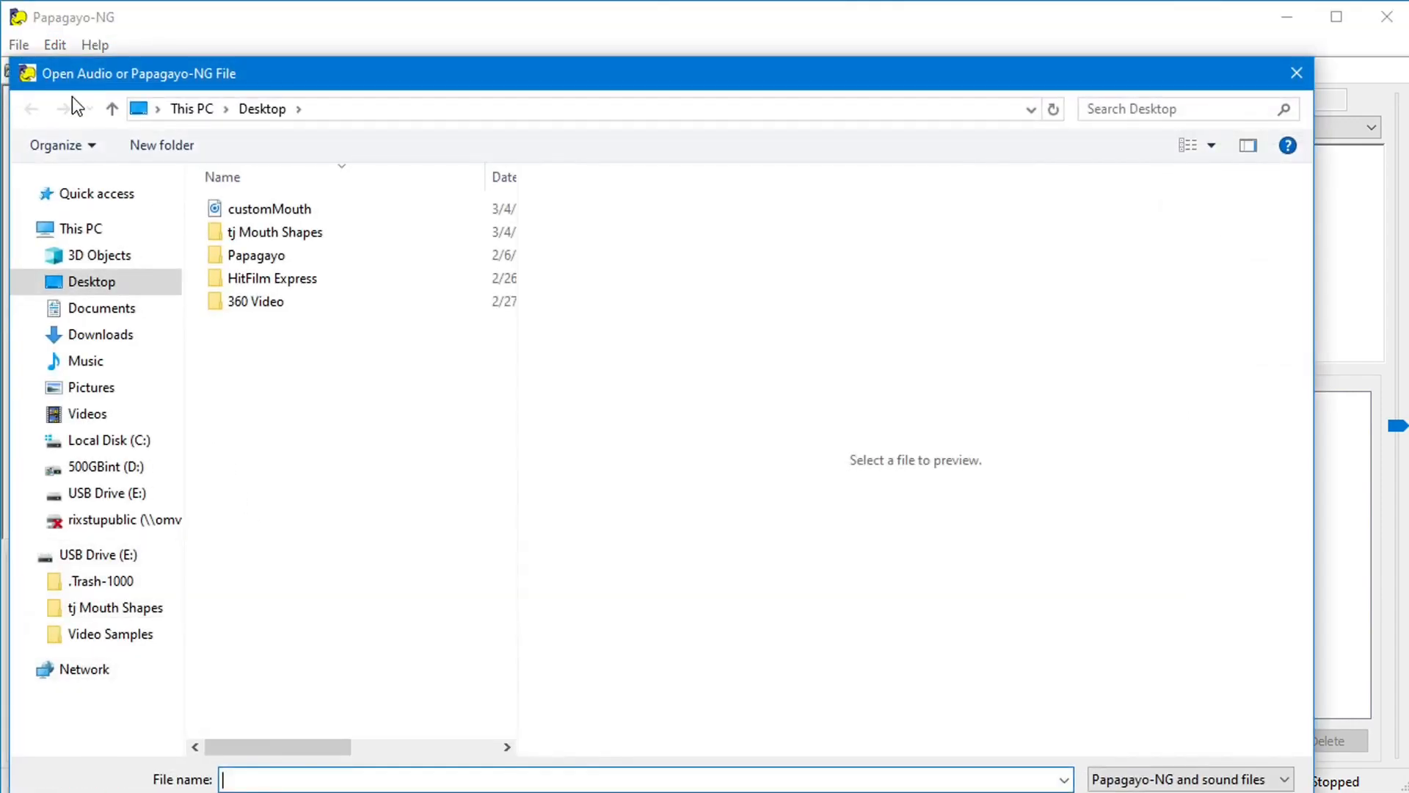
{"action": "double_click", "coordinate": [269, 208]}
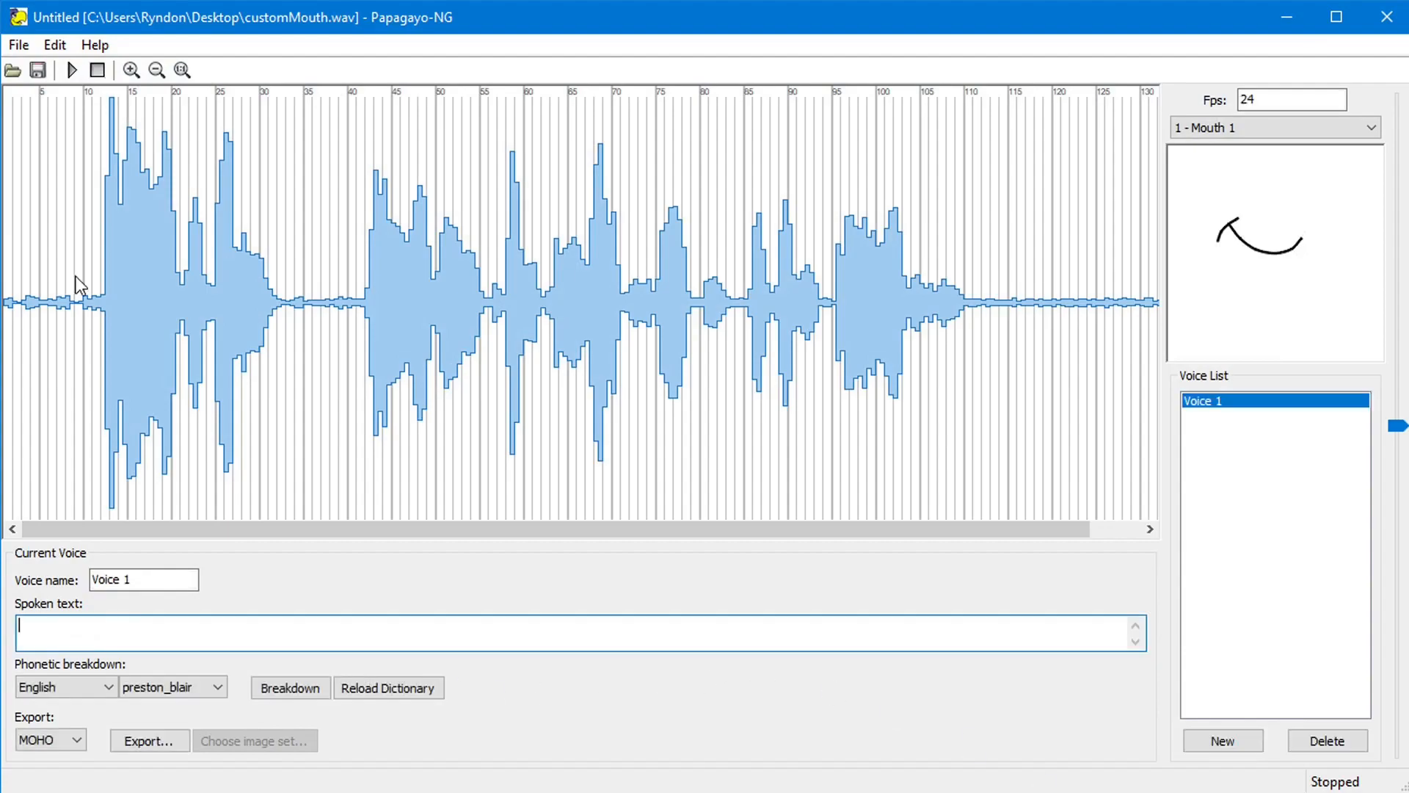
- Enter 'Hello Everybody I'm using custom mouth shapes for this animation' and run Breakdown
{"action": "left_click", "coordinate": [289, 305]}
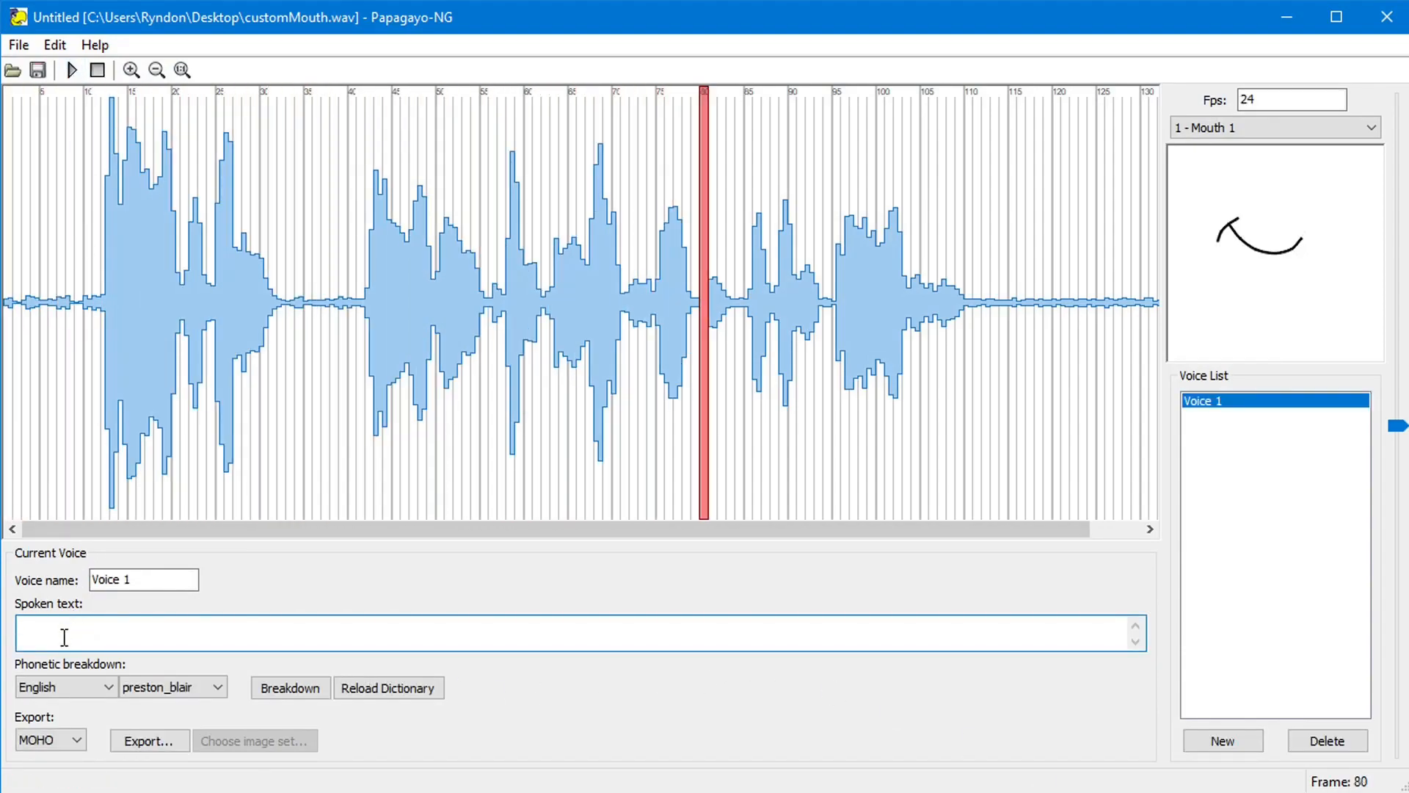
{"action": "type", "text": "Hello Everybody I'm using c"}
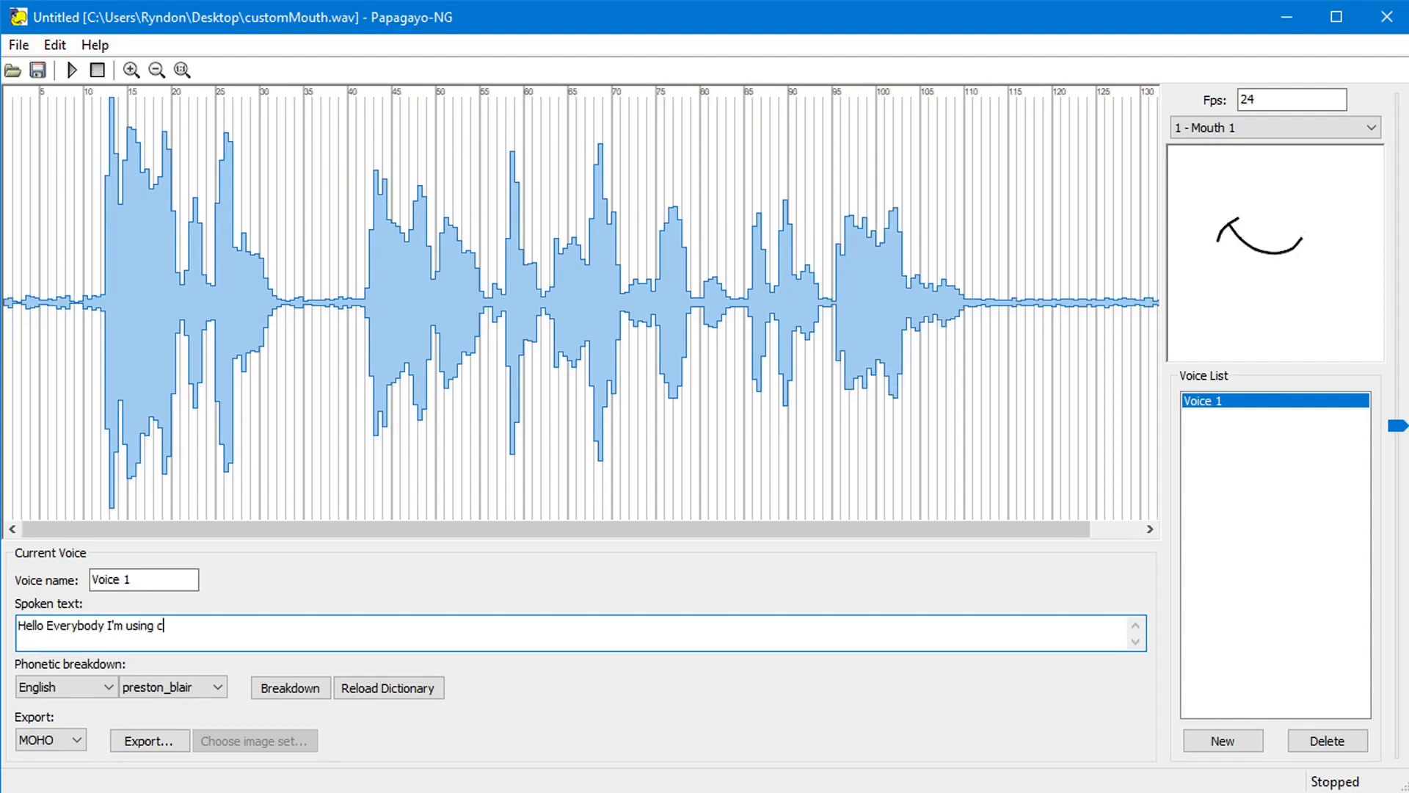
{"action": "type", "text": "ustom mouth shapes for this animation"}
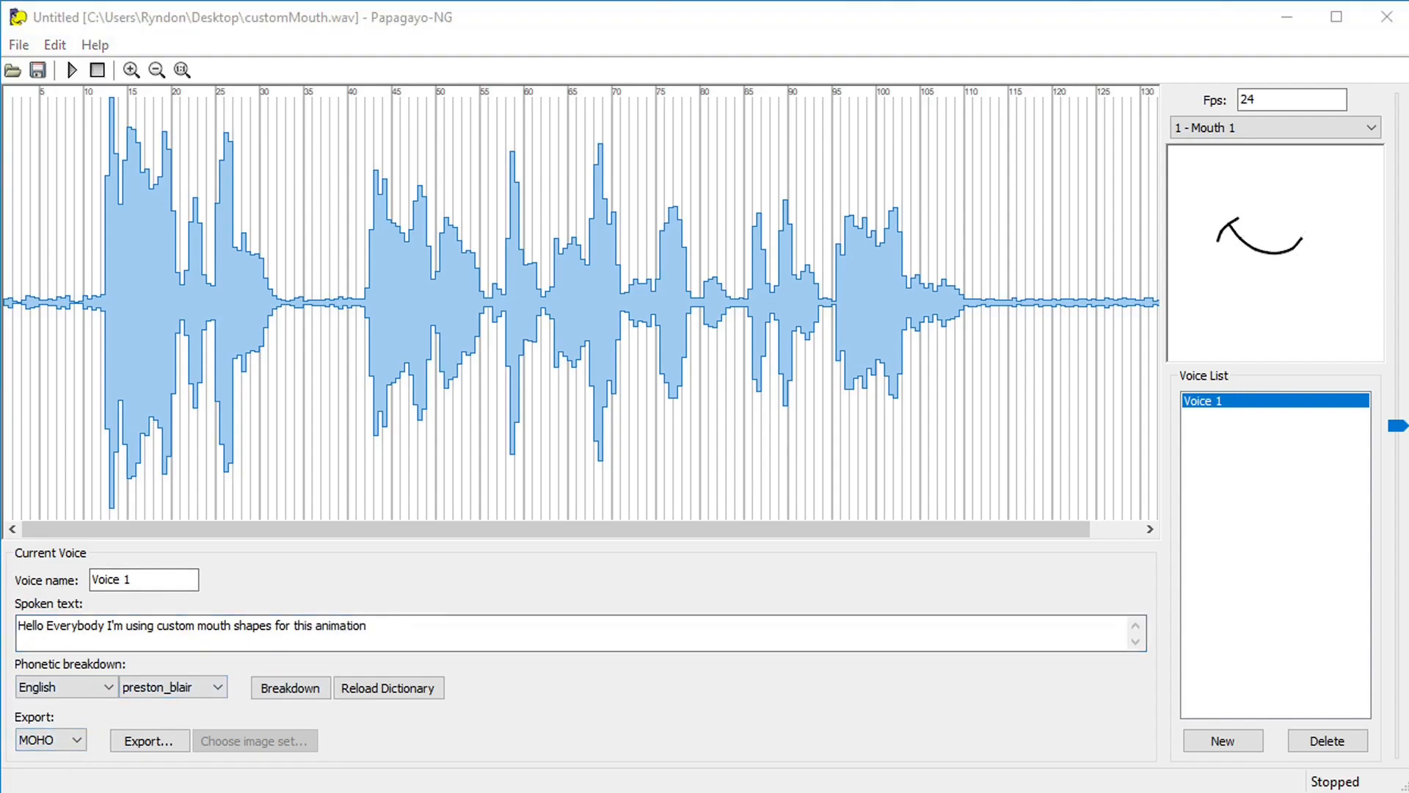
{"action": "left_click", "coordinate": [289, 687]}
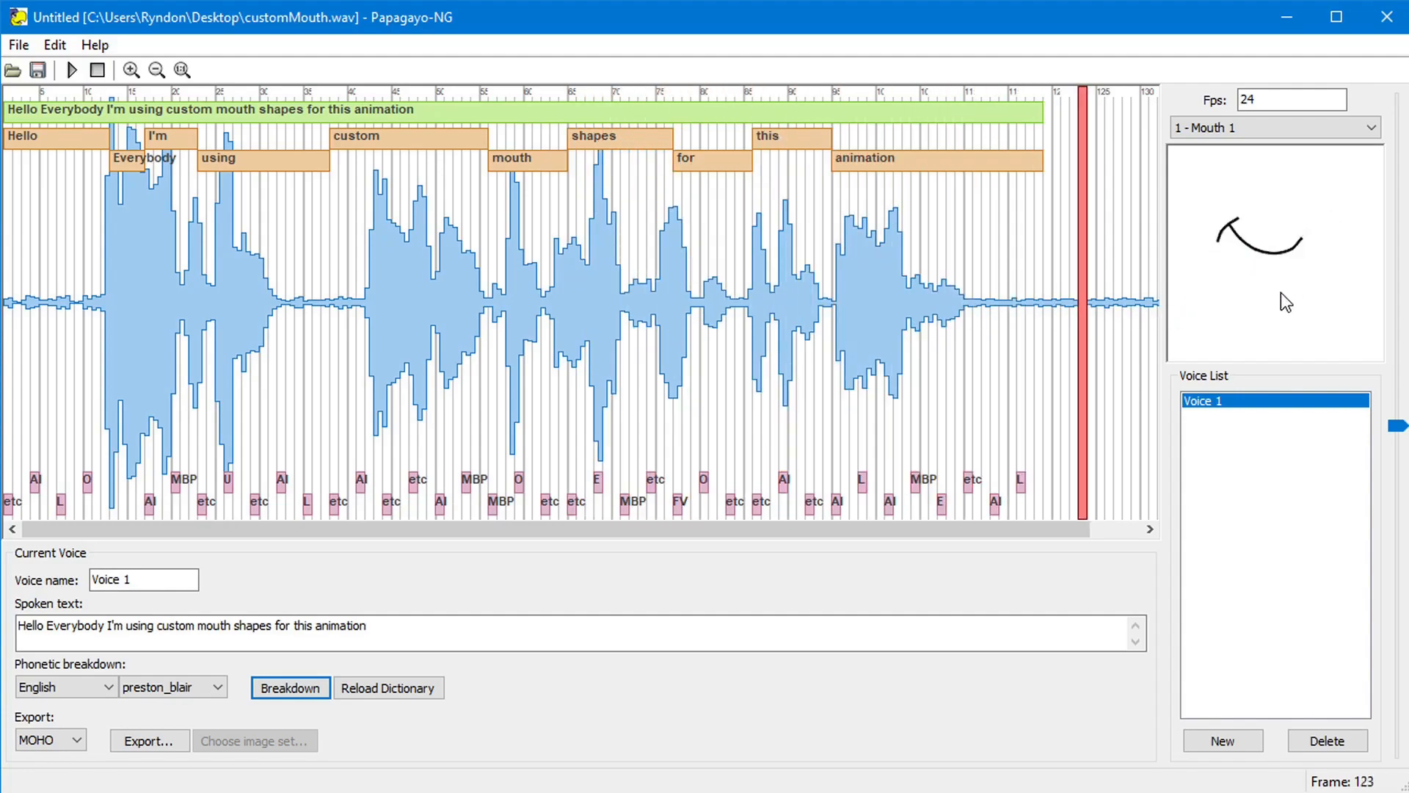
- Switch the preview mouth set to '4 - Preston Blair'
{"action": "left_click", "coordinate": [97, 69]}
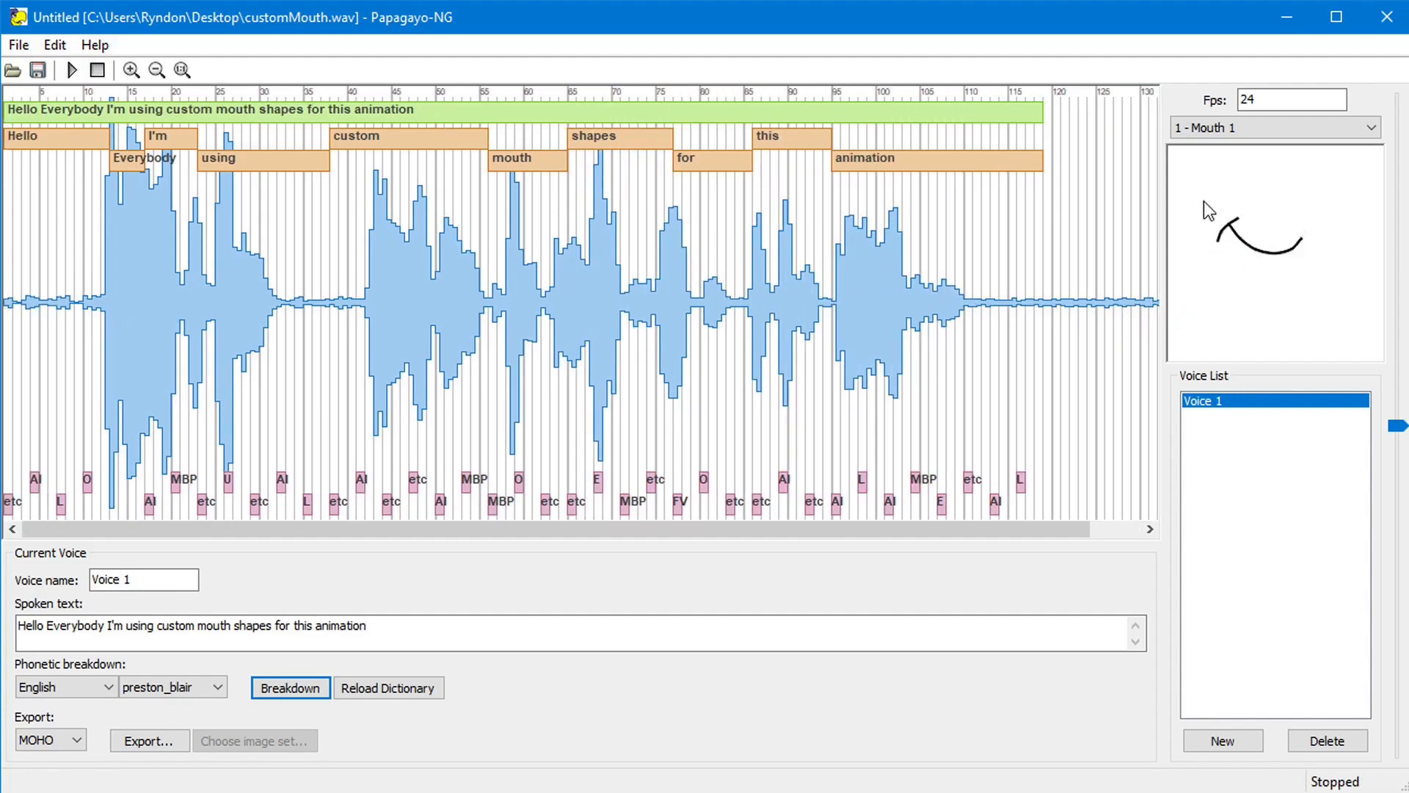
{"action": "left_click", "coordinate": [1270, 127]}
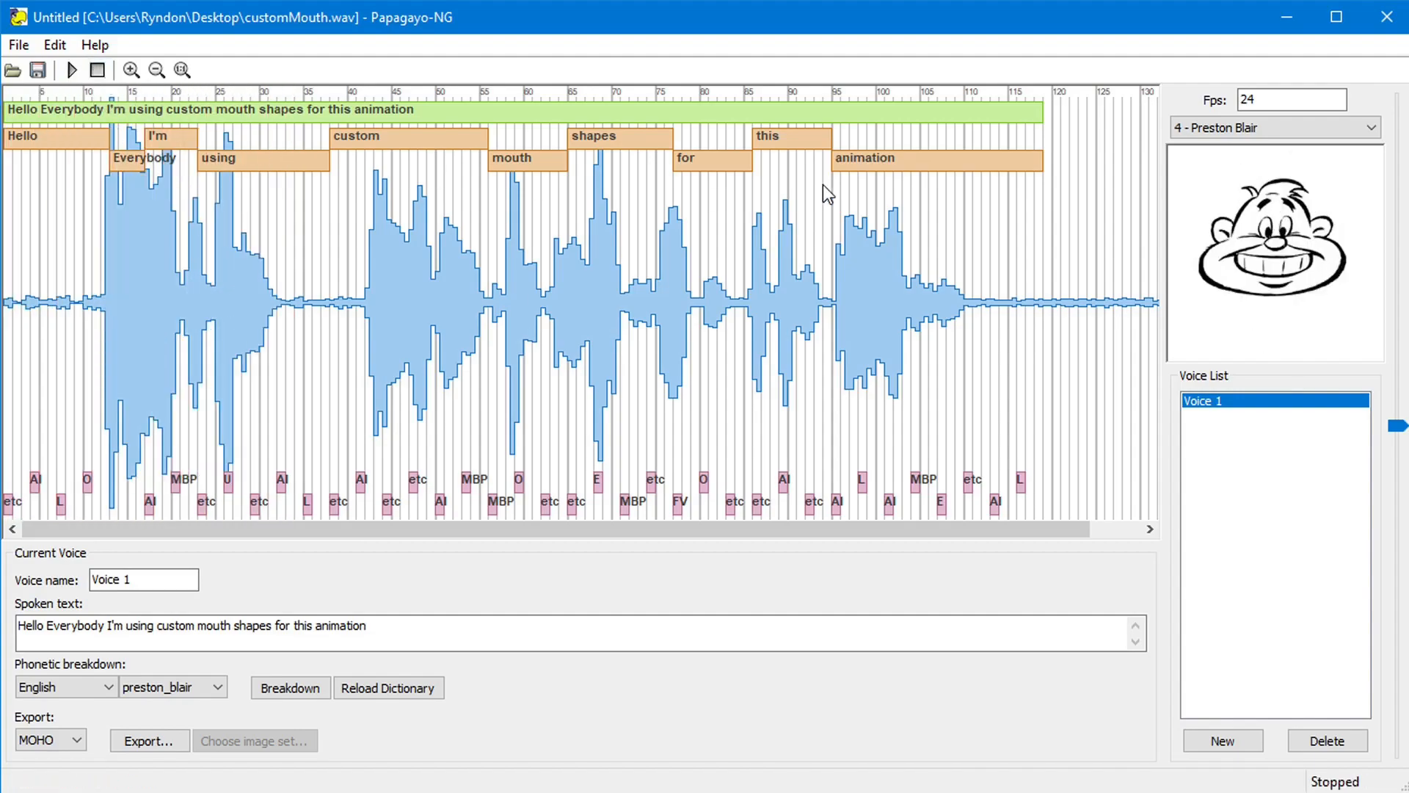
{"action": "left_click", "coordinate": [1384, 127]}
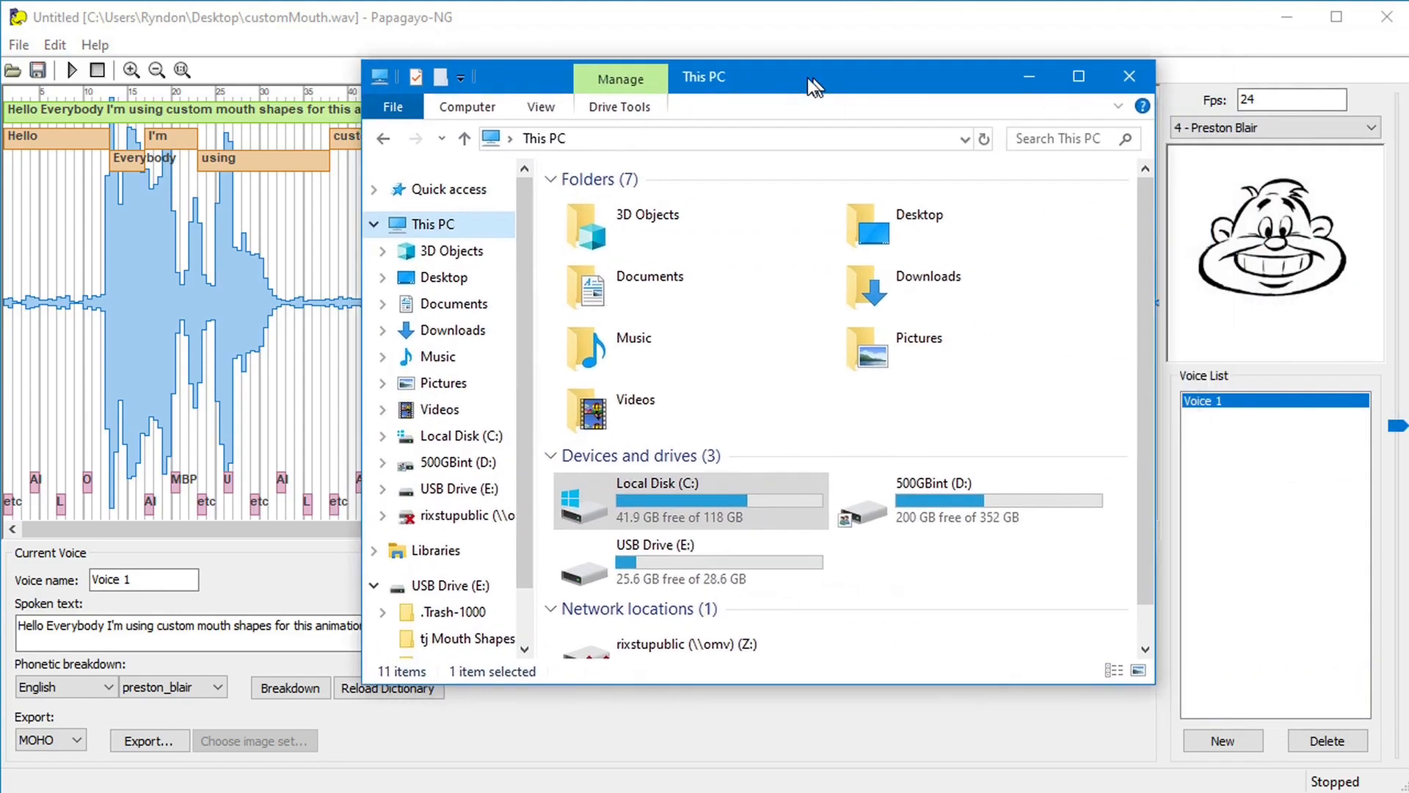
- Browse C: > Program Files (x86) > Papagayo-NG > papagayo-ng > rsrc and open the mouths folder
{"action": "double_click", "coordinate": [654, 484]}
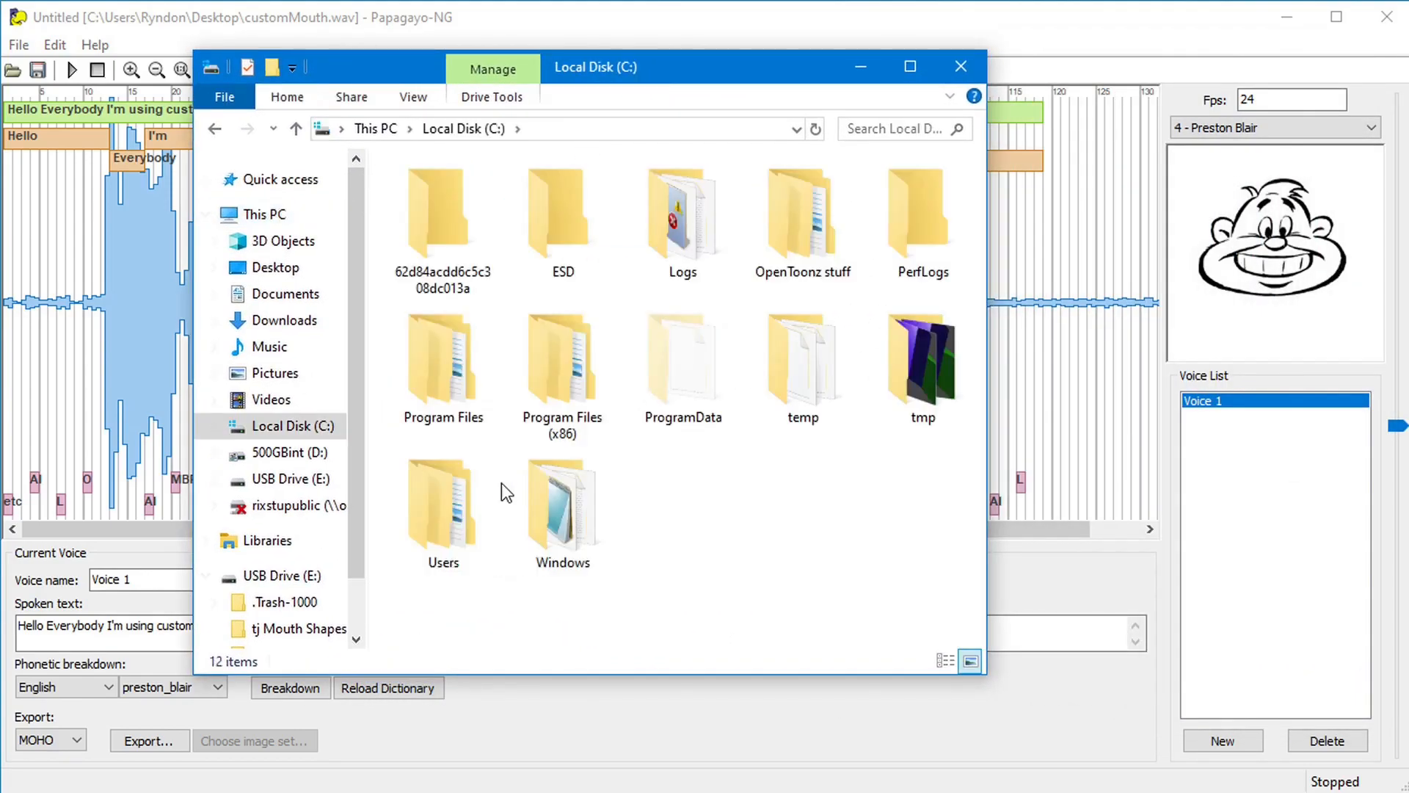
{"action": "double_click", "coordinate": [560, 355]}
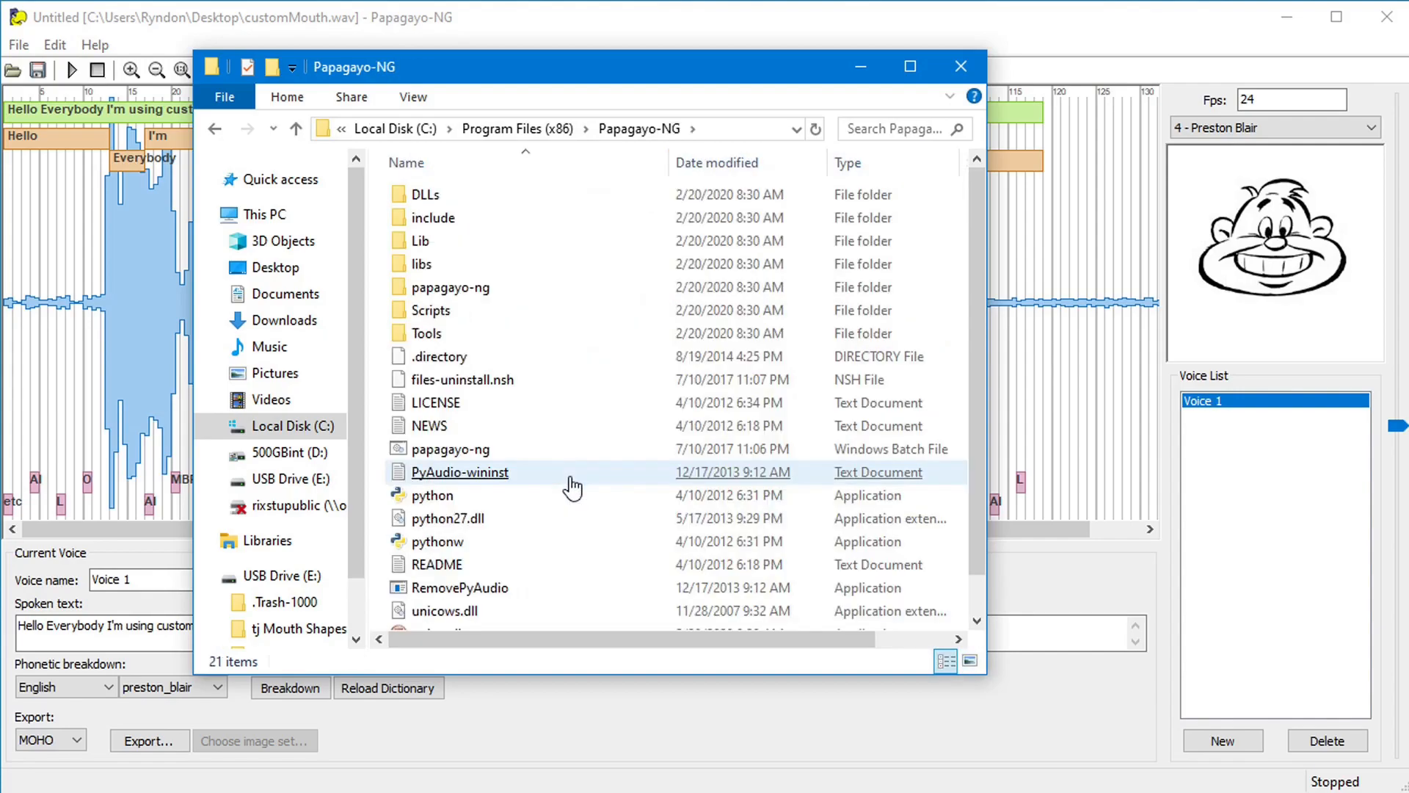
{"action": "double_click", "coordinate": [452, 287]}
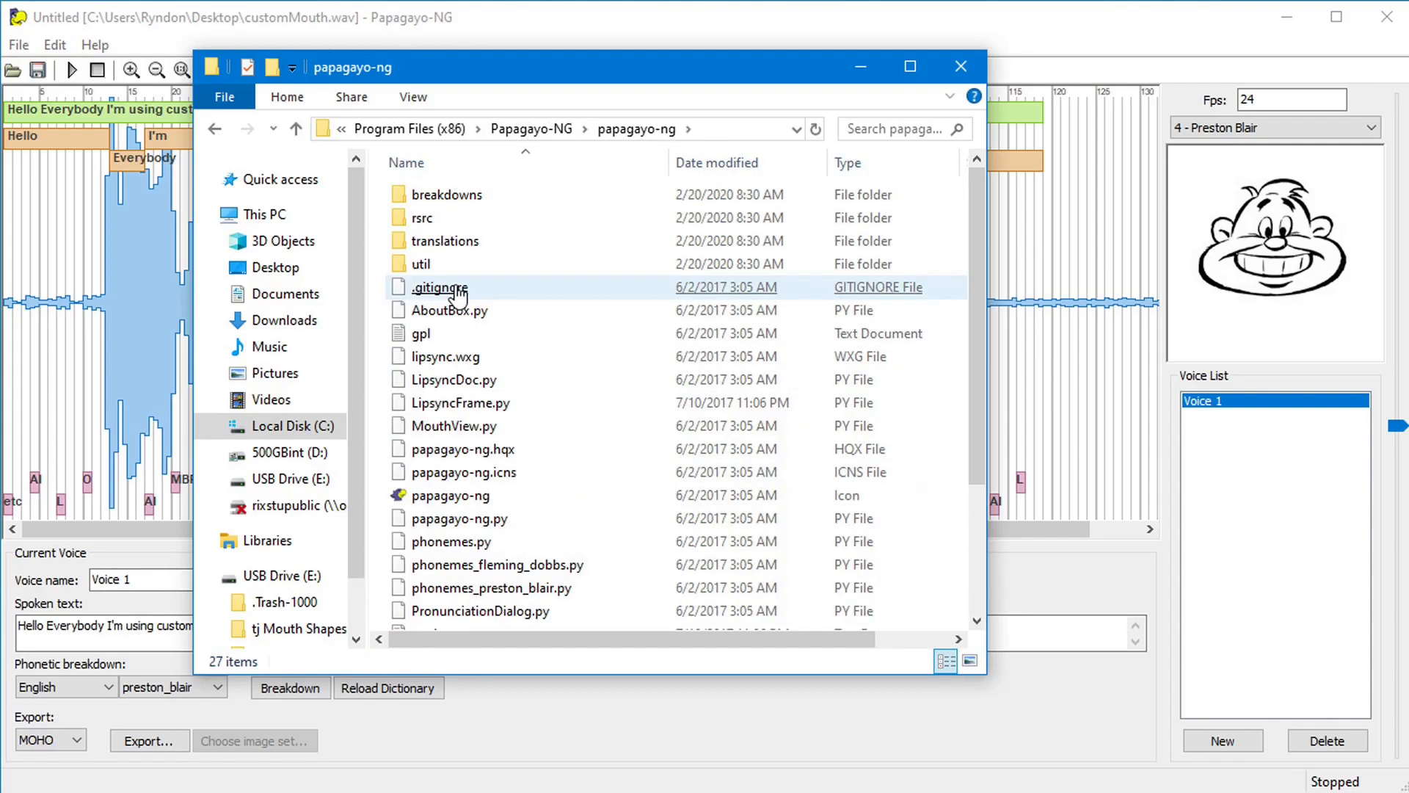
{"action": "double_click", "coordinate": [419, 217]}
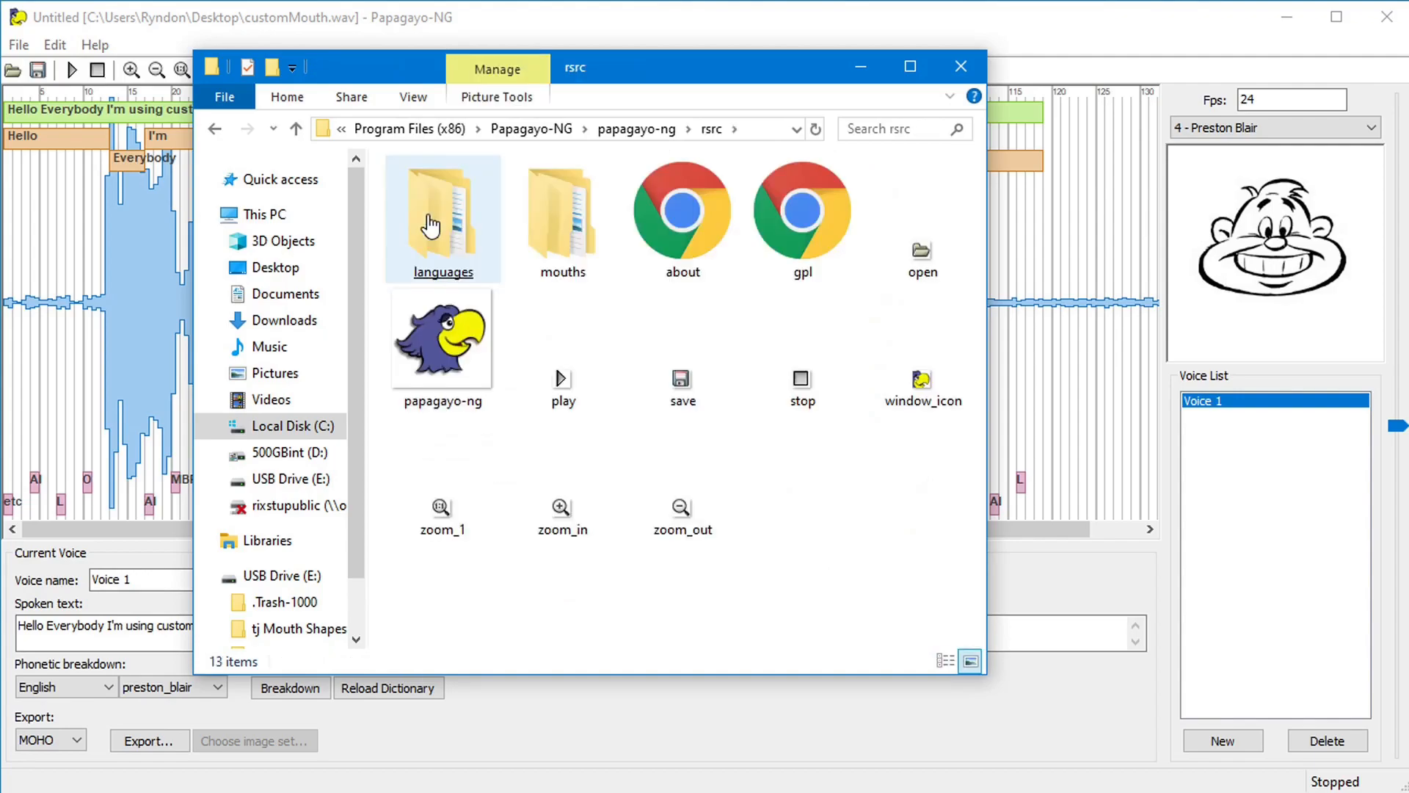
{"action": "left_click", "coordinate": [562, 216]}
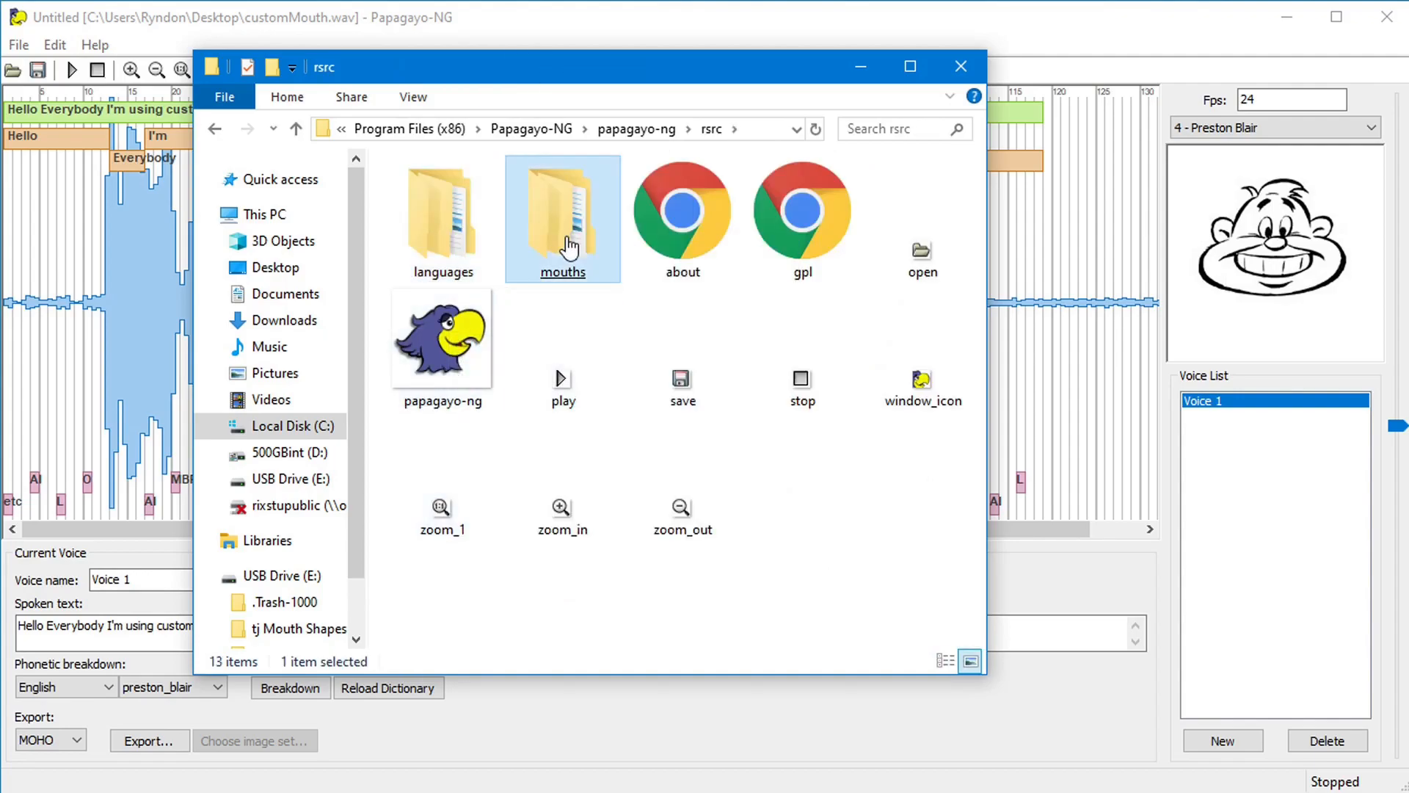
{"action": "double_click", "coordinate": [561, 207]}
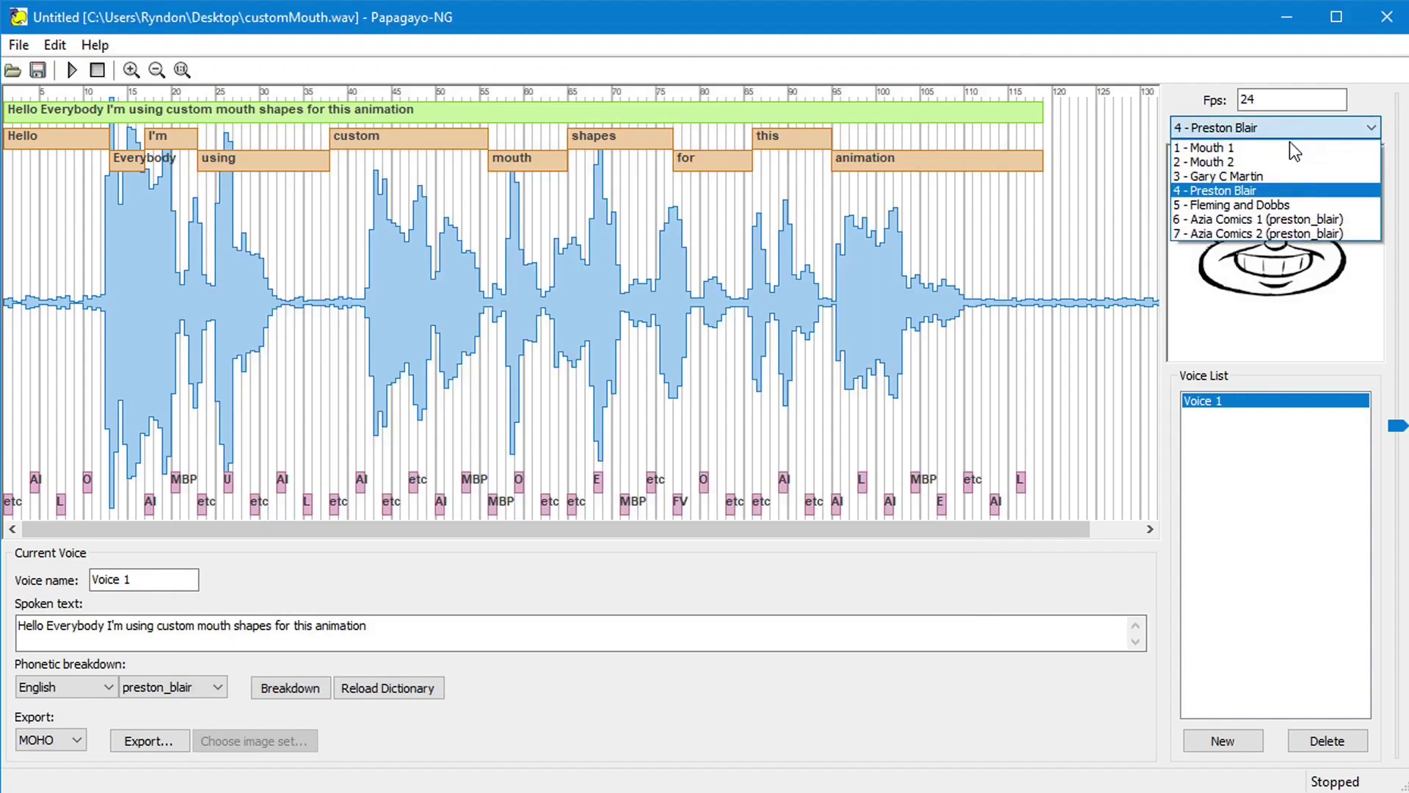
{"action": "mouse_move", "coordinate": [1260, 234]}
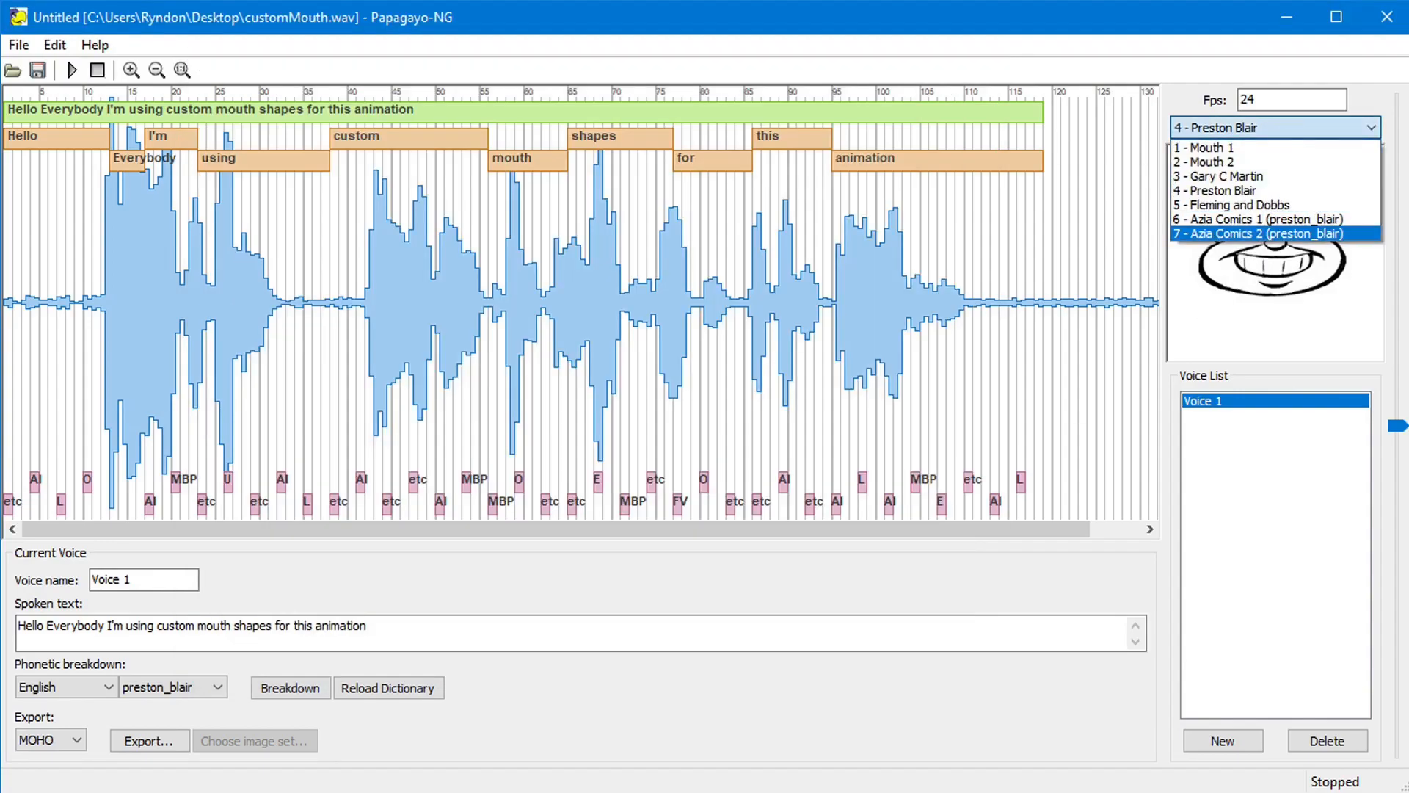
- Choose '7 - Azia Comics 2 (preston_blair)' as the mouth set
{"action": "left_click", "coordinate": [1213, 190]}
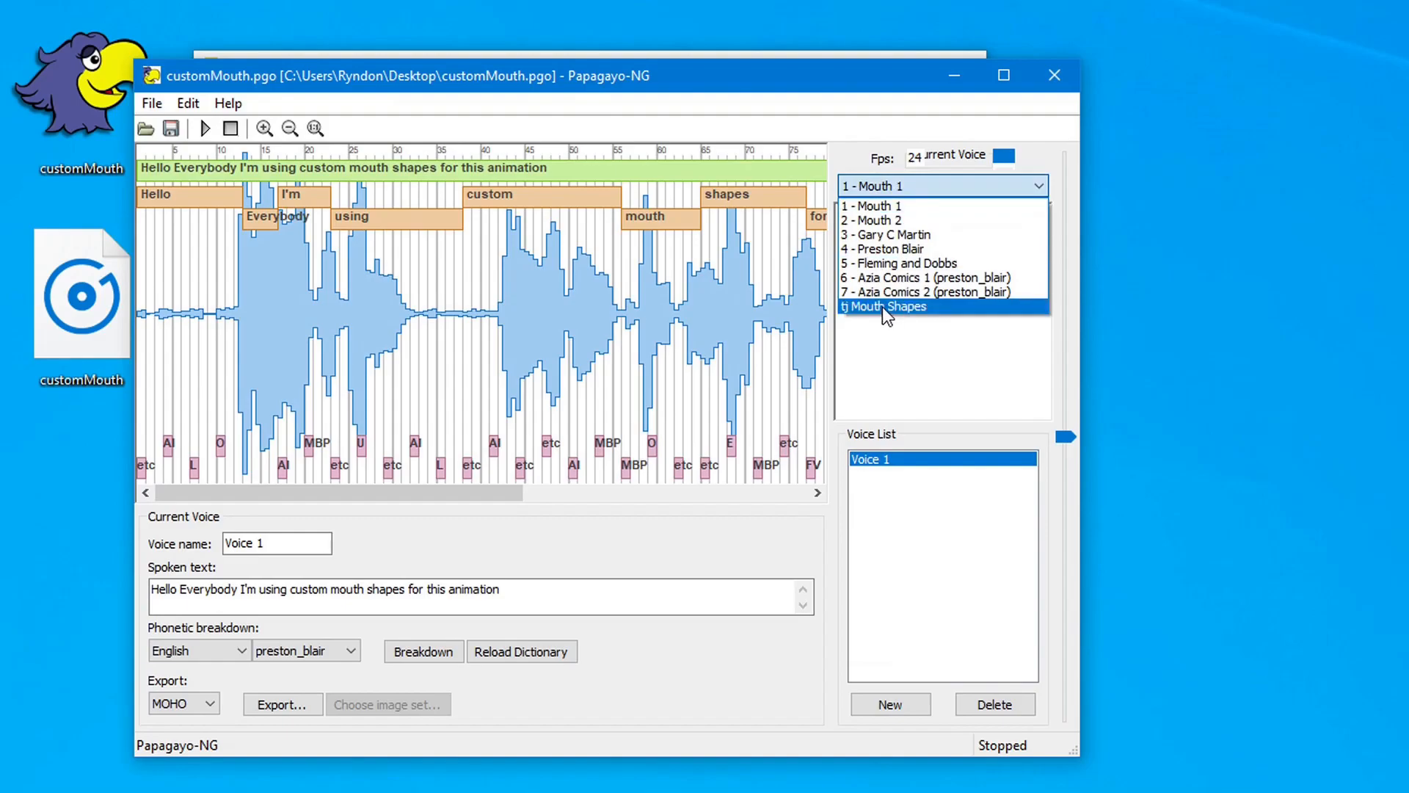
- Select the tj Mouth Shapes set, play and stop the lip-sync, then start exporting
{"action": "left_click", "coordinate": [884, 306]}
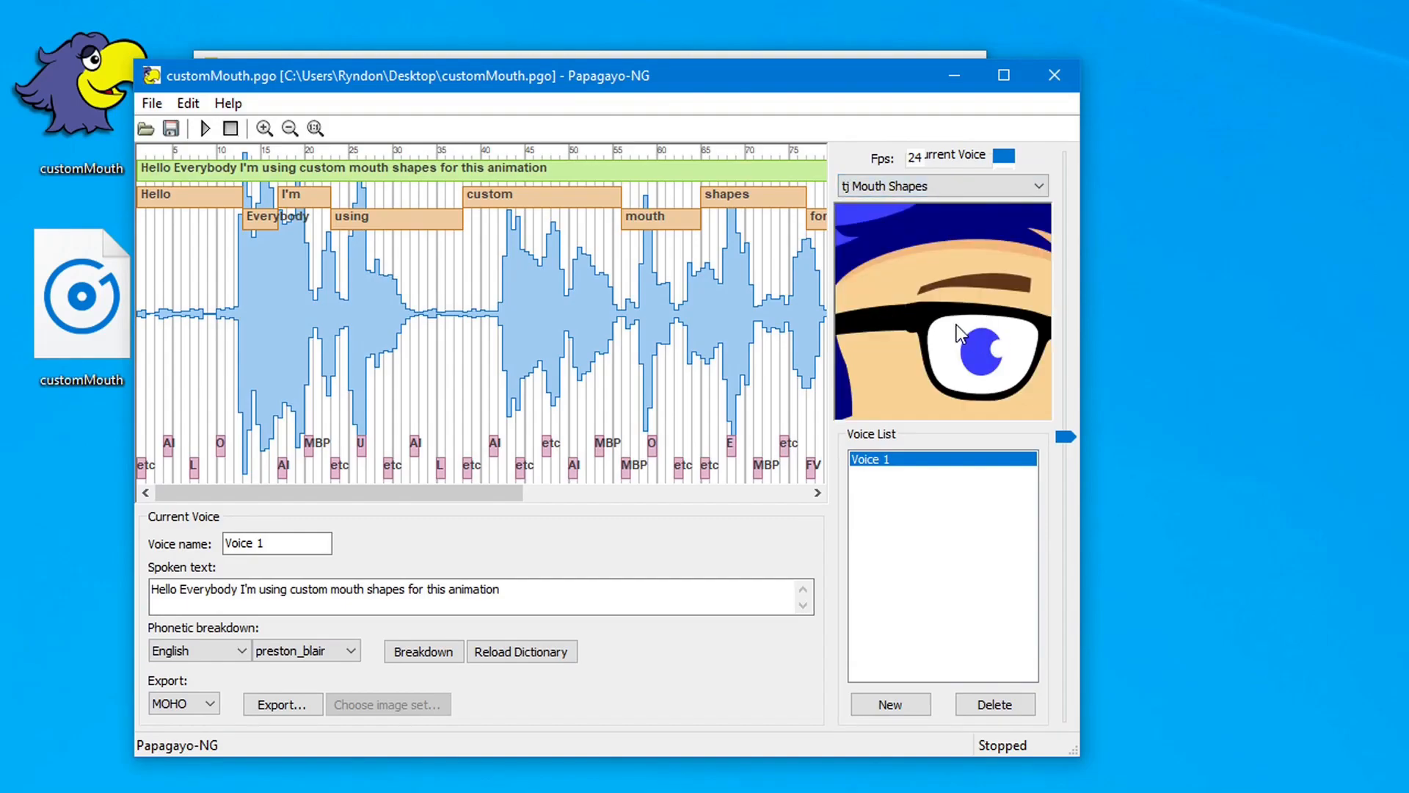
{"action": "mouse_move", "coordinate": [1011, 376]}
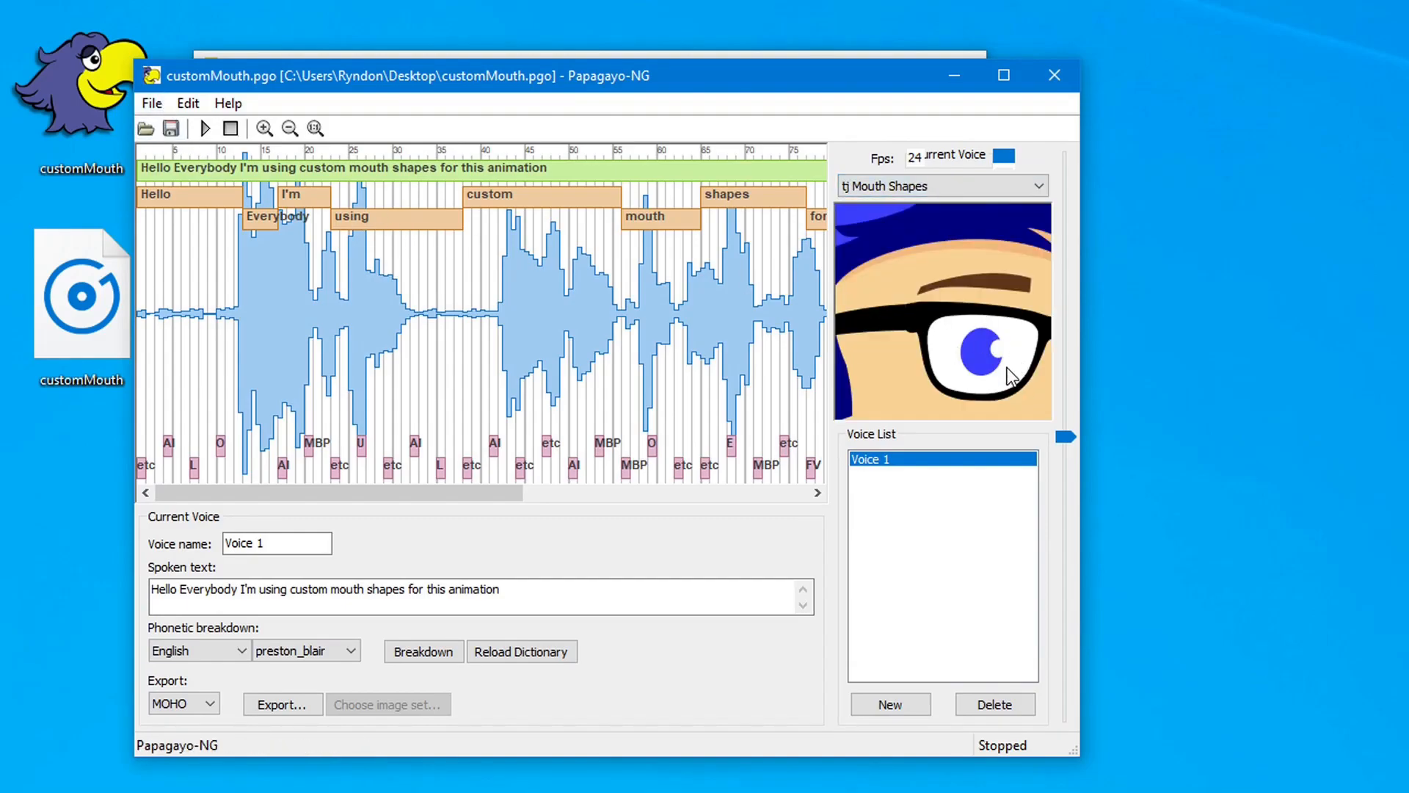
{"action": "left_click", "coordinate": [204, 127]}
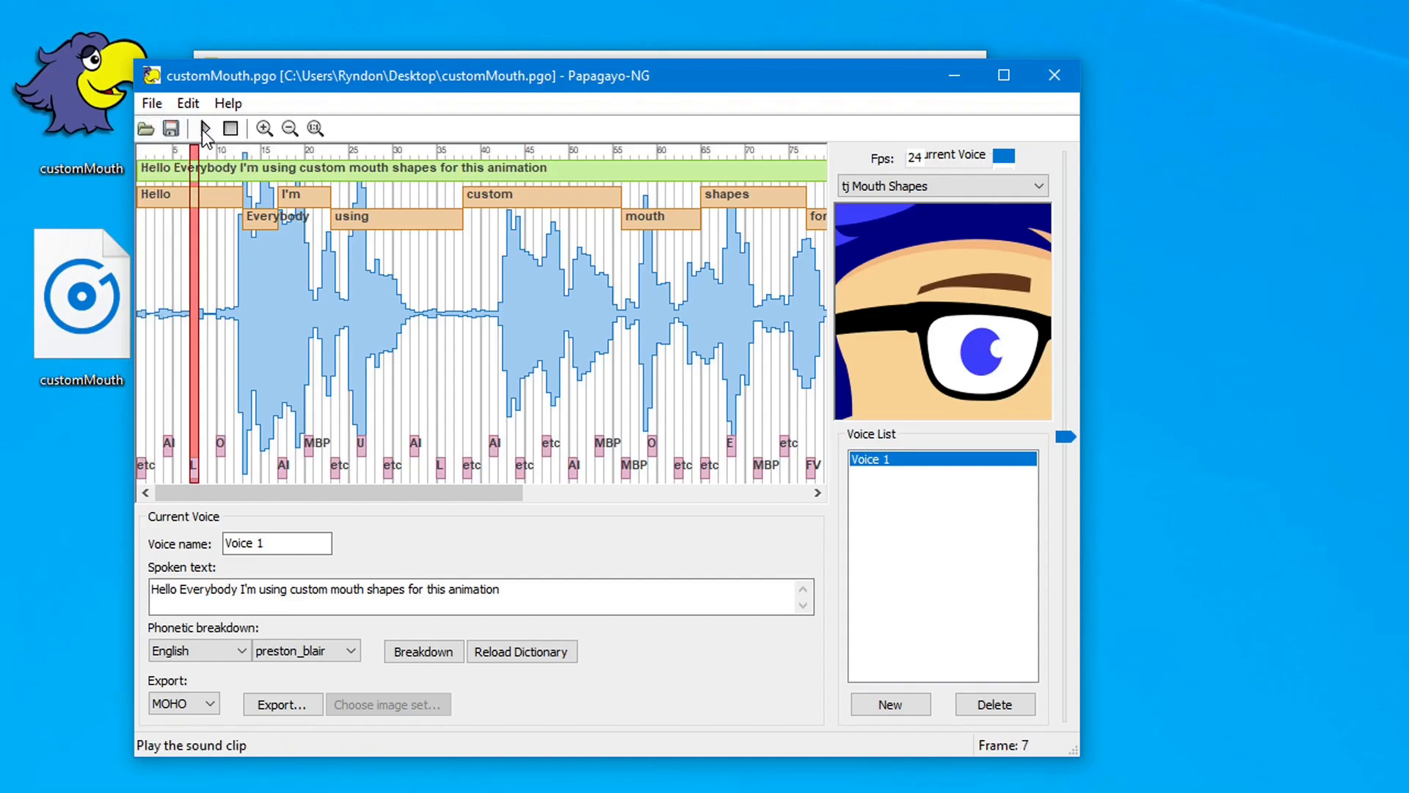
{"action": "left_click", "coordinate": [204, 128]}
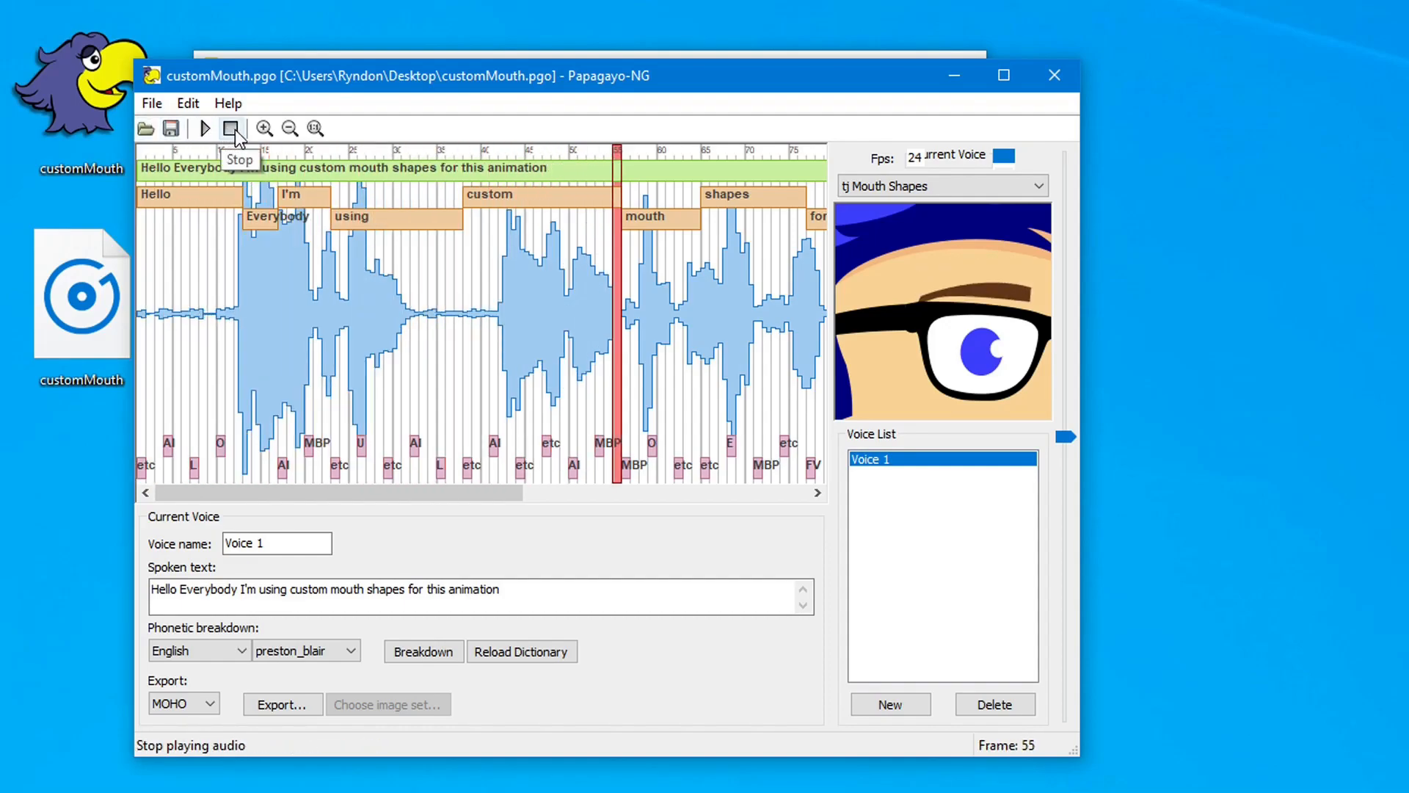
{"action": "left_click", "coordinate": [231, 127]}
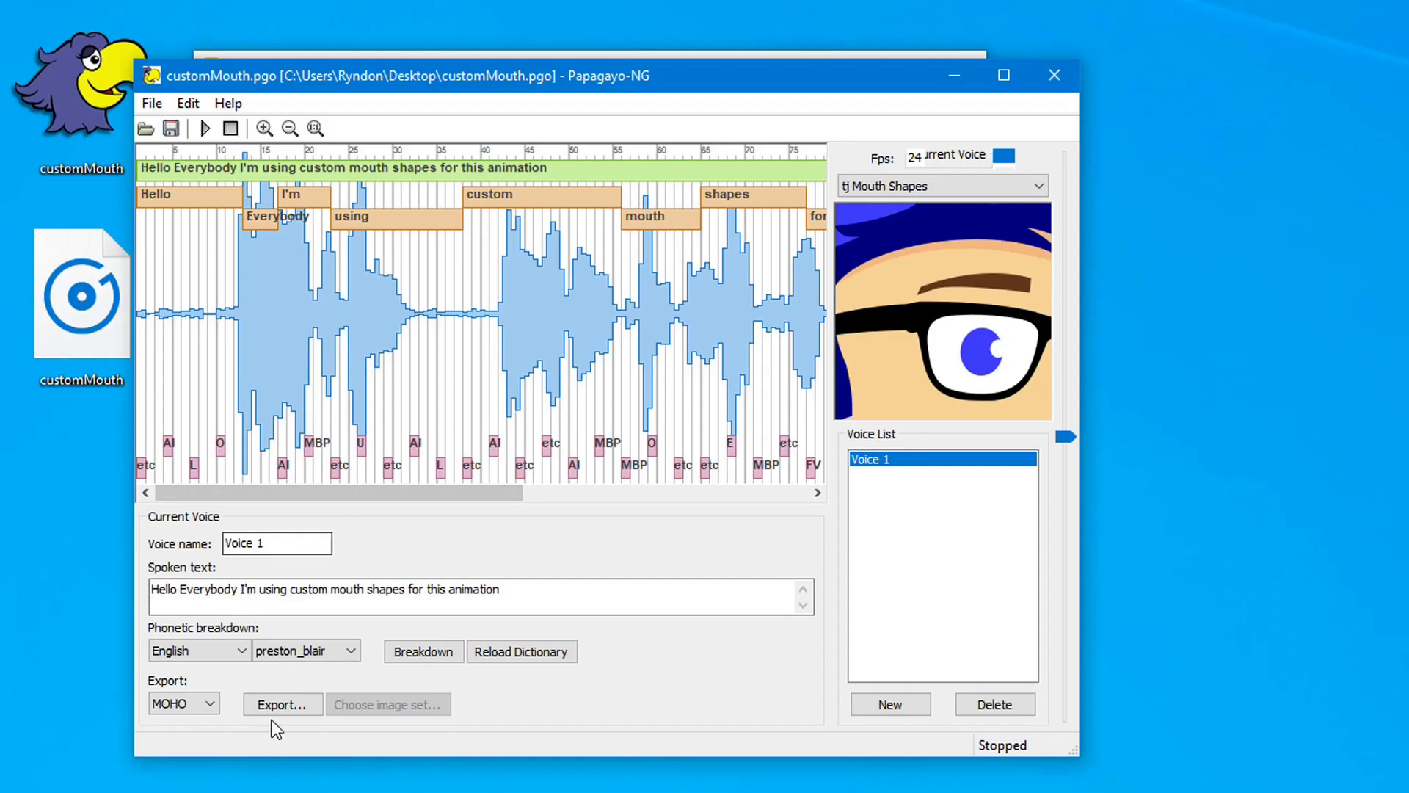
{"action": "left_click", "coordinate": [281, 704]}
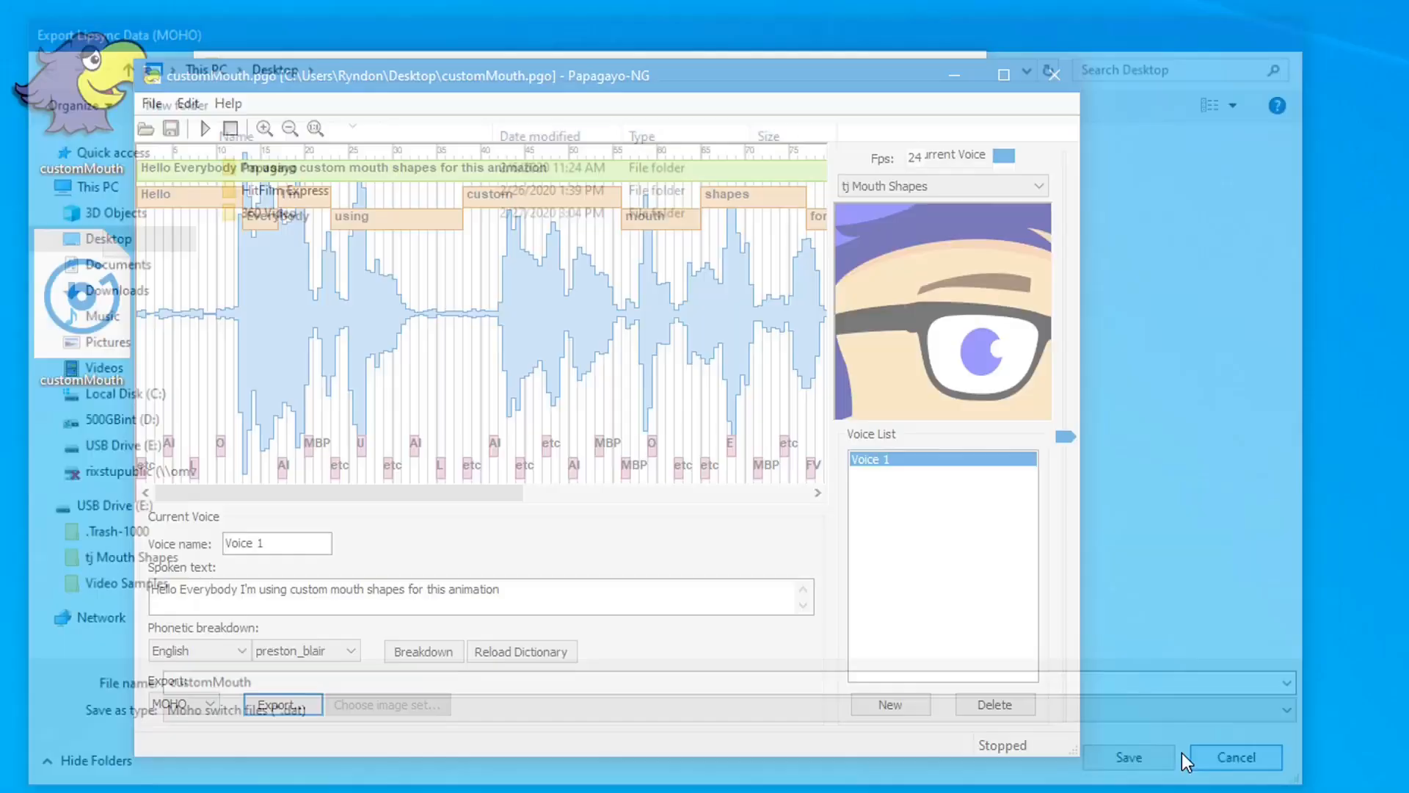
- Export the lip-sync as Images to the Desktop named customMouth
{"action": "left_click", "coordinate": [183, 704]}
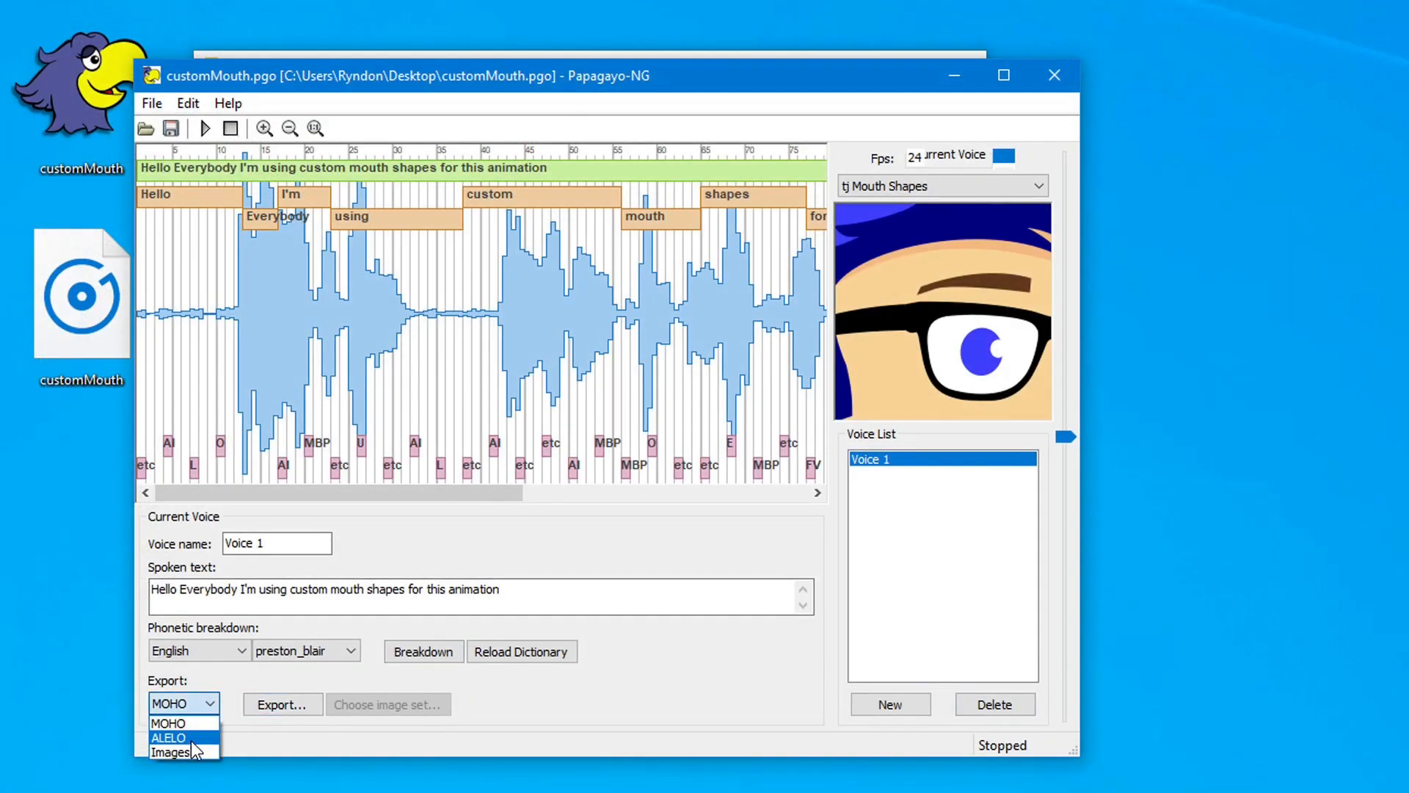
{"action": "left_click", "coordinate": [169, 752]}
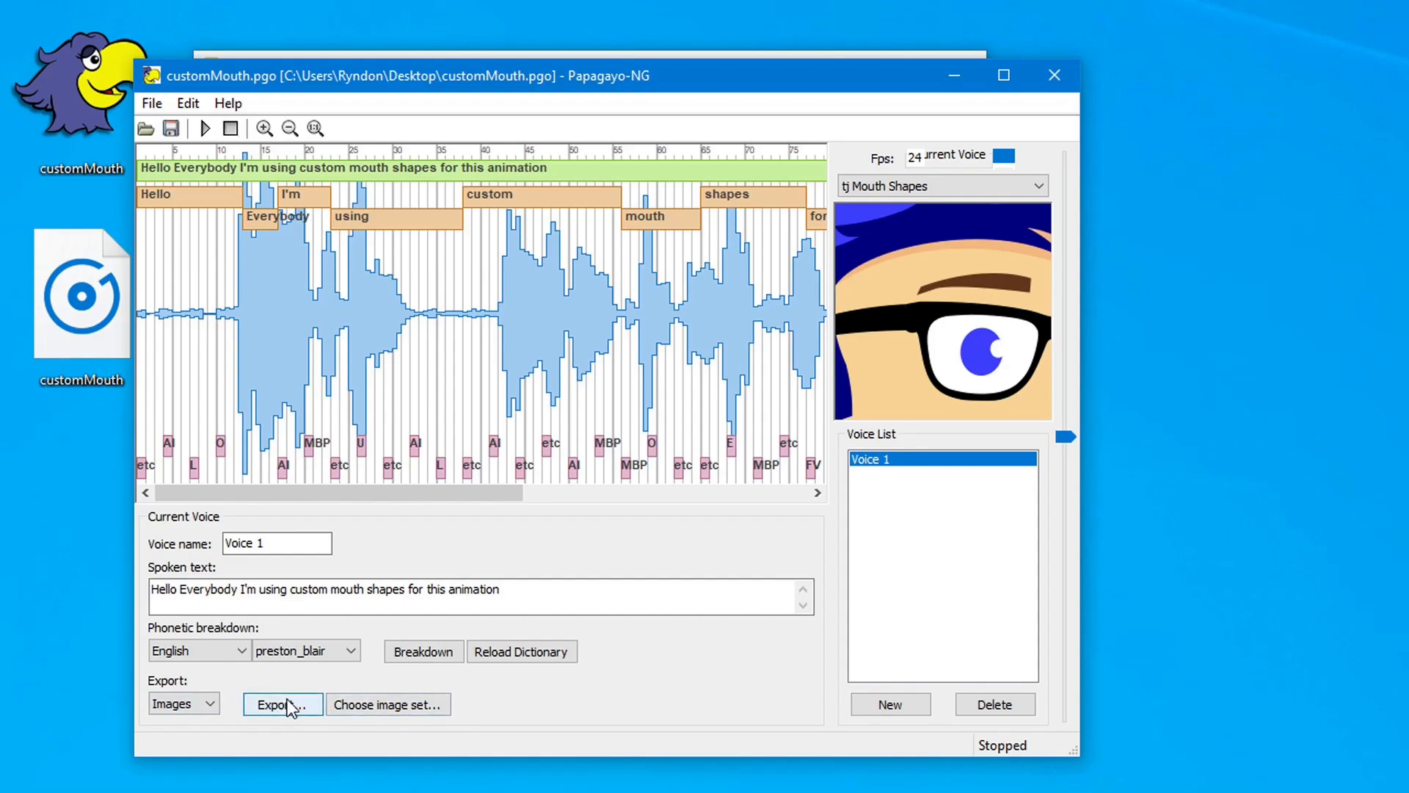
{"action": "left_click", "coordinate": [281, 704]}
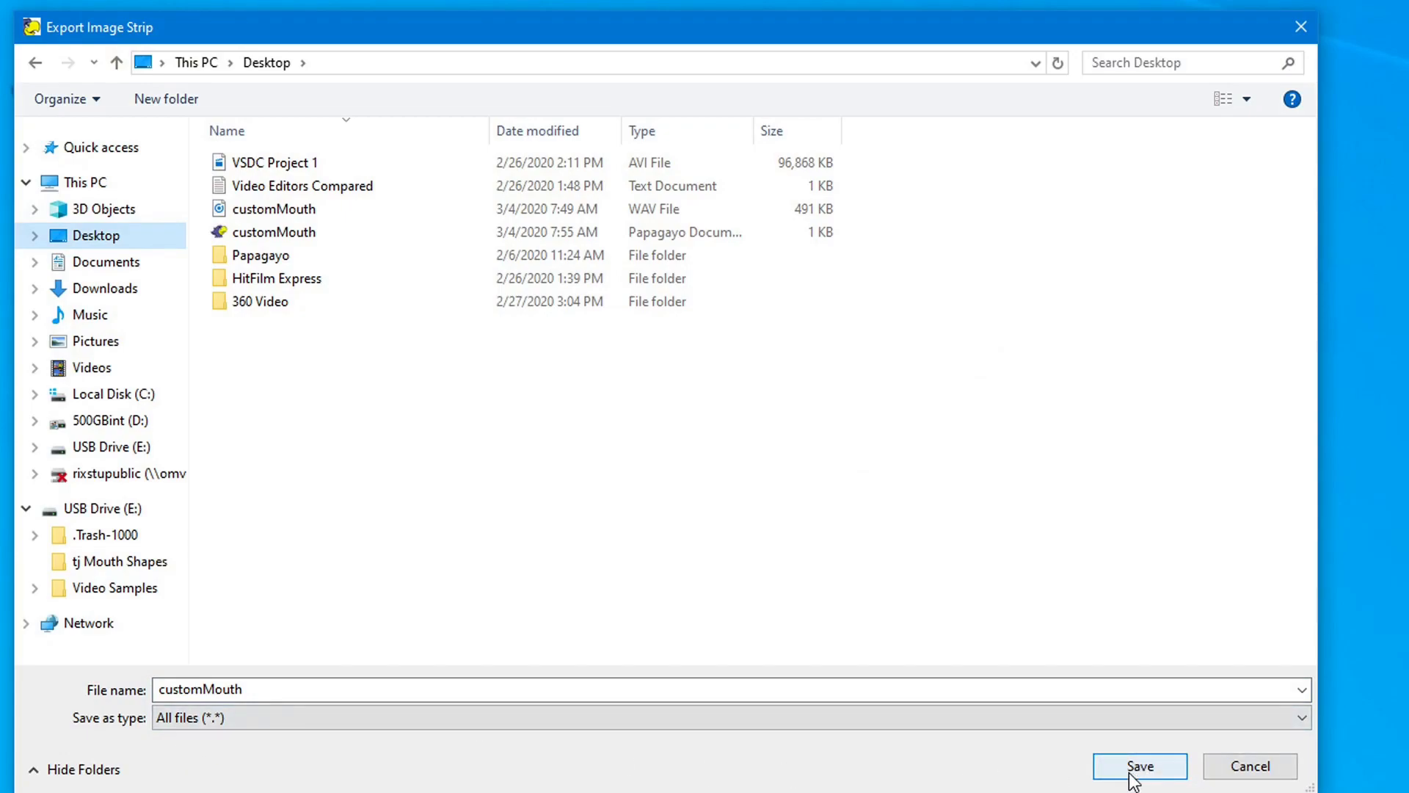
{"action": "left_click", "coordinate": [1138, 765]}
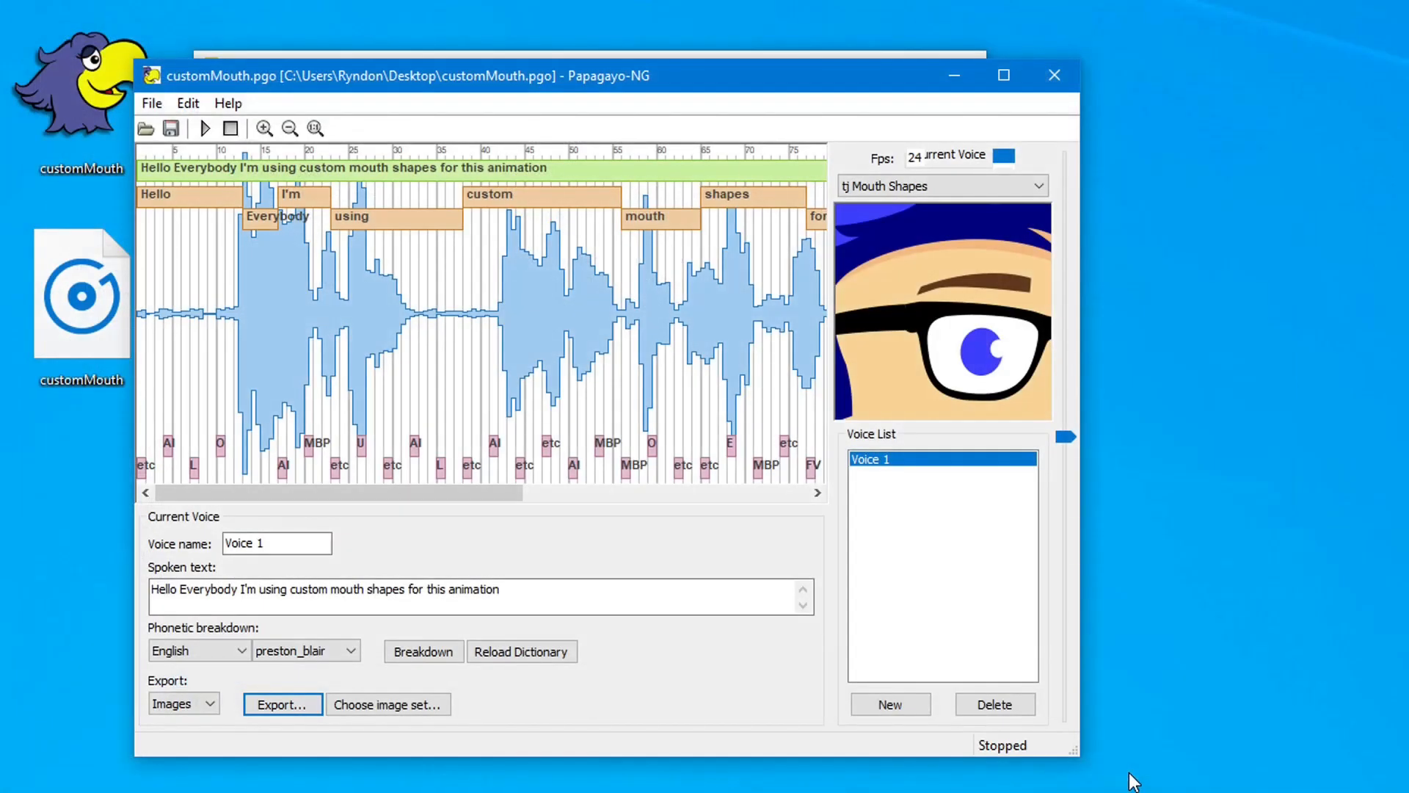
- Move the Papagayo-NG window aside and close the mouths folder Explorer window
{"action": "left_click", "coordinate": [281, 704]}
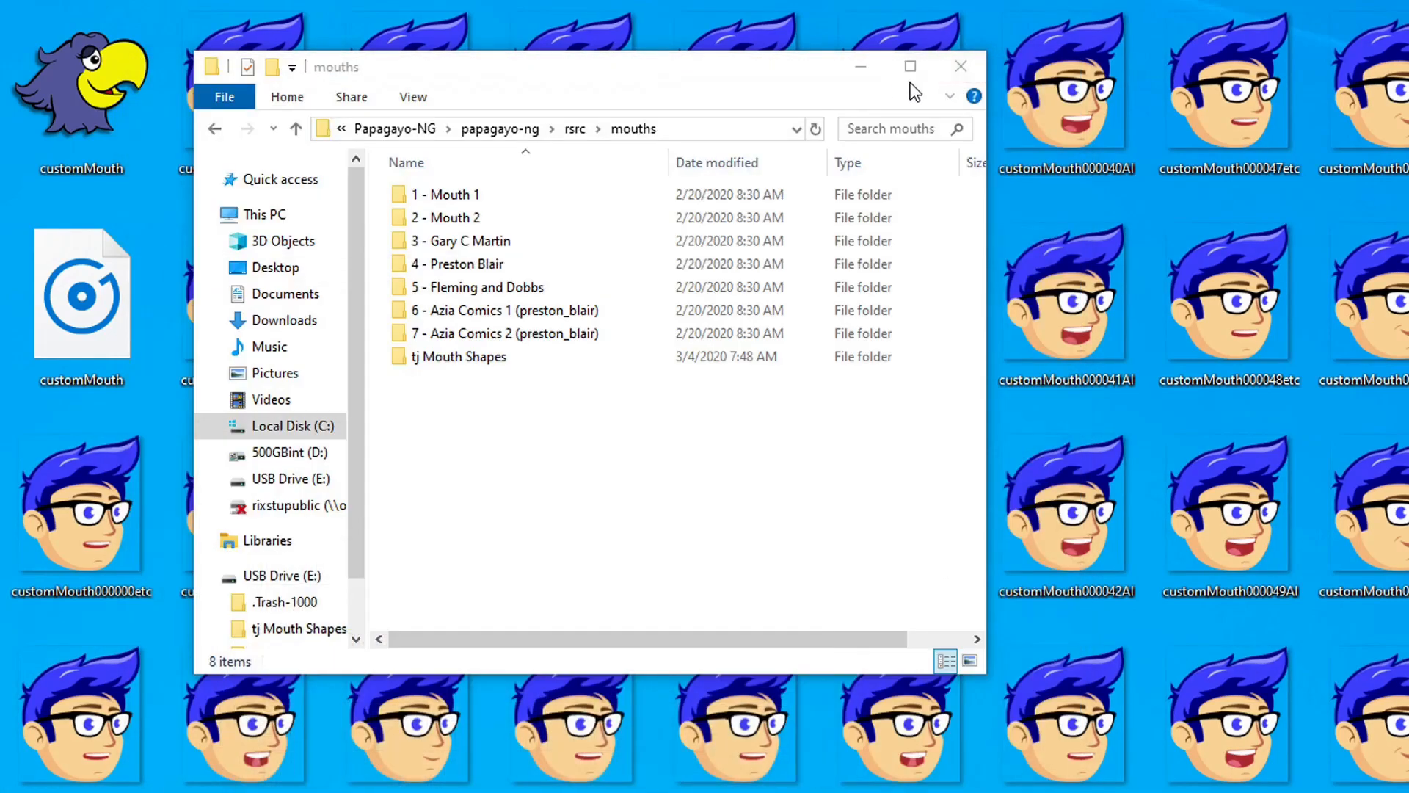
{"action": "left_click", "coordinate": [960, 67]}
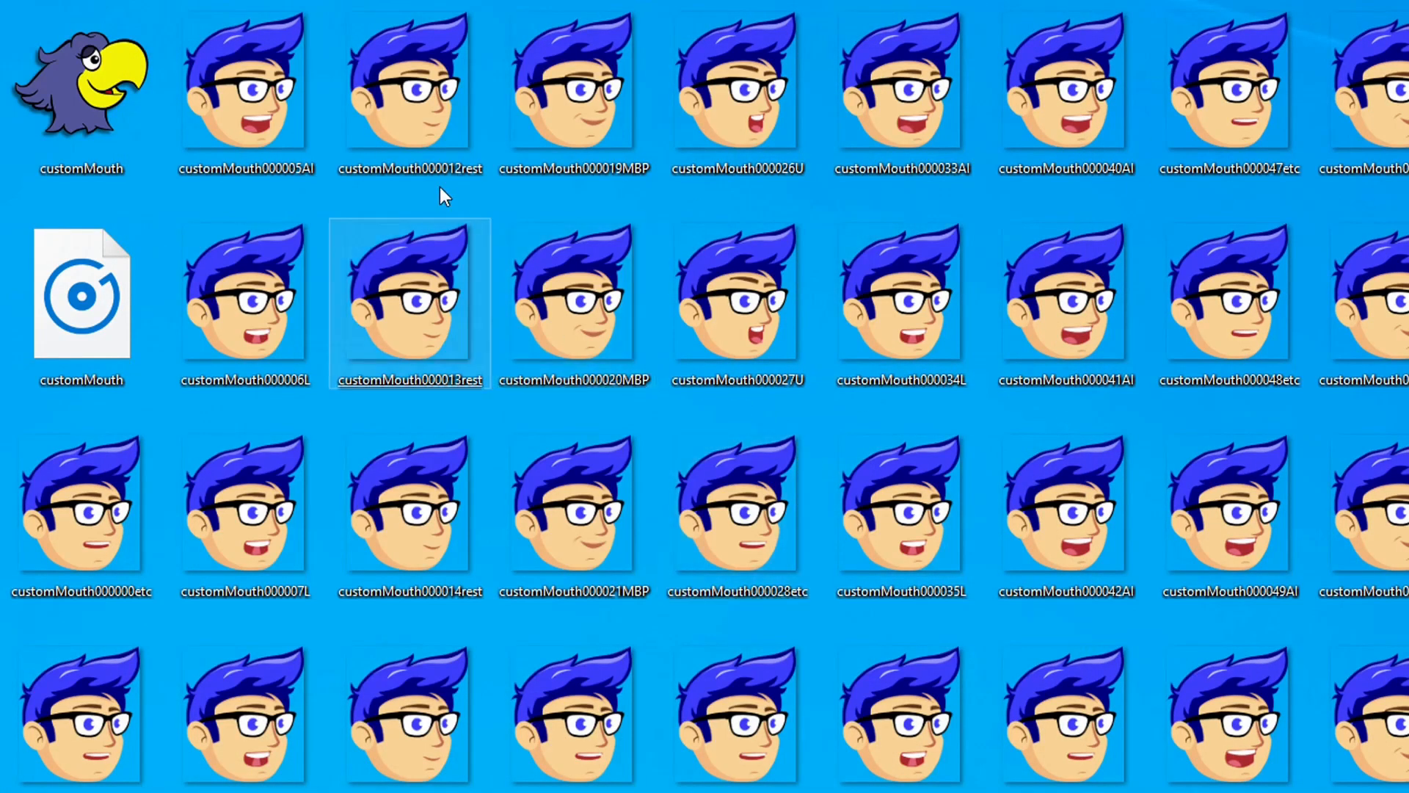
{"action": "left_click", "coordinate": [1365, 297]}
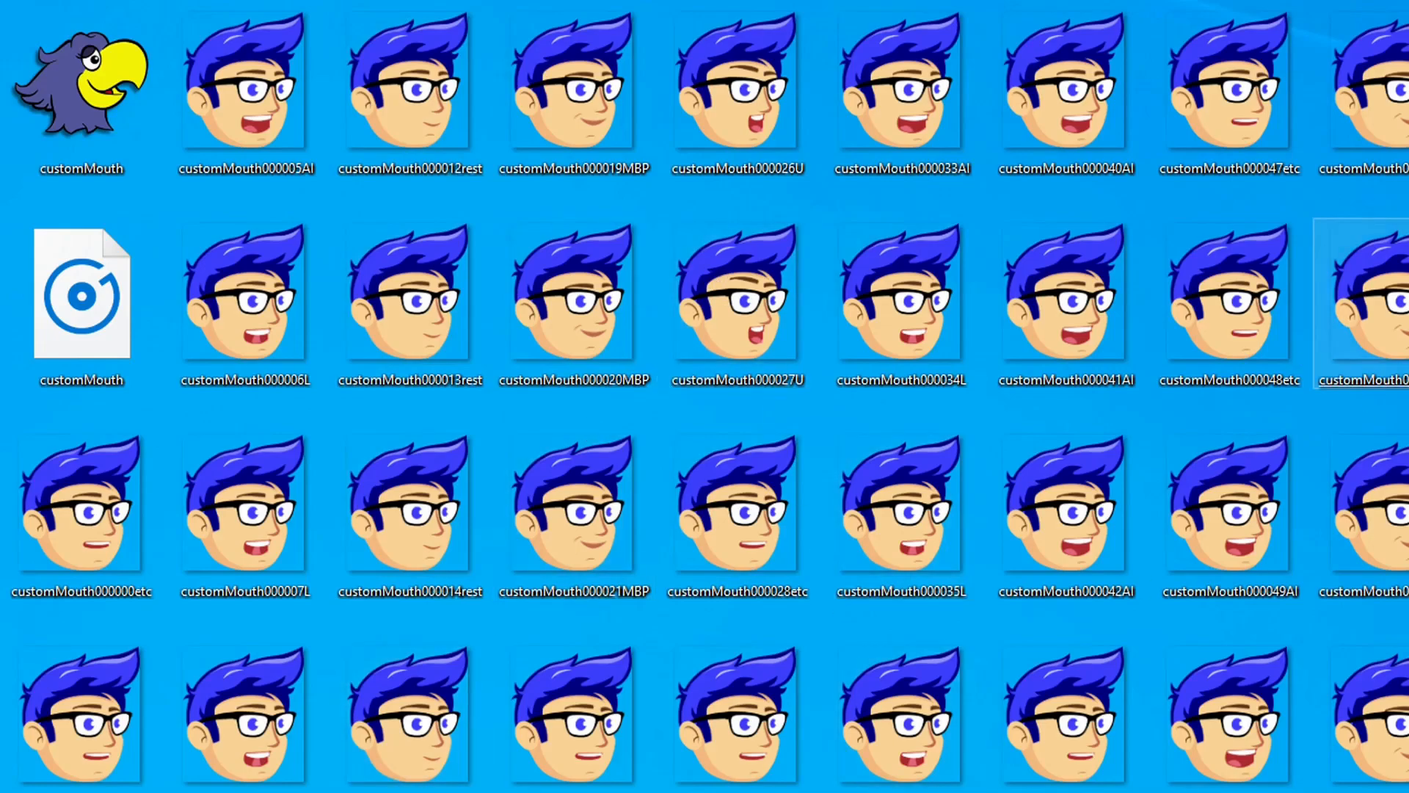